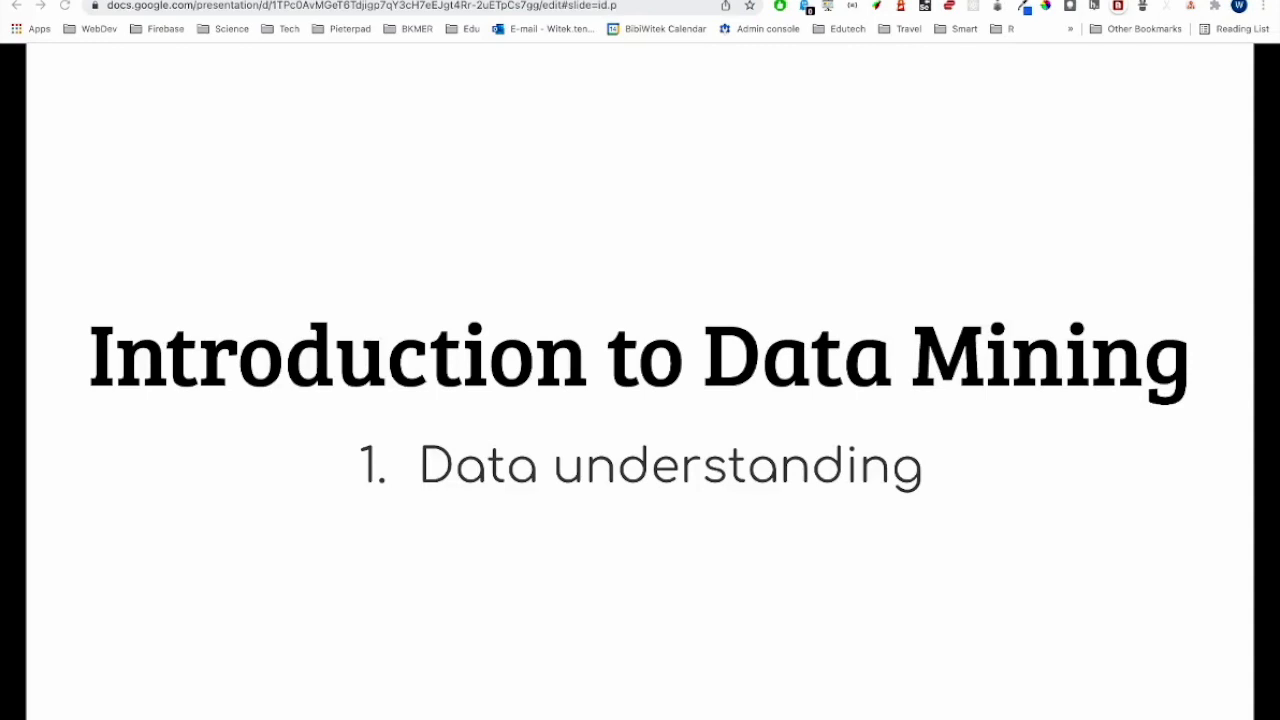
Step: Run the library import cell and begin rawDF = pd.read_csv(url) in the Data Understanding cell
key("Right")
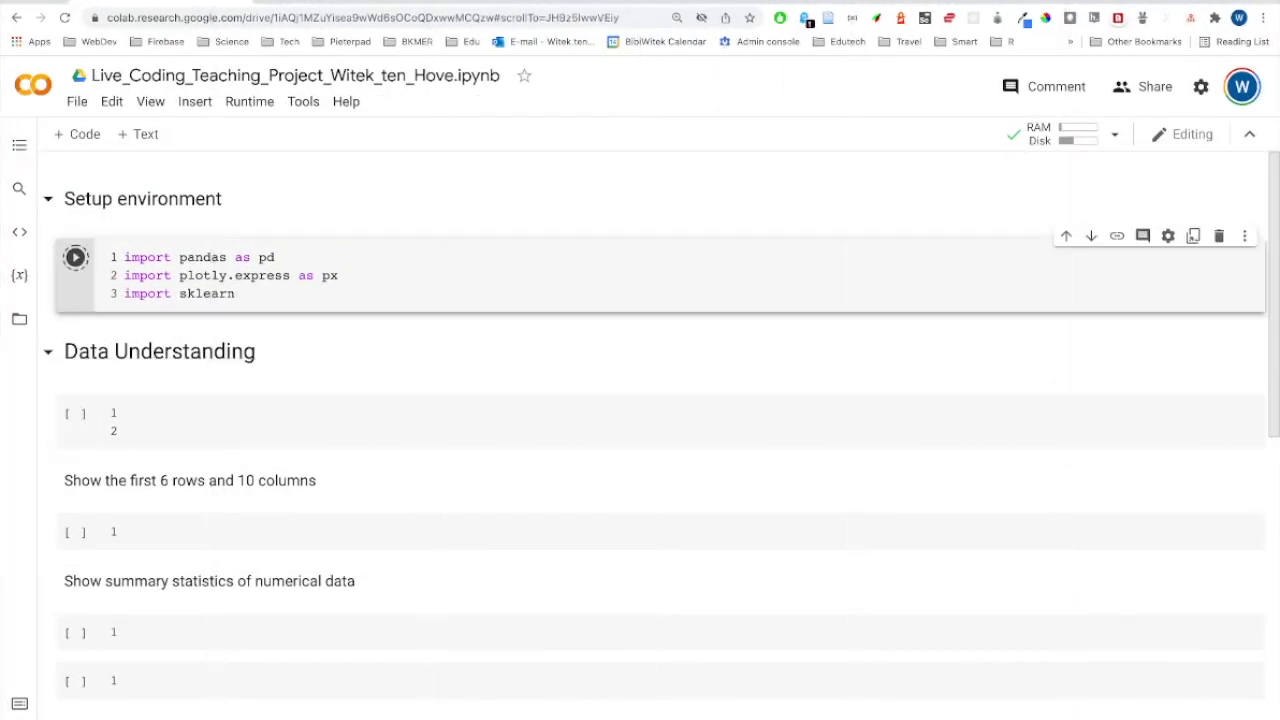
left_click(76, 256)
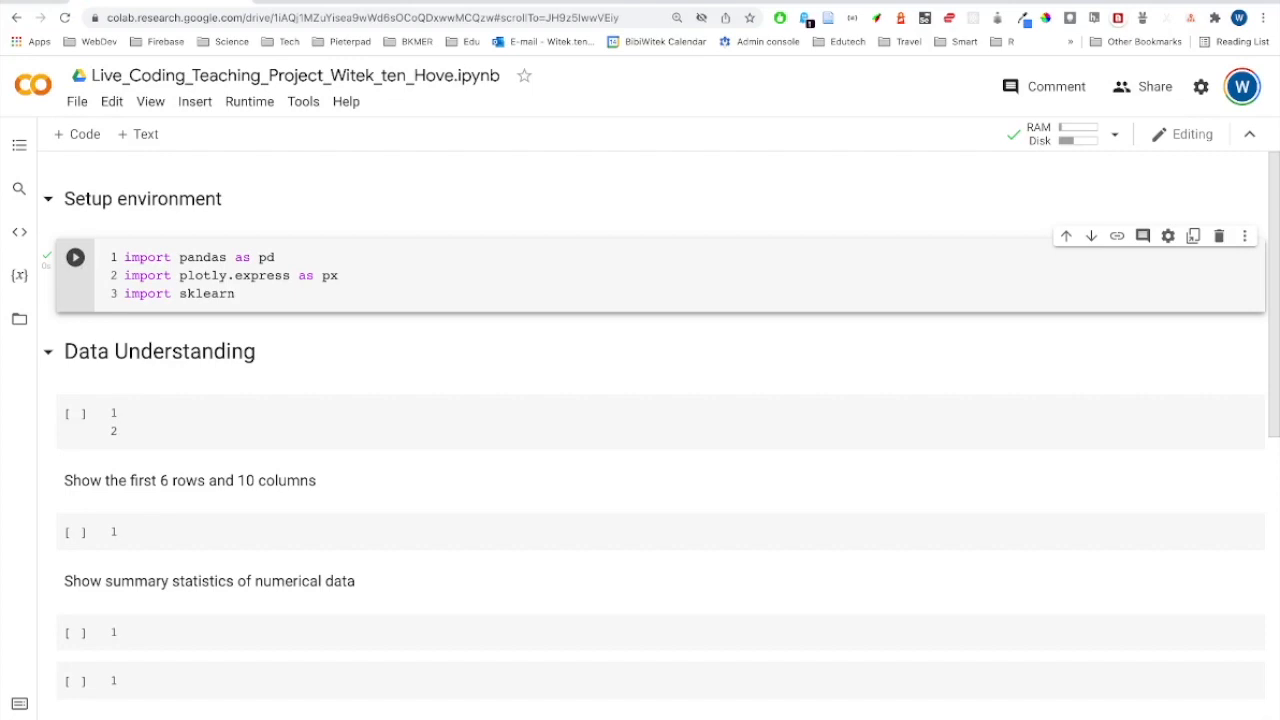
mouse_move(76, 412)
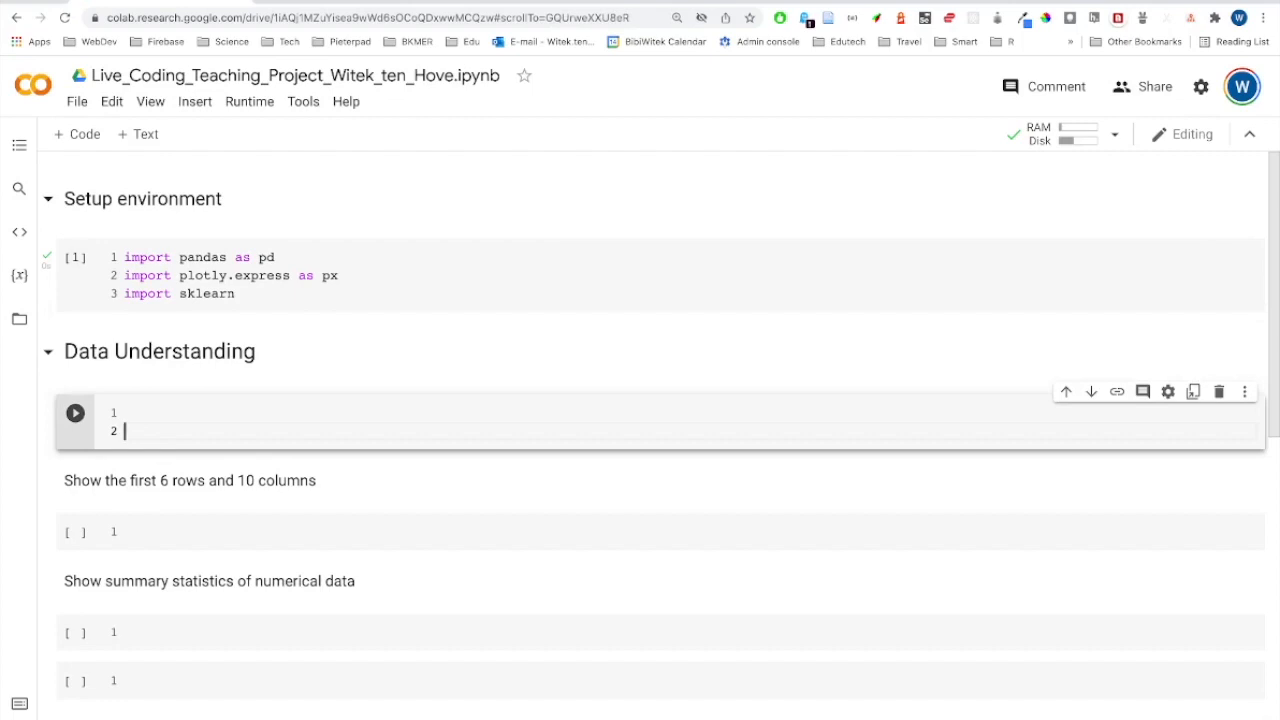
type("rawDF")
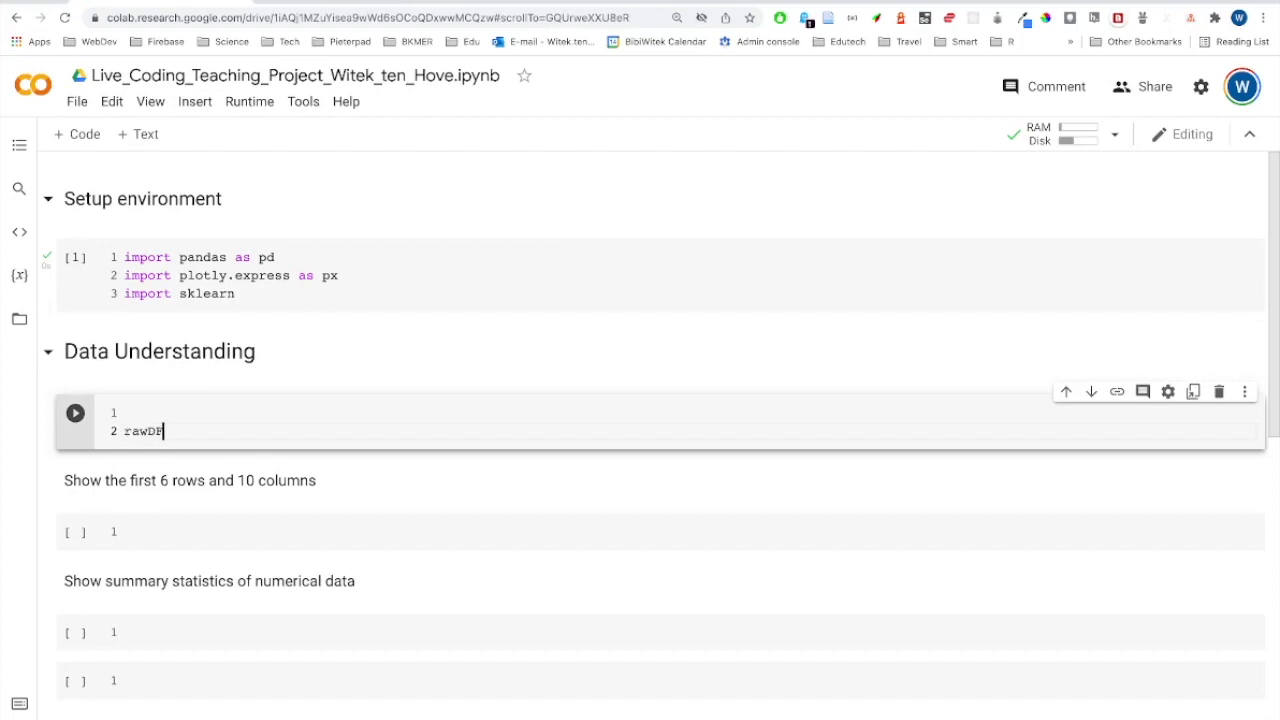
type("=")
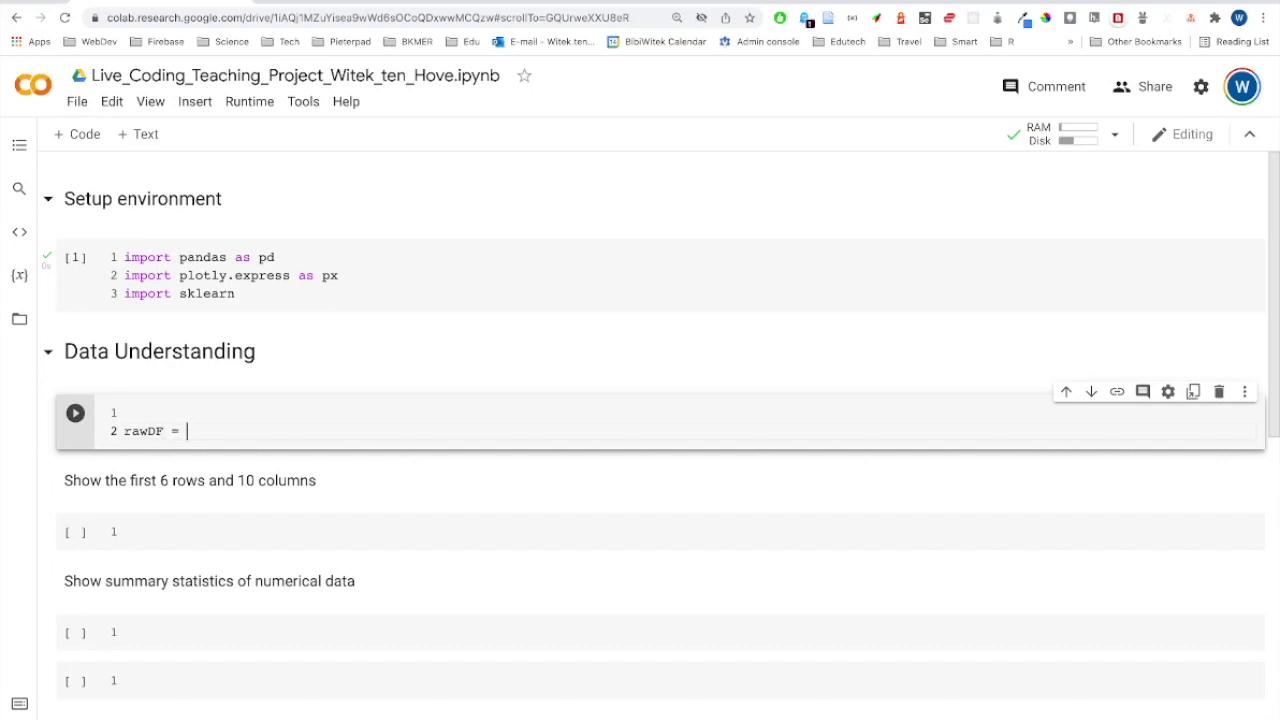
type("pd.")
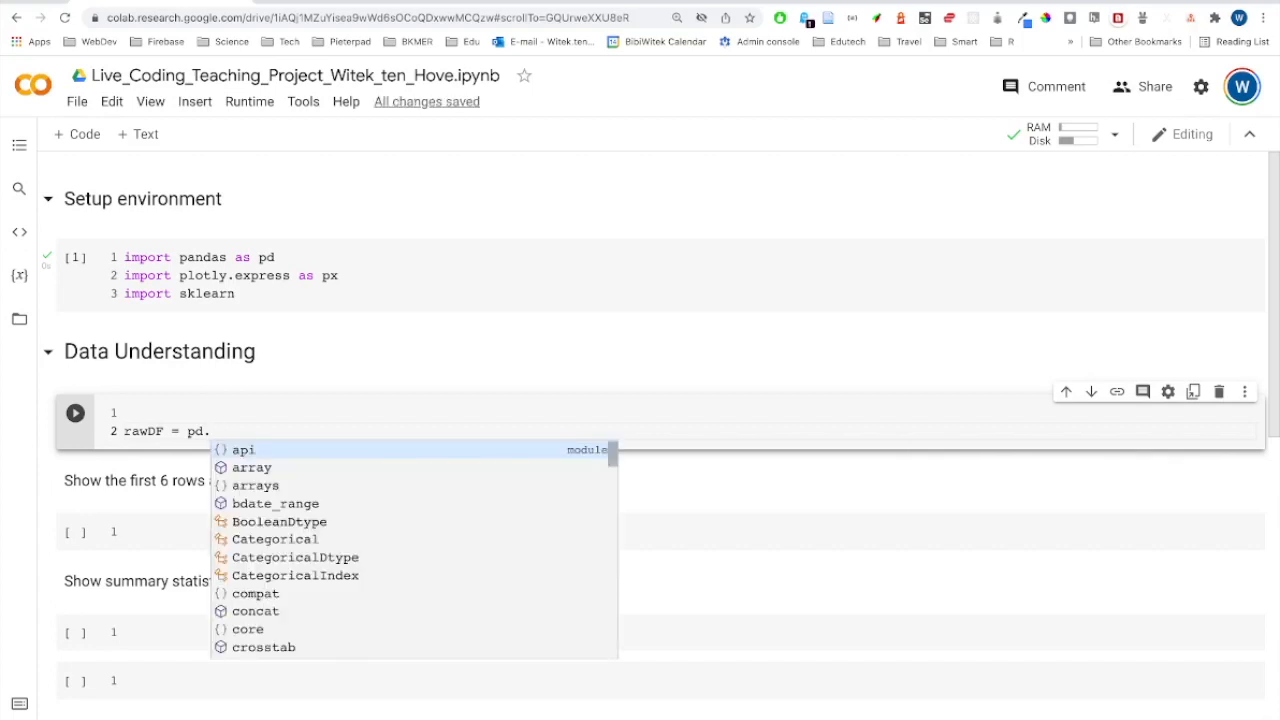
type("read_csv")
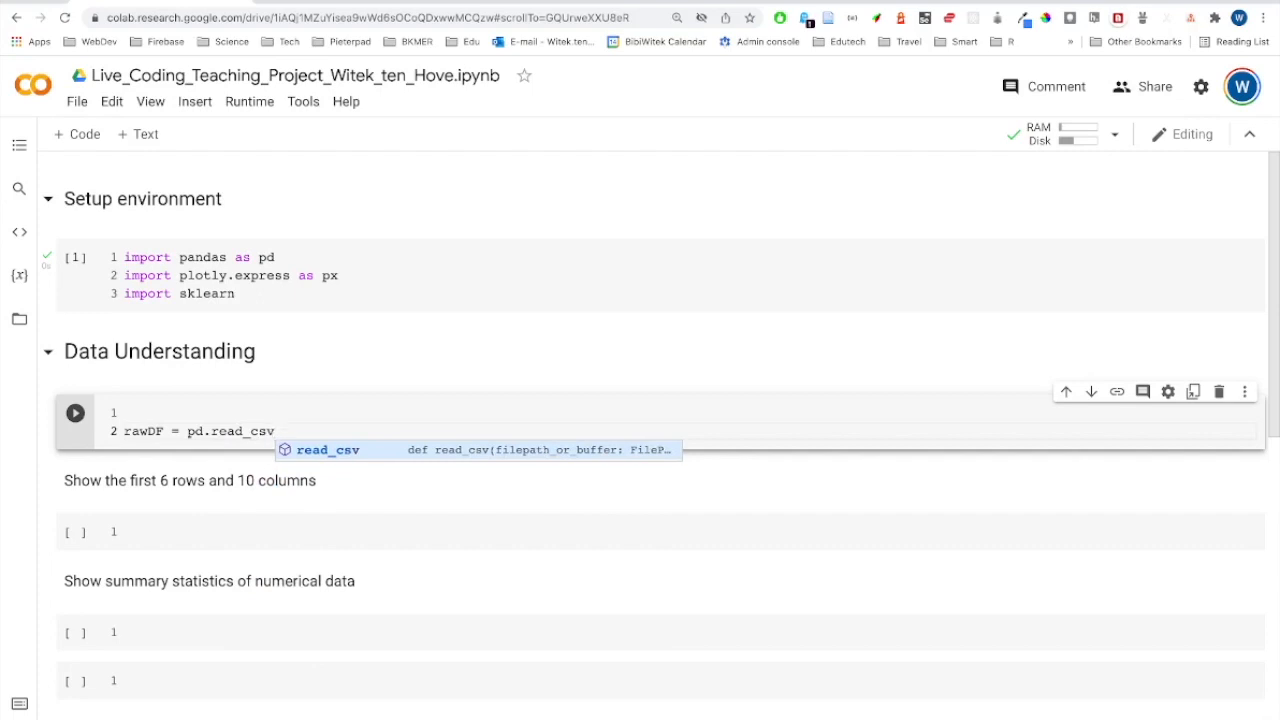
type("()")
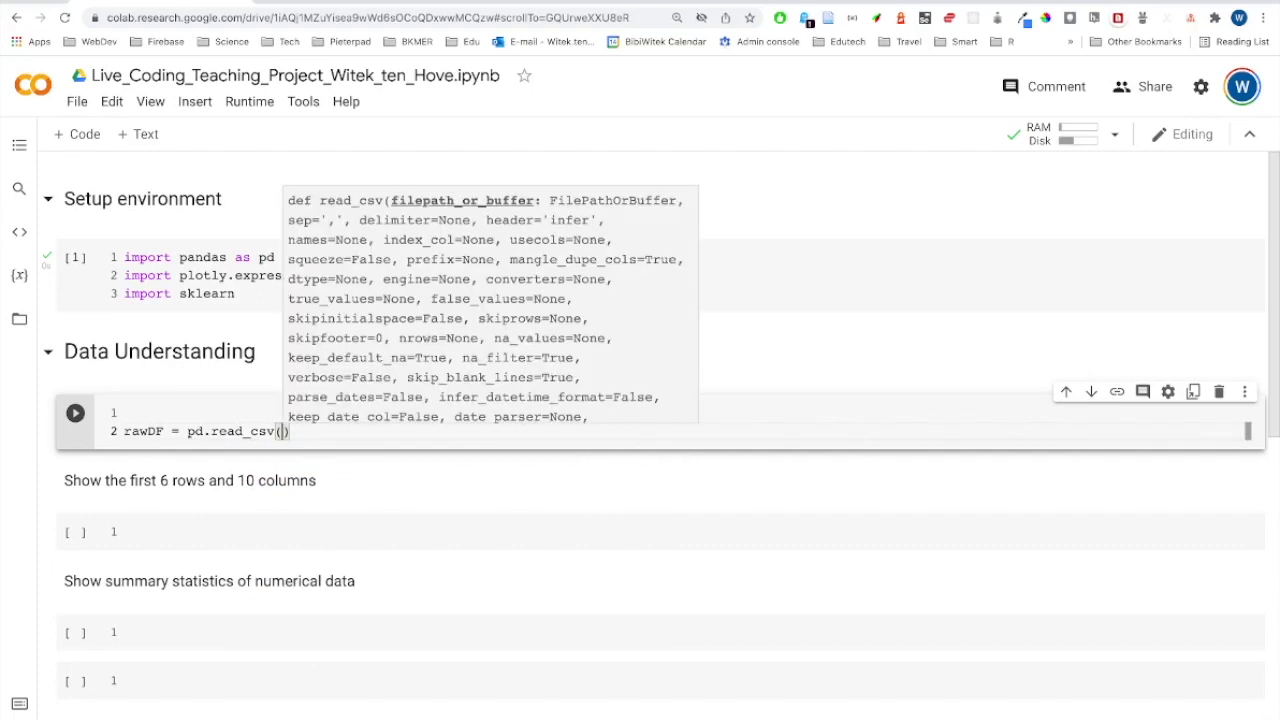
type("url")
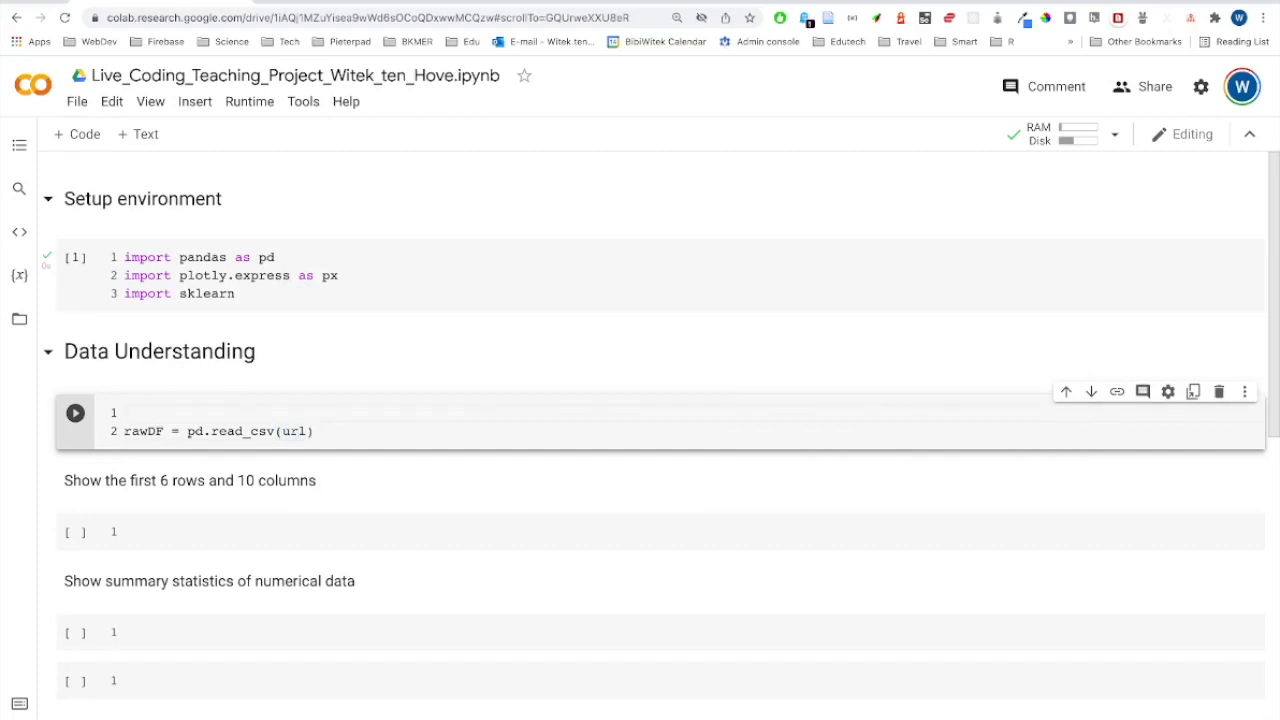
Step: Define url as the GitHub raw breastcancer.csv link and add rawDF.shape
type("url =")
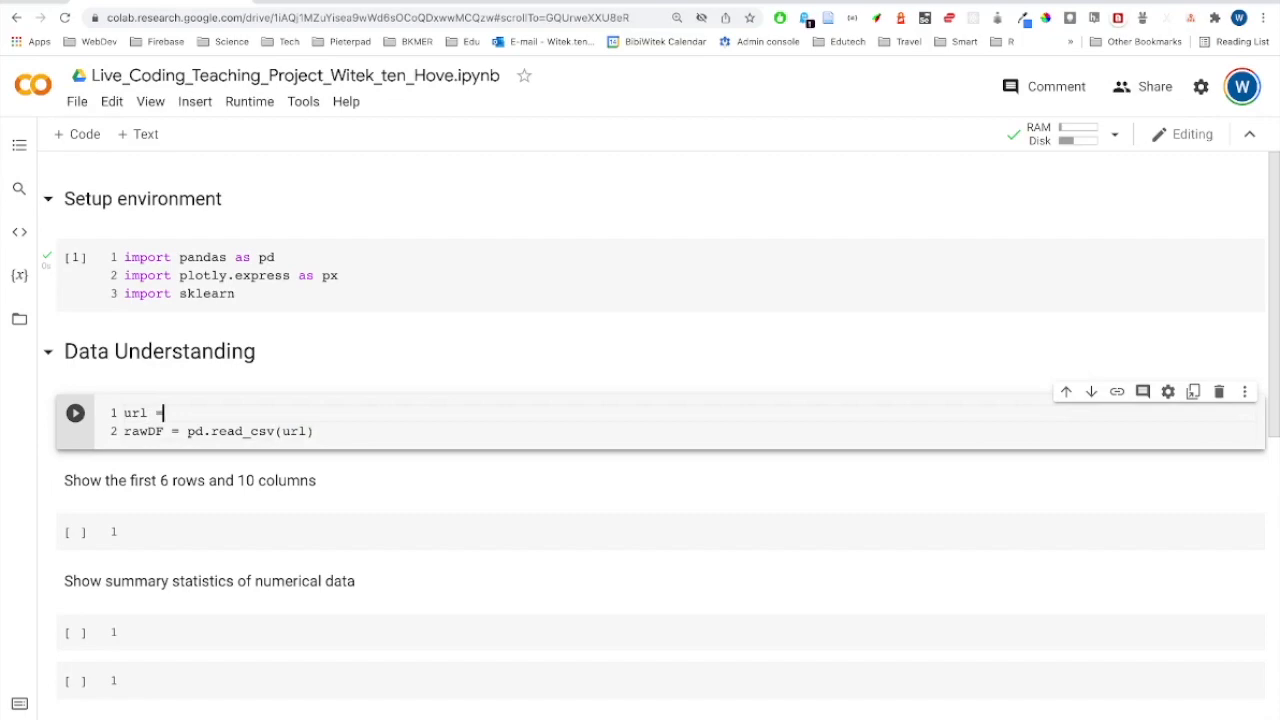
type("\"")
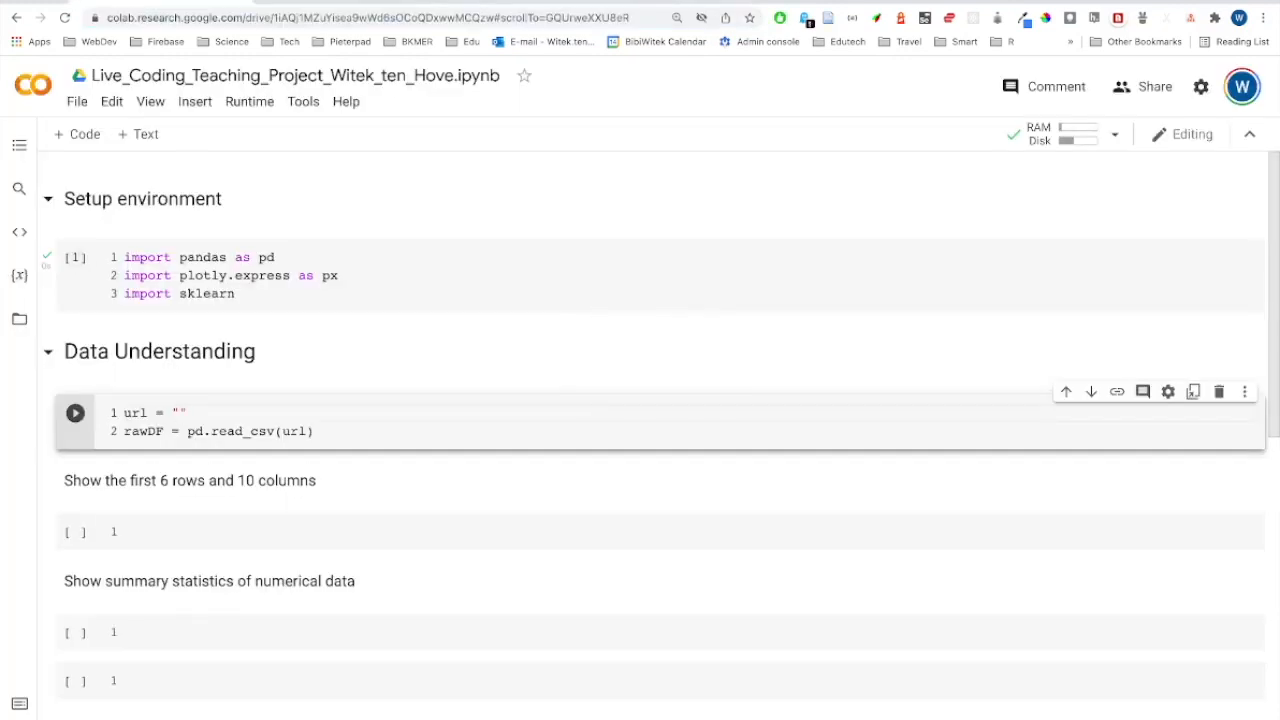
type("https://raw.githubusercontent.com/businessdatasolutions/courses/main/data%20mining/gitbook/datasets/breastcancer.csv")
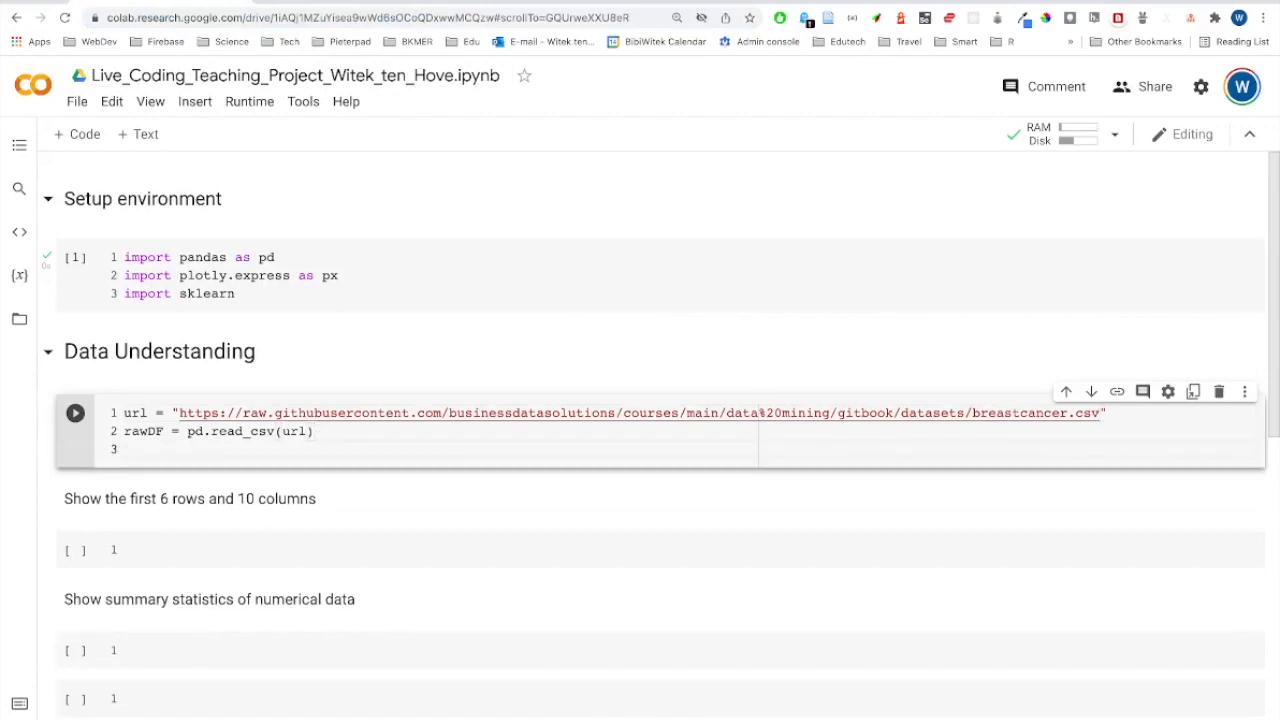
type("r")
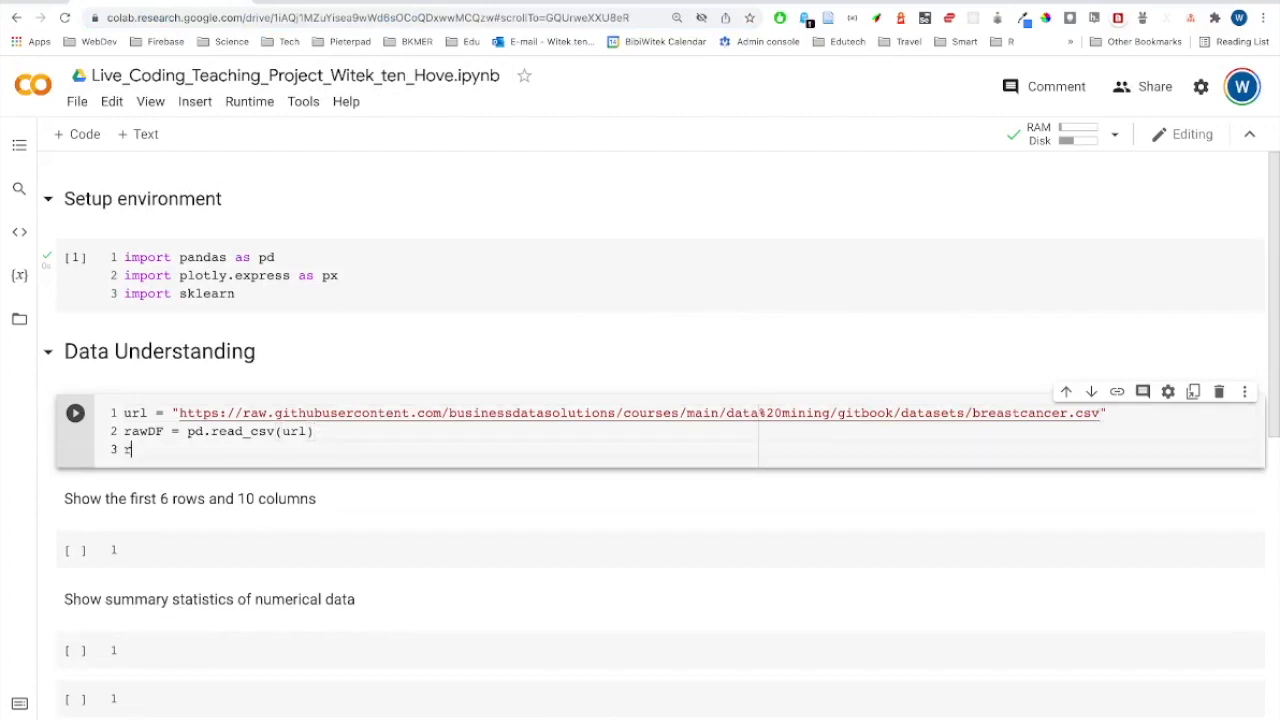
type("rawDF")
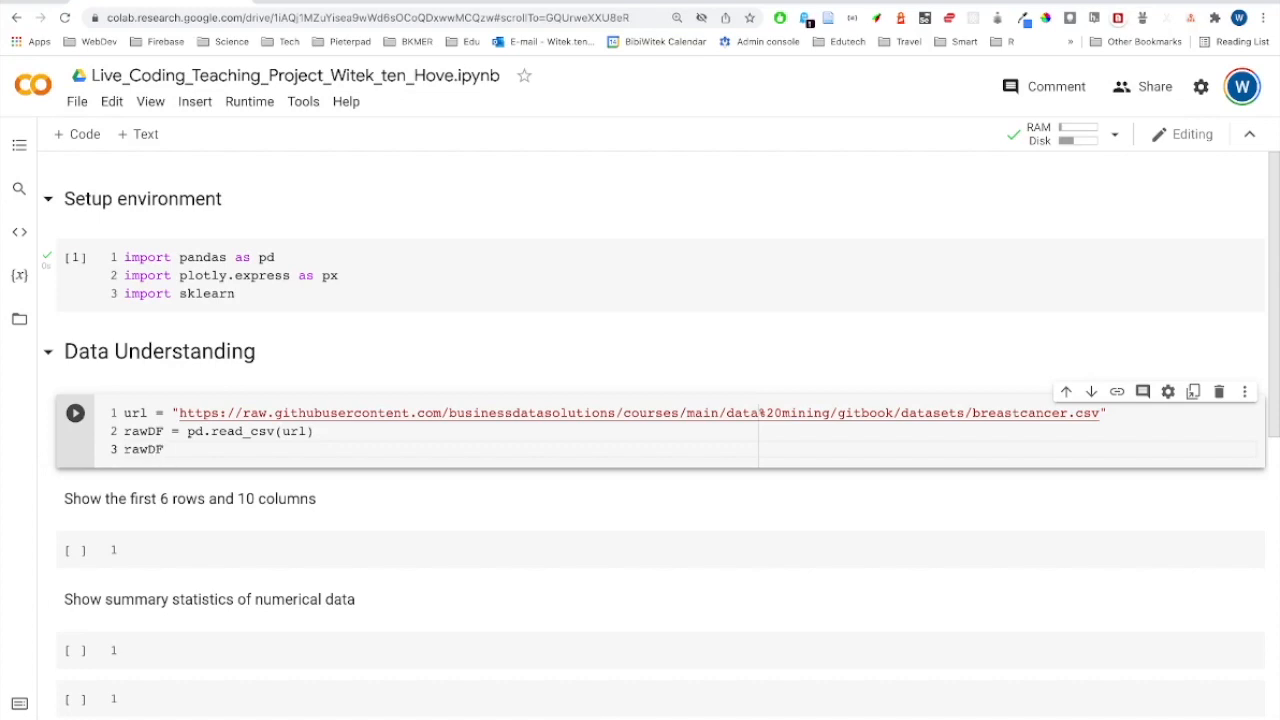
type(".shape")
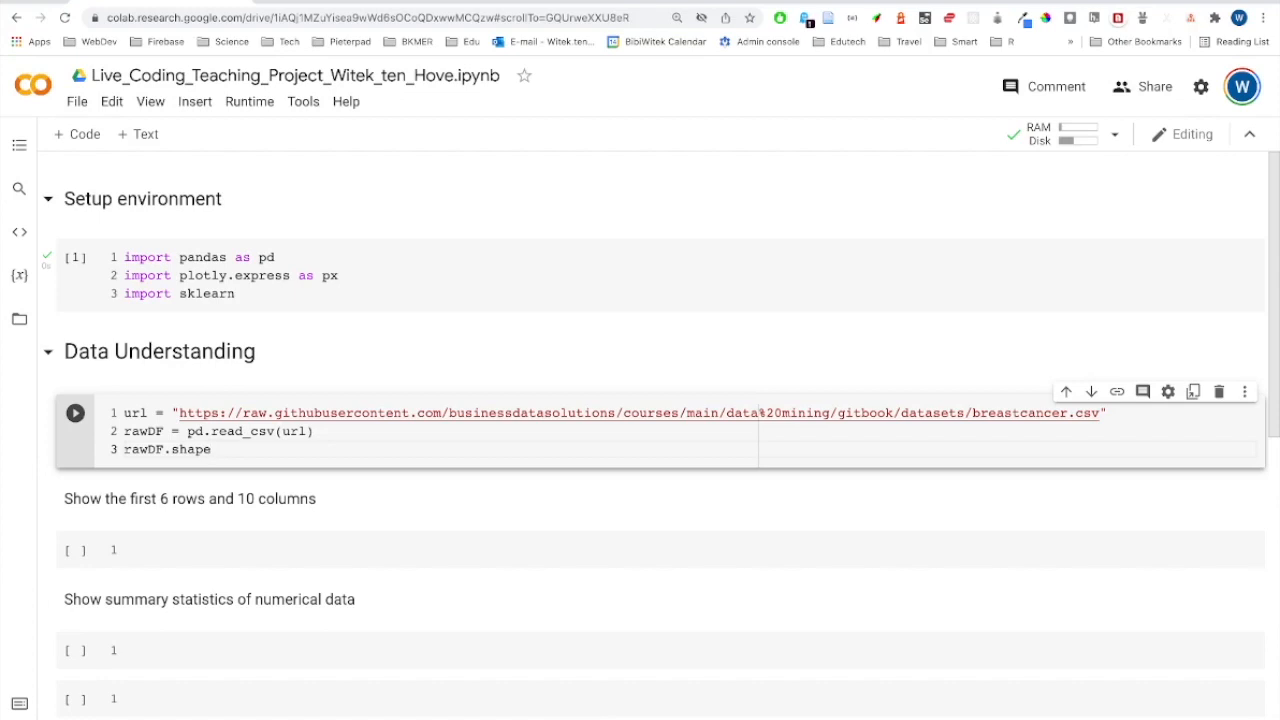
Step: Run the data-loading cell to get shape (569, 32) and start the first-6-rows cell with rawDF
left_click(76, 412)
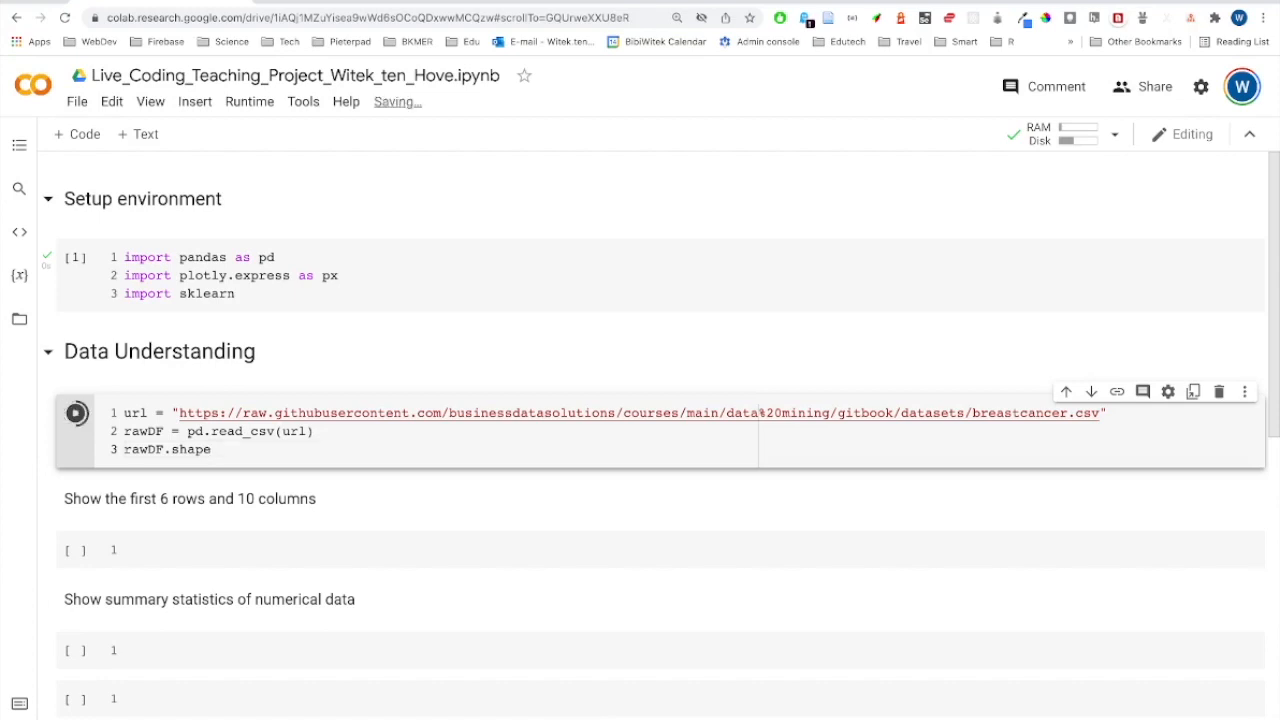
left_click(76, 412)
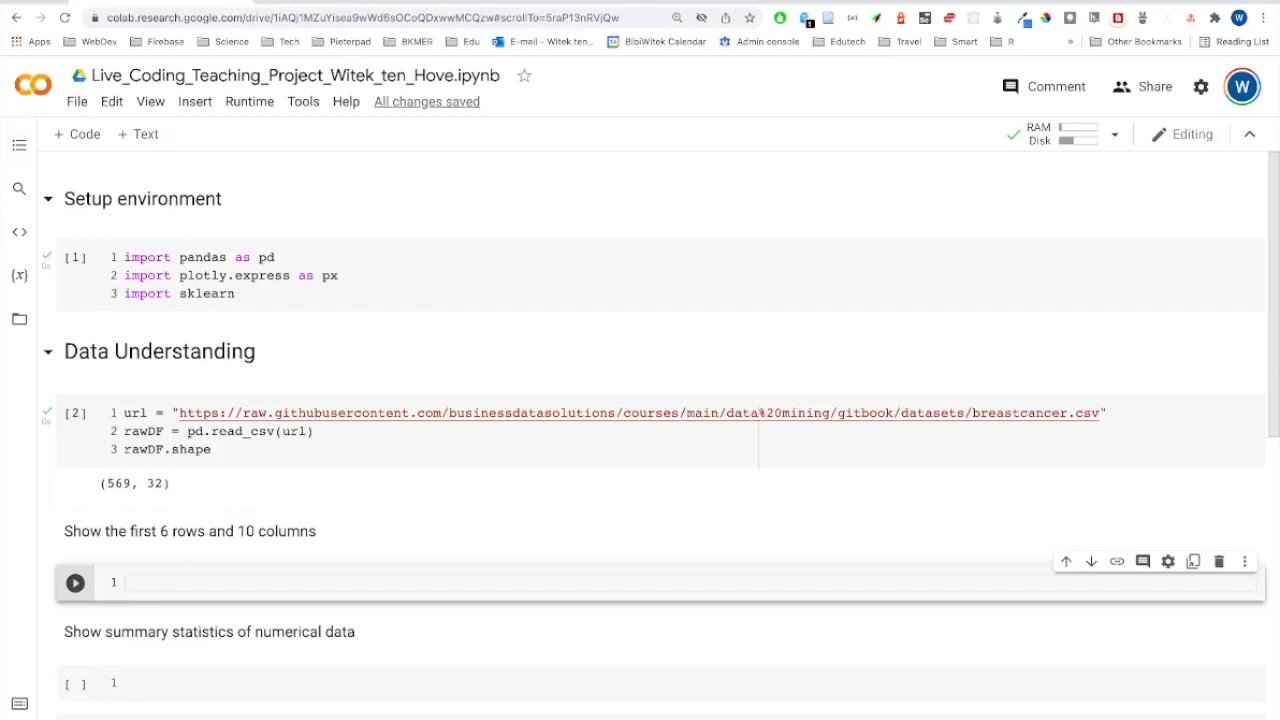
type("rawDF =")
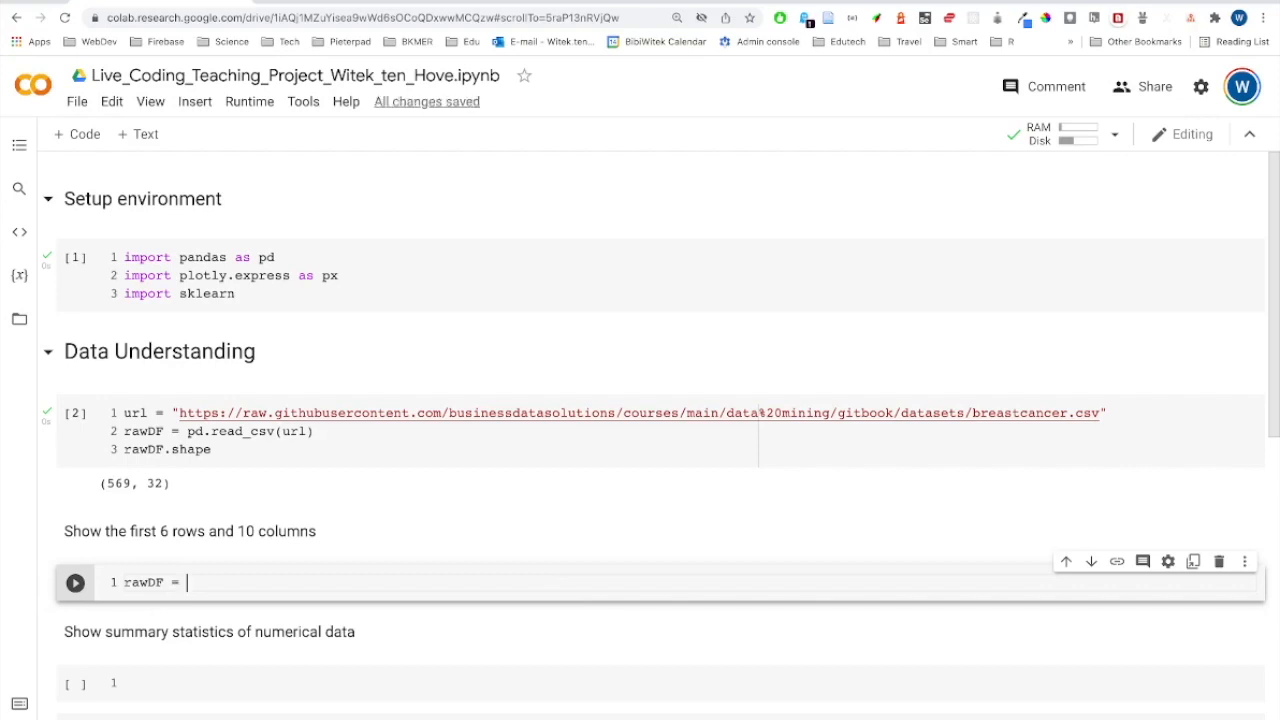
Step: Show rawDF.iloc[0:6, 0:10] and move down to the empty summary-statistics cell
type(".i")
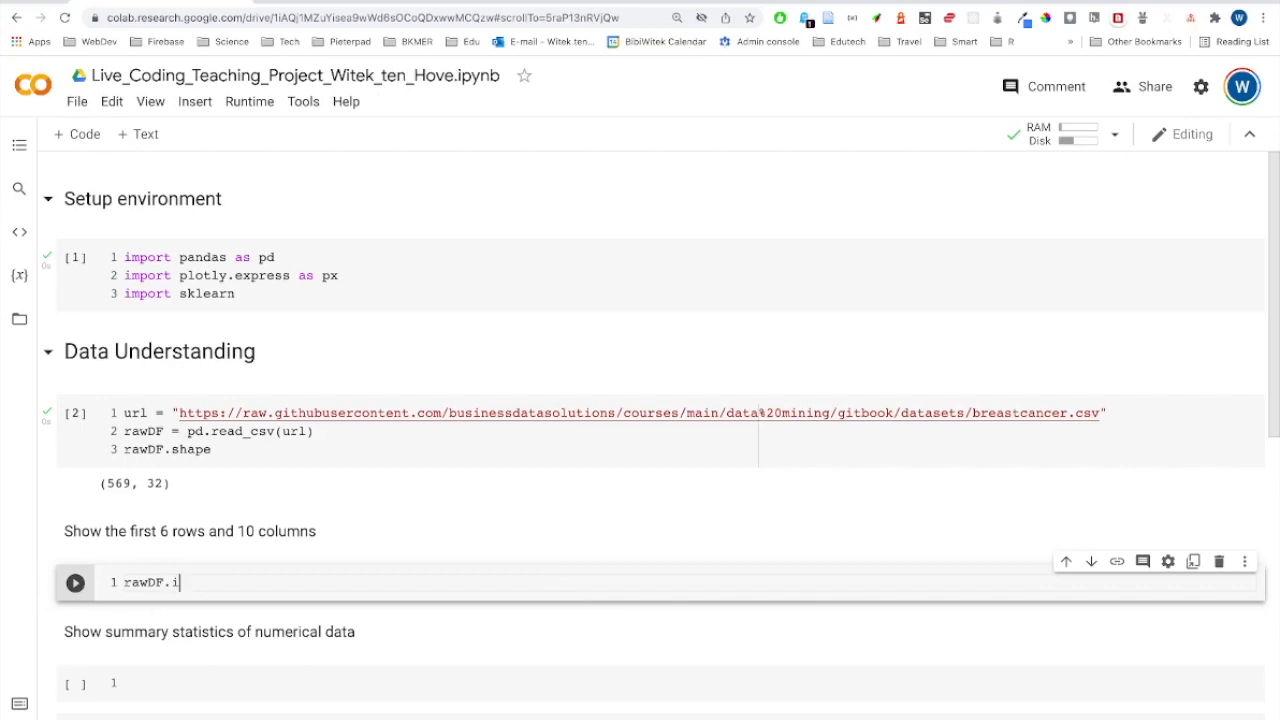
type("loc")
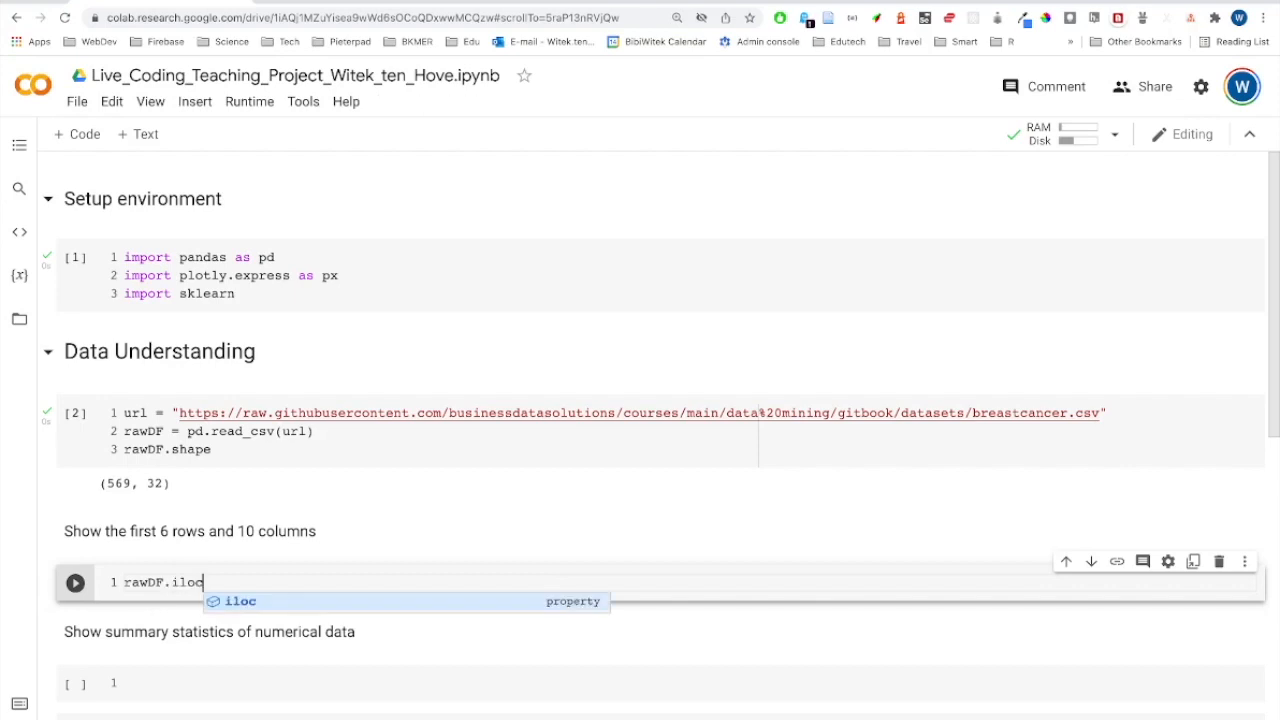
type("[")
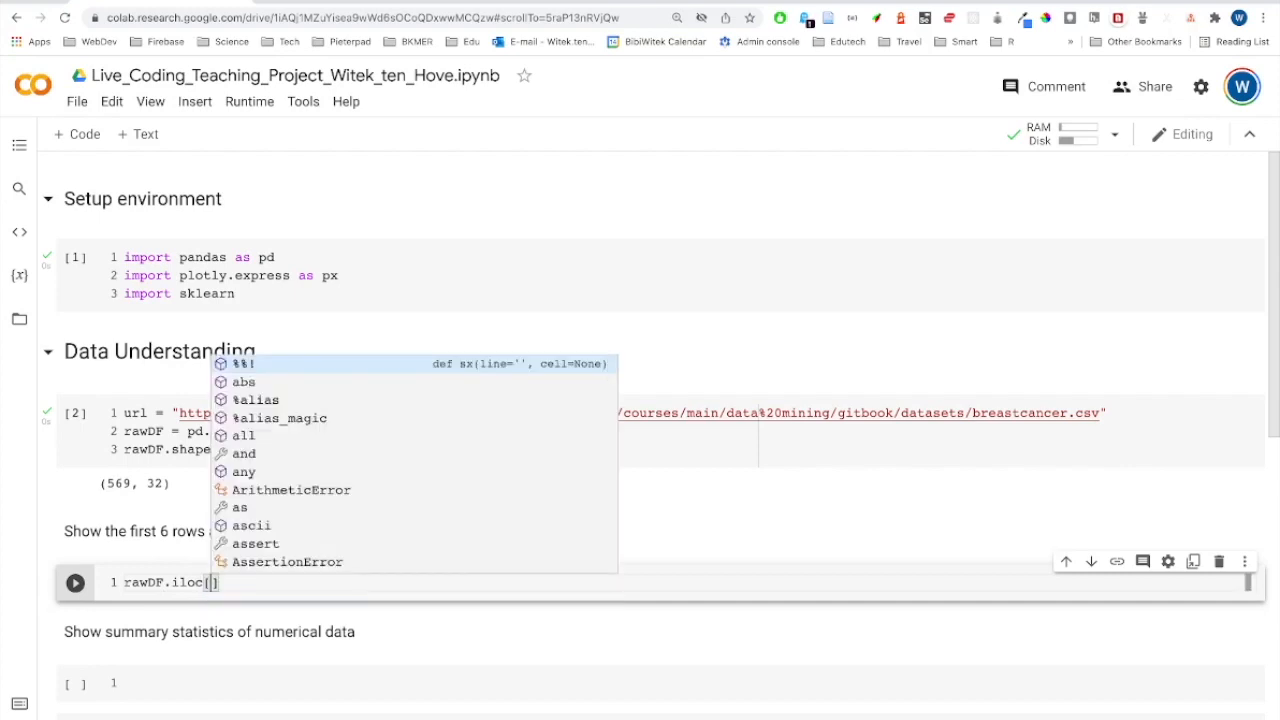
type("0:")
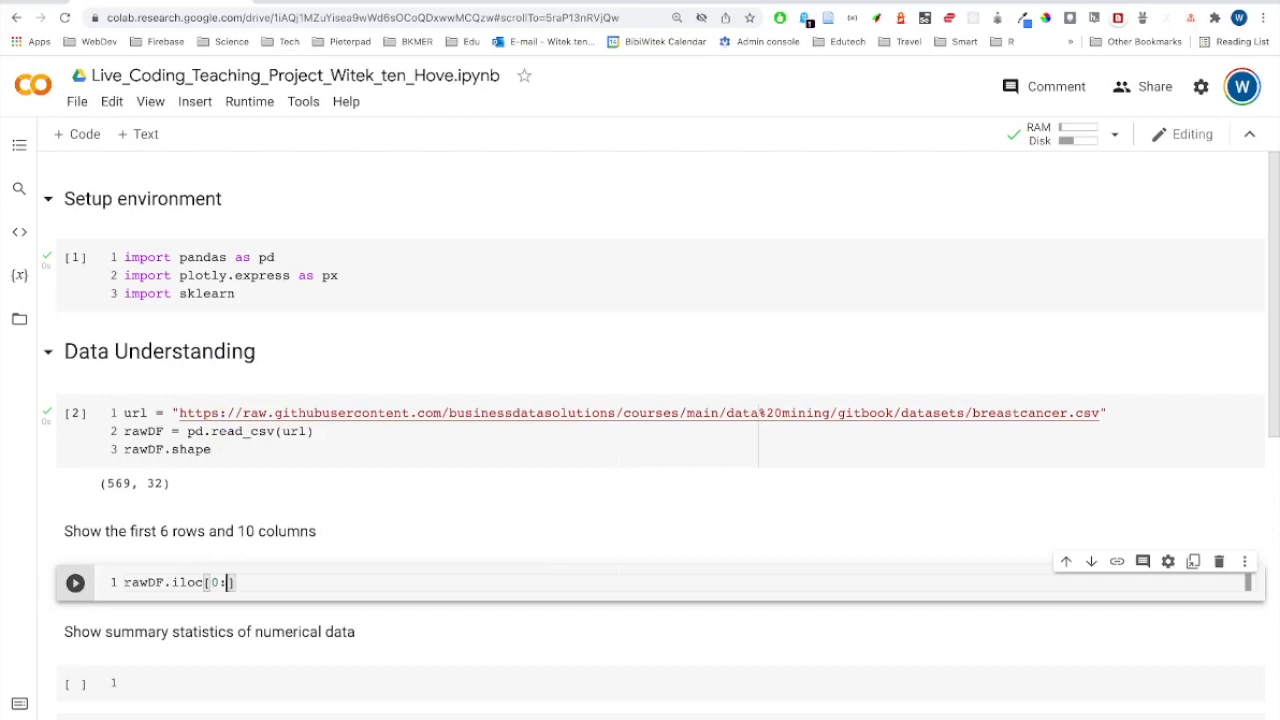
type("6")
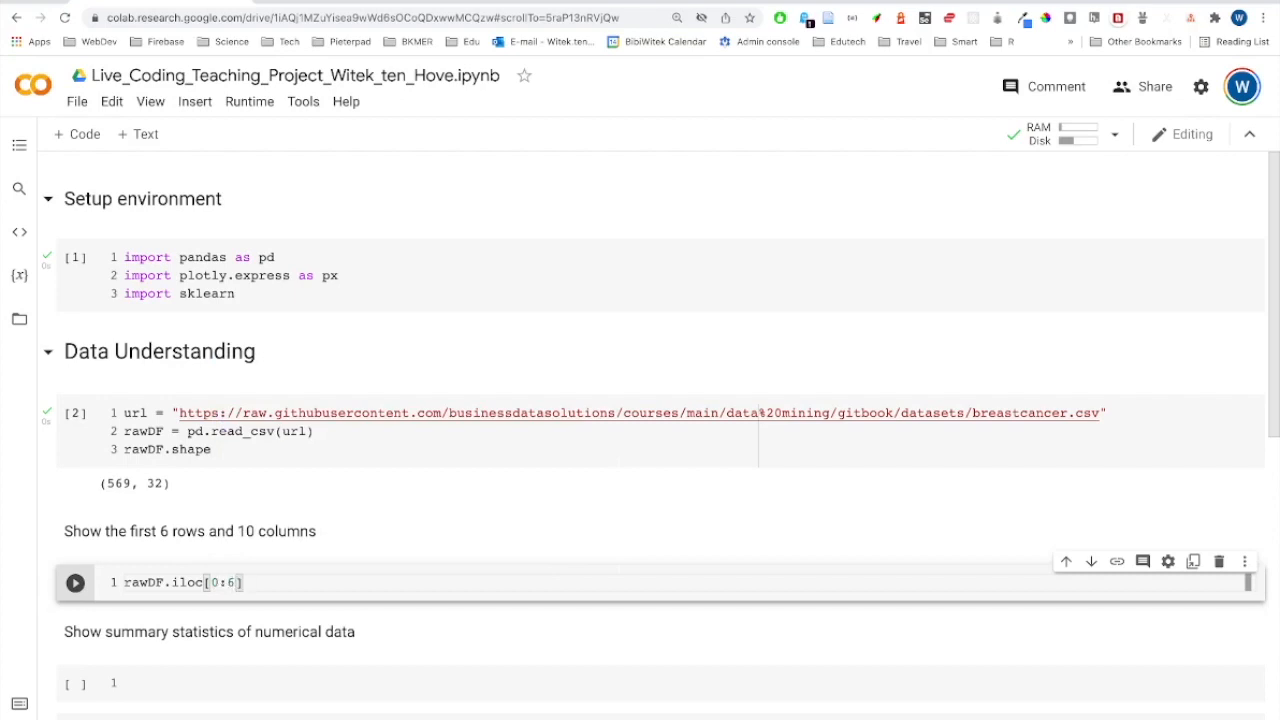
type(",")
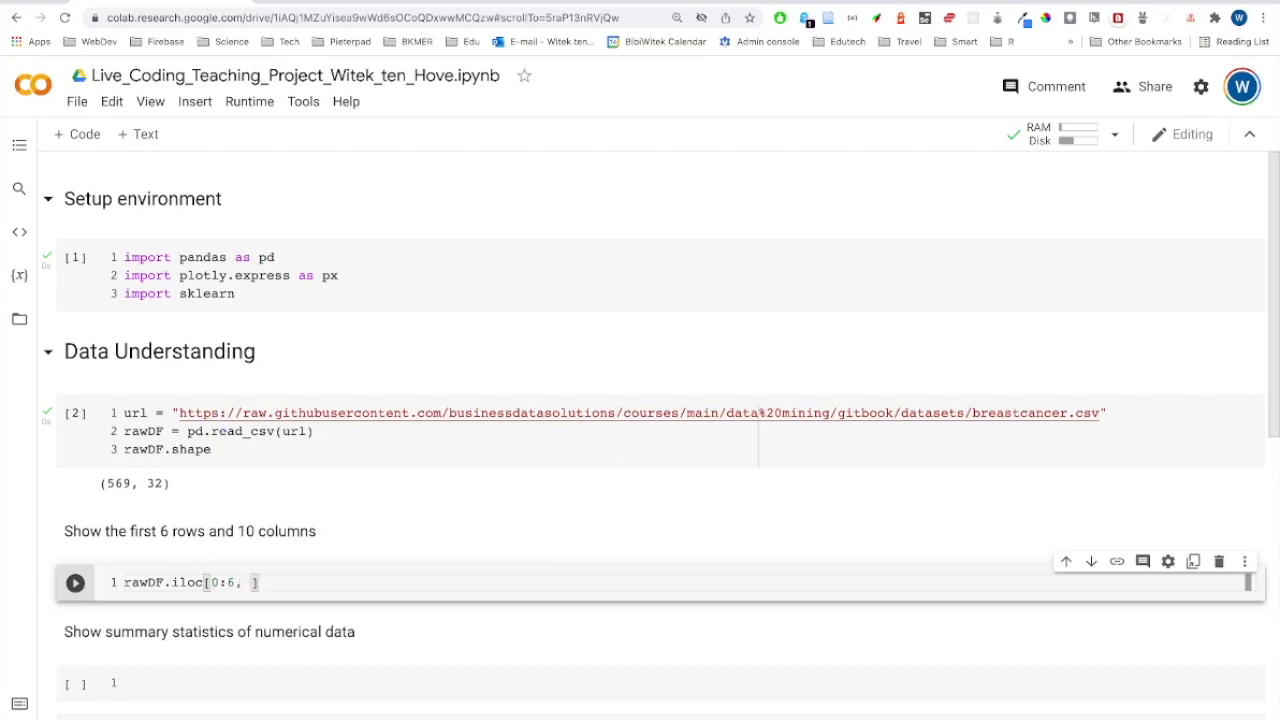
type("0:")
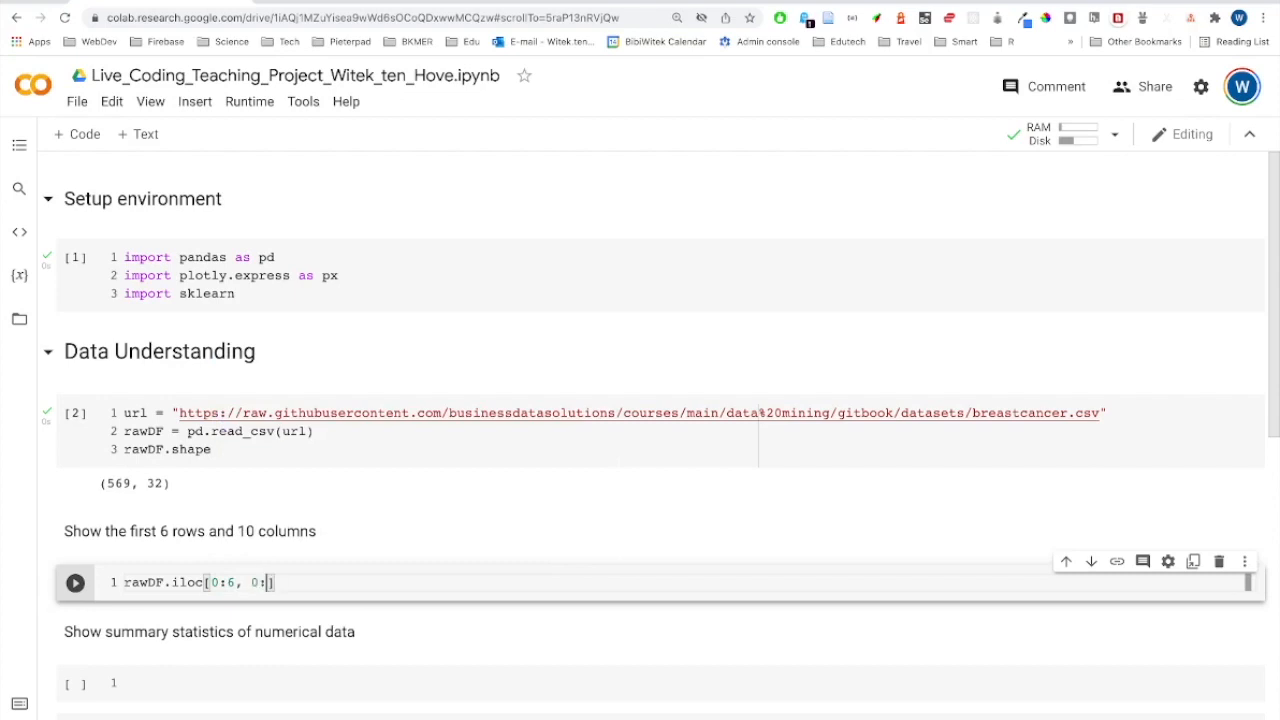
type("10")
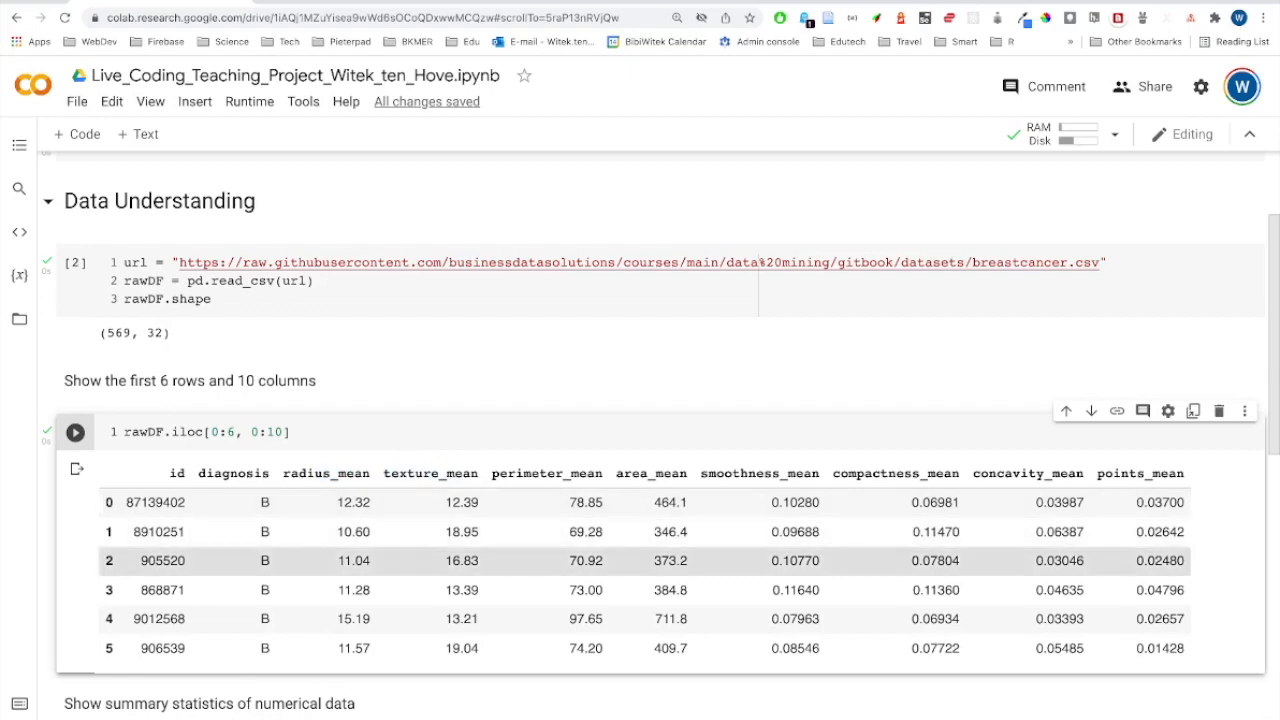
scroll("down", 3)
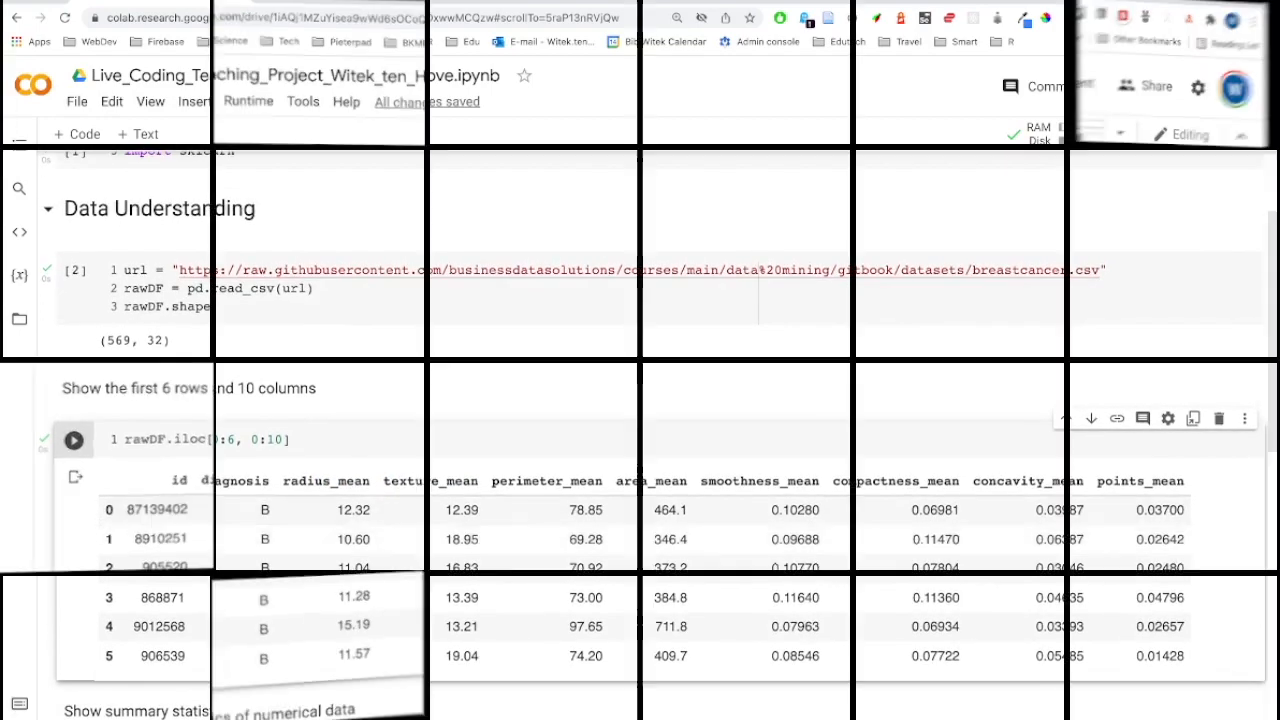
scroll("down", 3)
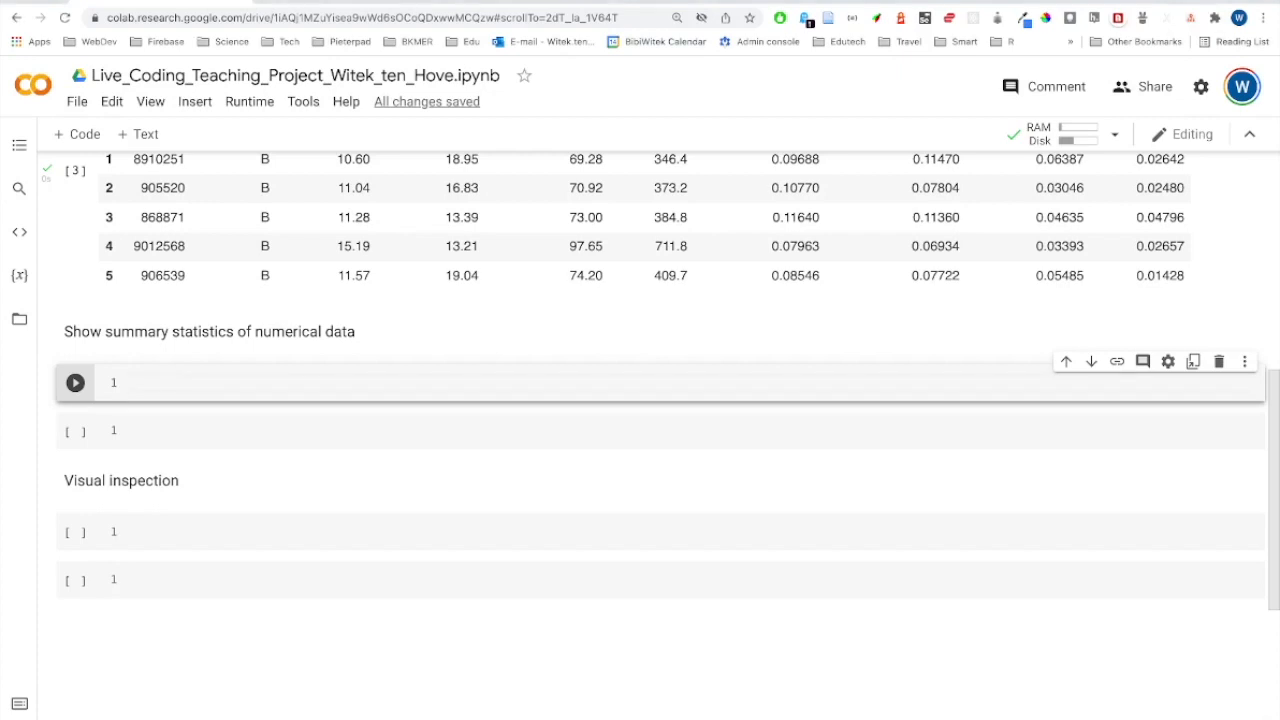
Step: Run rawDF.describe() to show count, mean, std, min, quartiles and max per numeric column
type("rawDF")
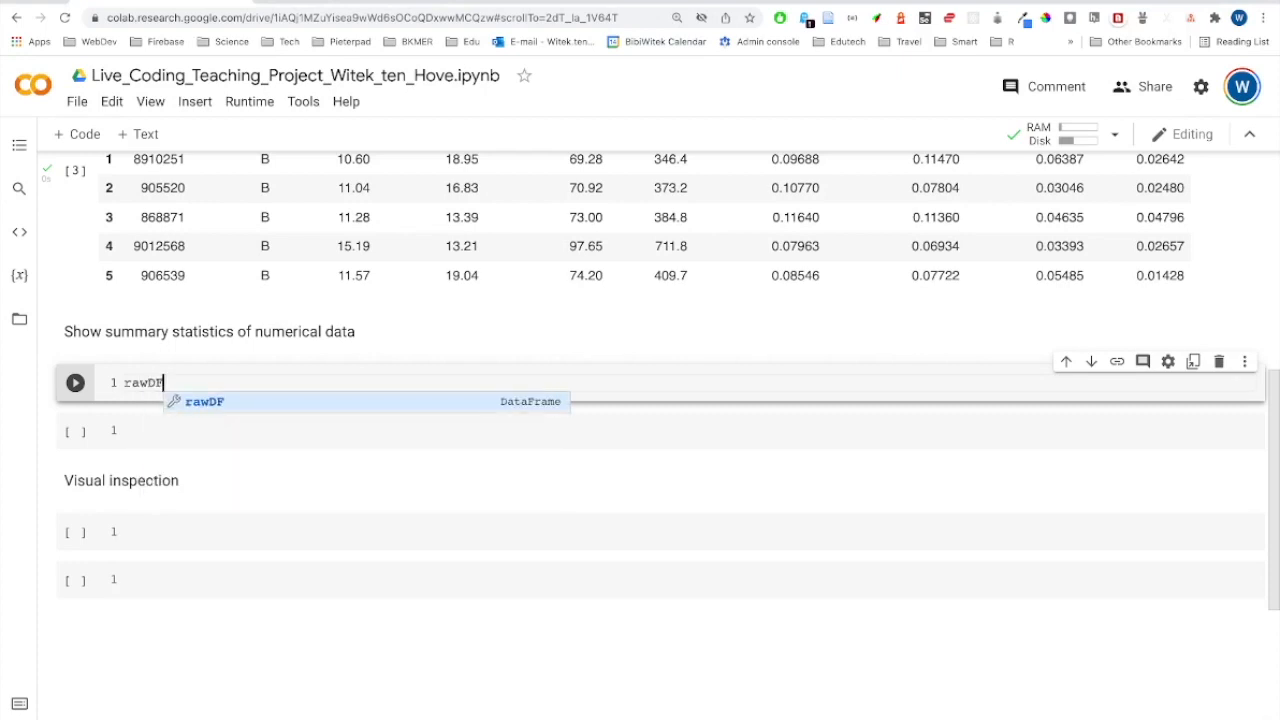
type(".")
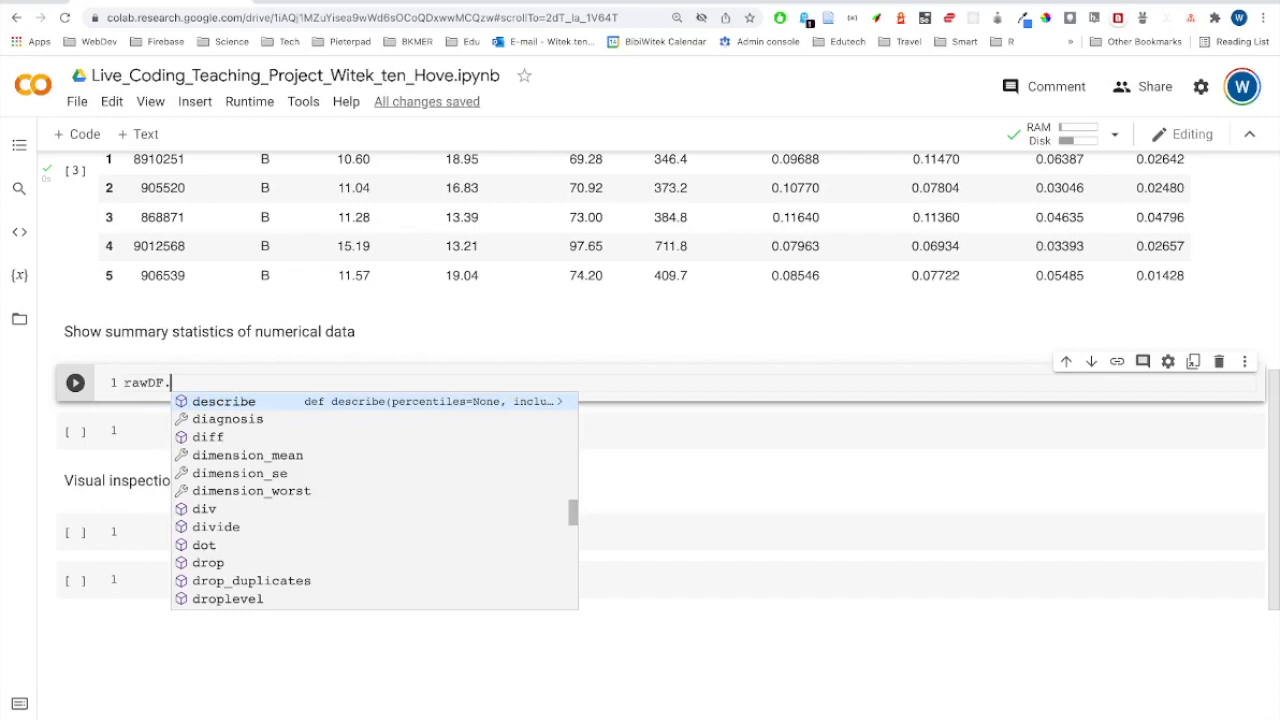
left_click(224, 400)
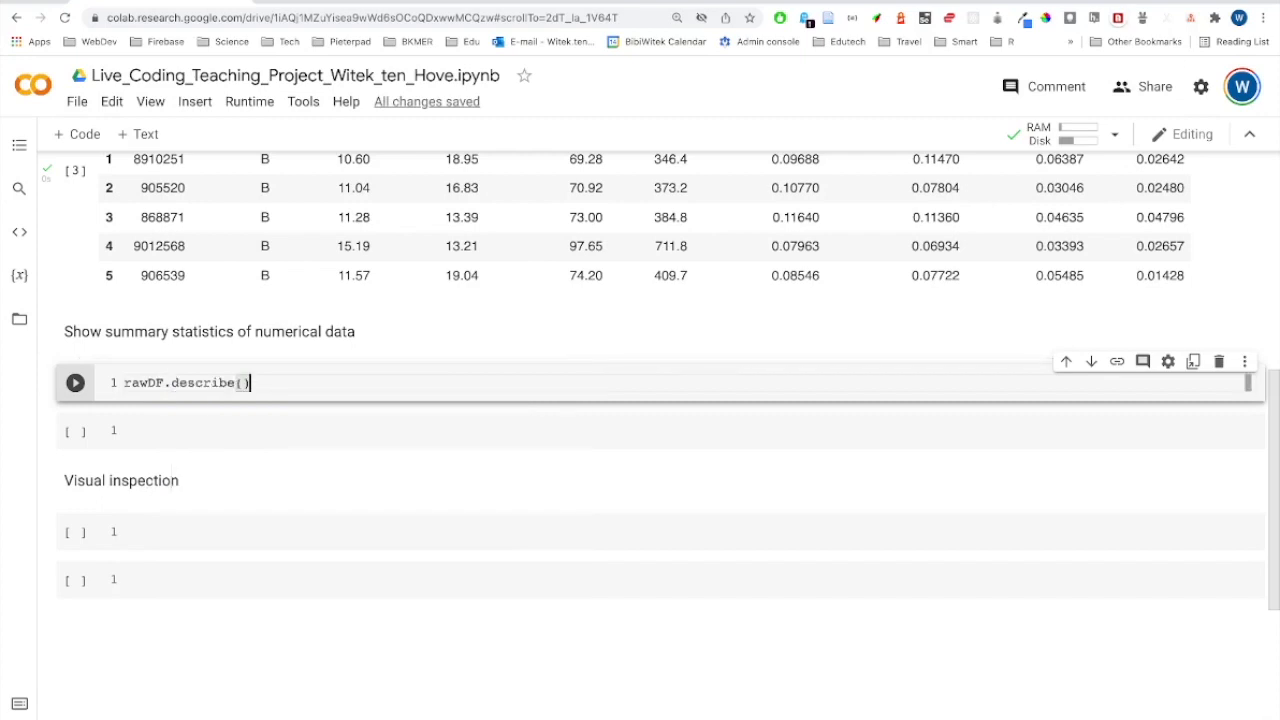
left_click(76, 382)
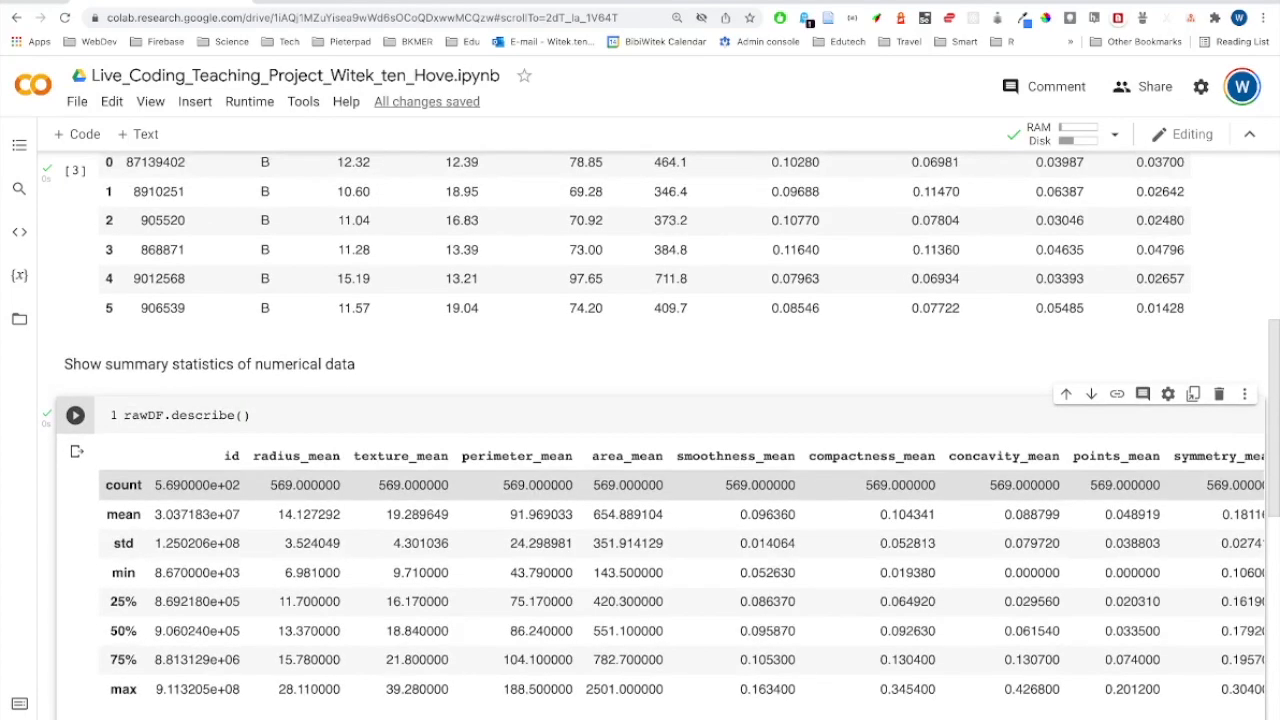
scroll("up", 3)
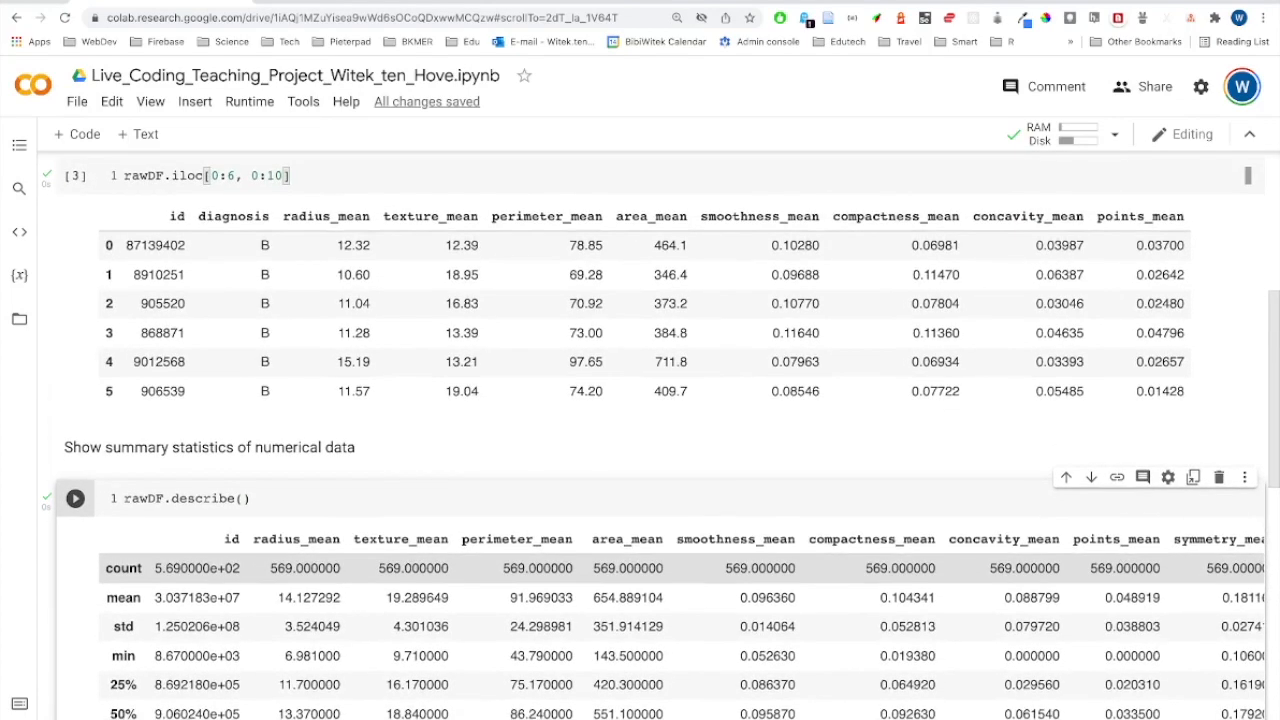
scroll("up", 3)
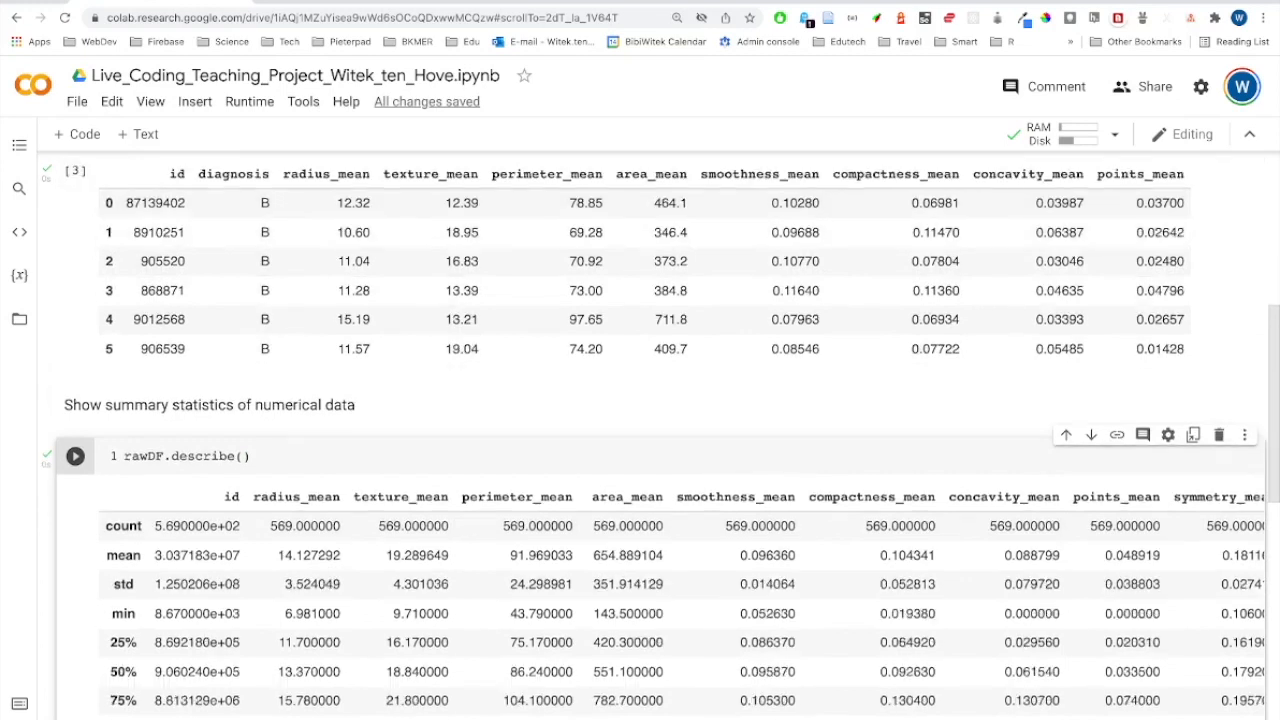
scroll("down", 3)
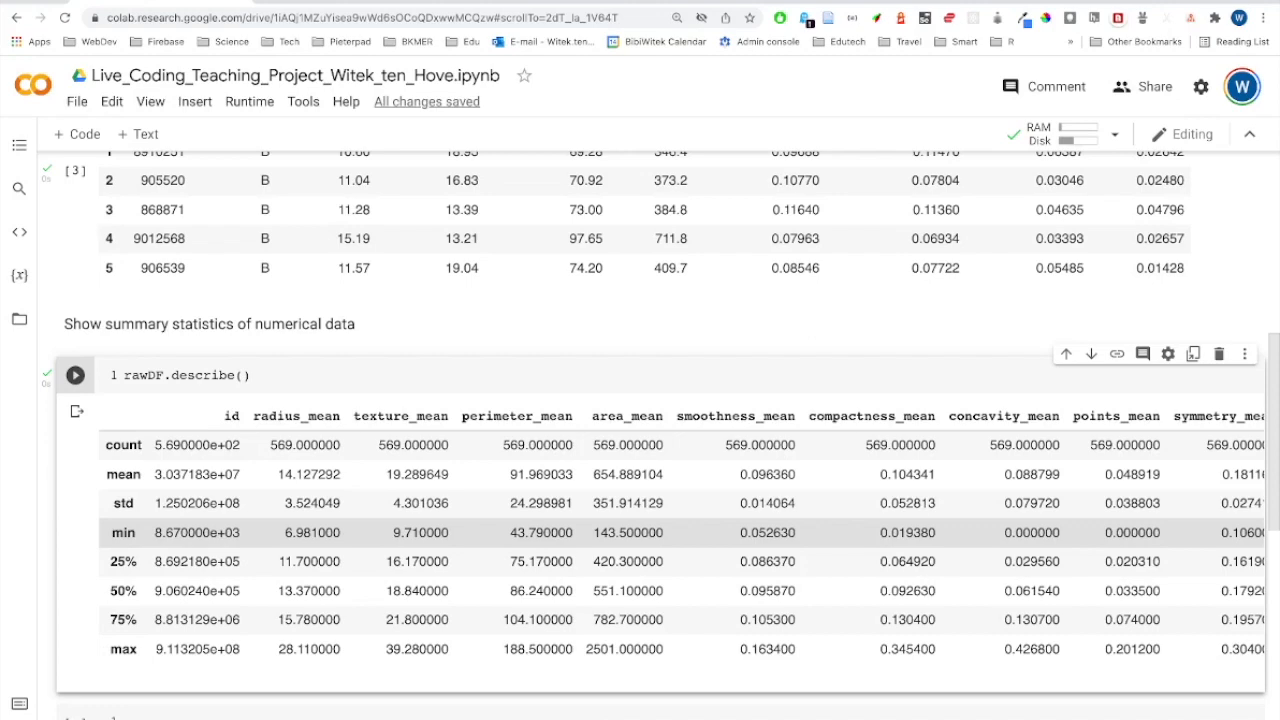
scroll("down", 3)
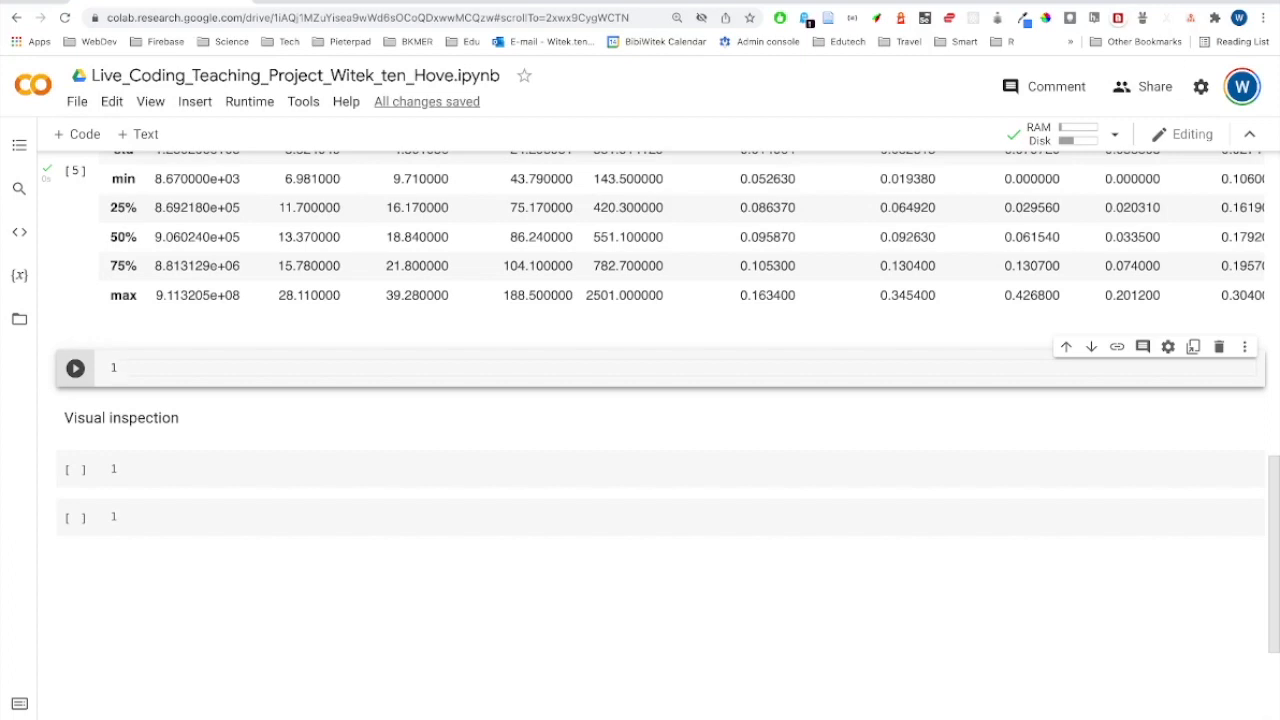
Step: Run rawDF.info() in the new cell to list all 32 columns with 569 non-null values
type("x")
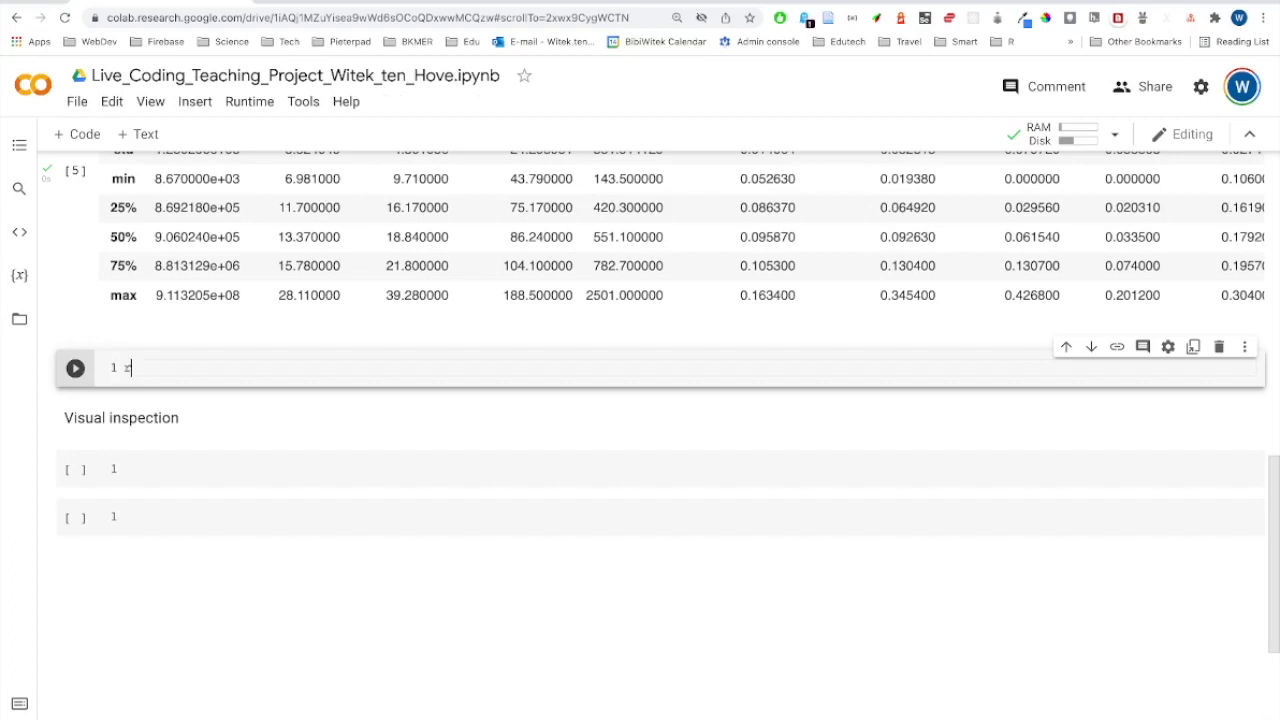
type("rawDF")
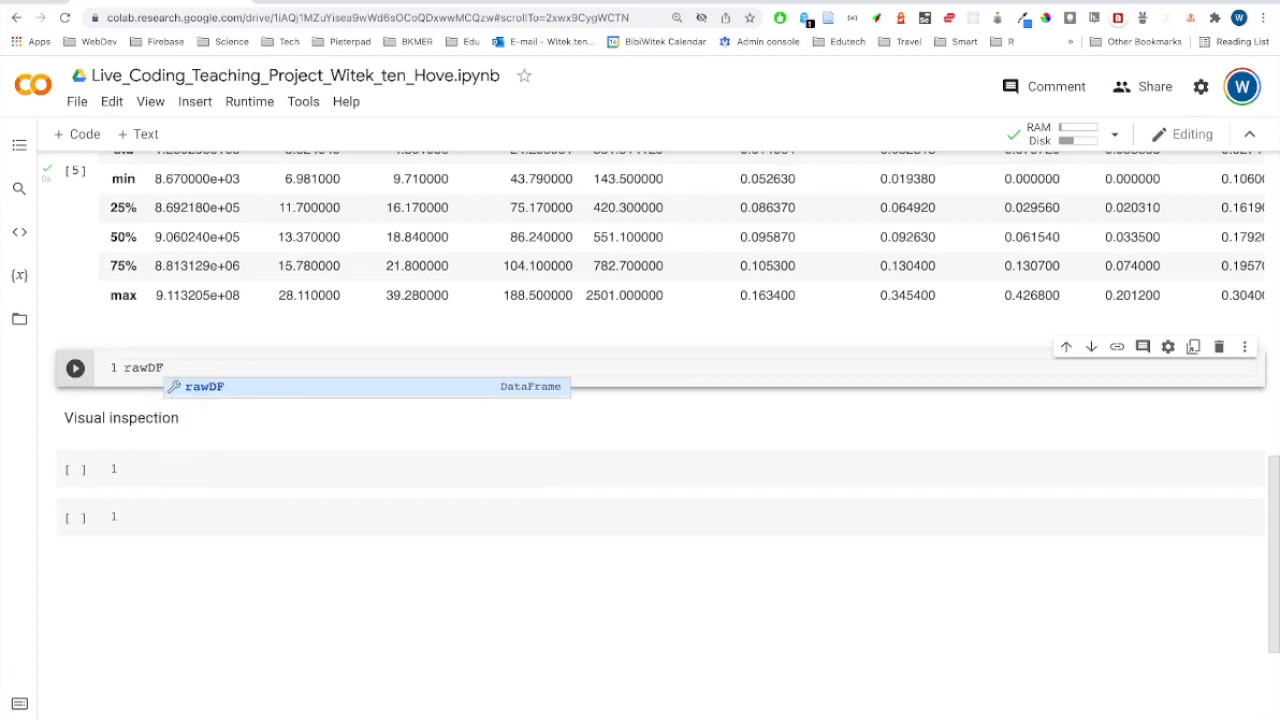
type(".i")
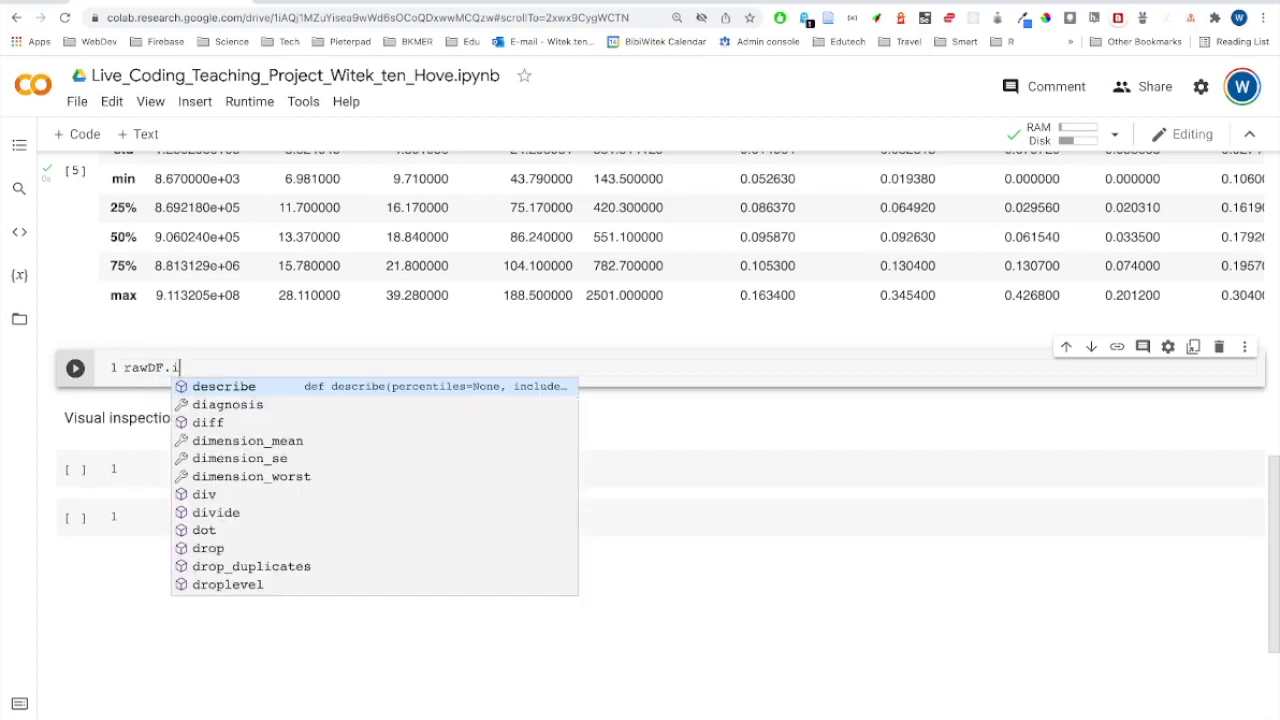
type("info()")
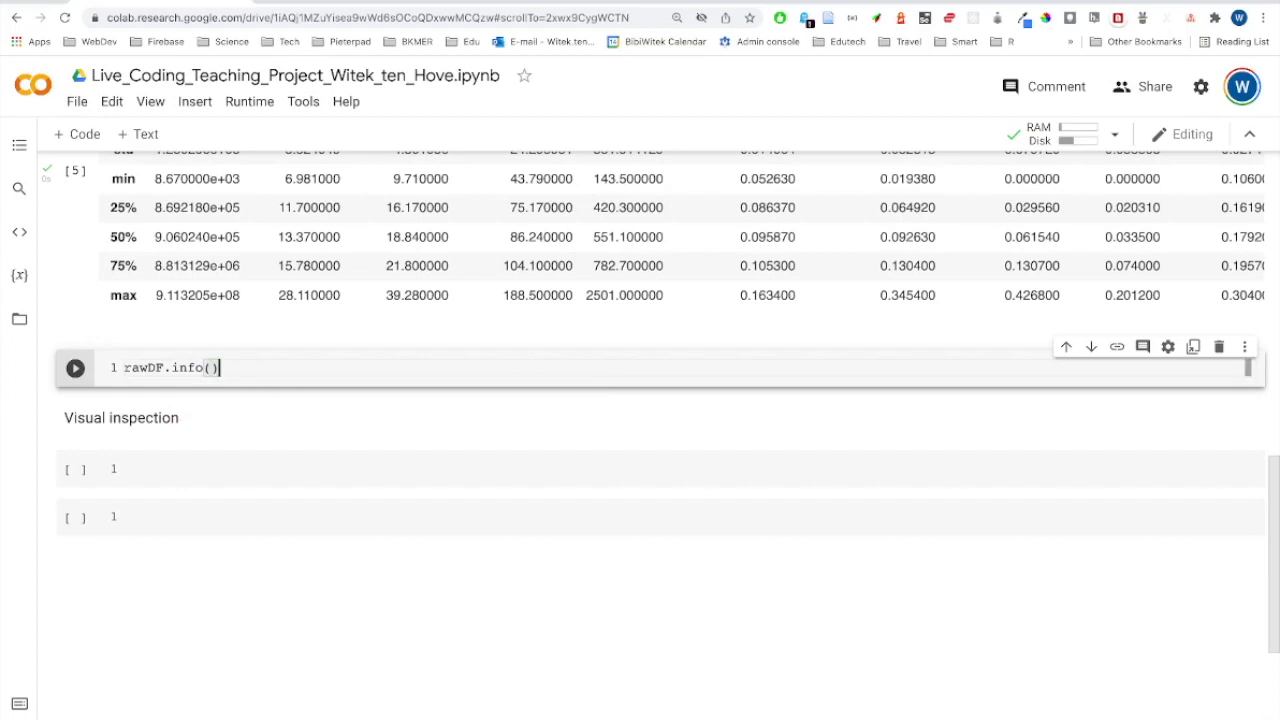
left_click(76, 368)
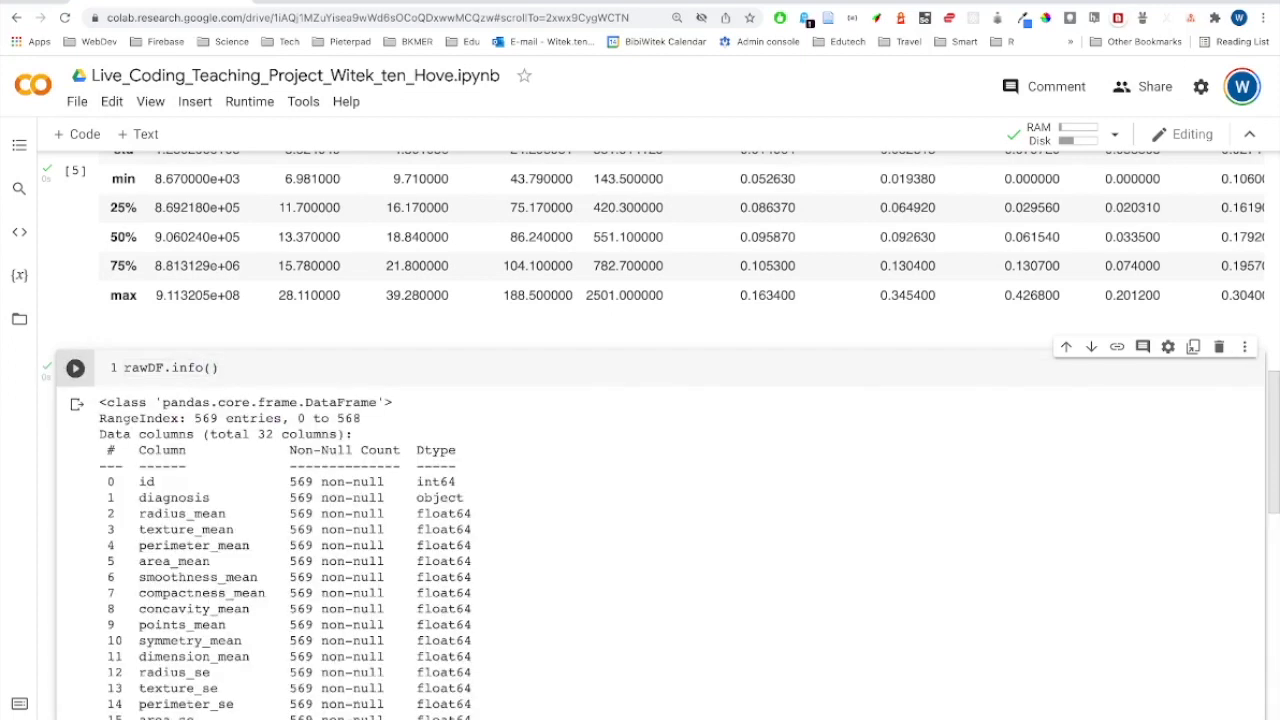
Step: Review the info output, highlighting that diagnosis is an object dtype
scroll("down", 3)
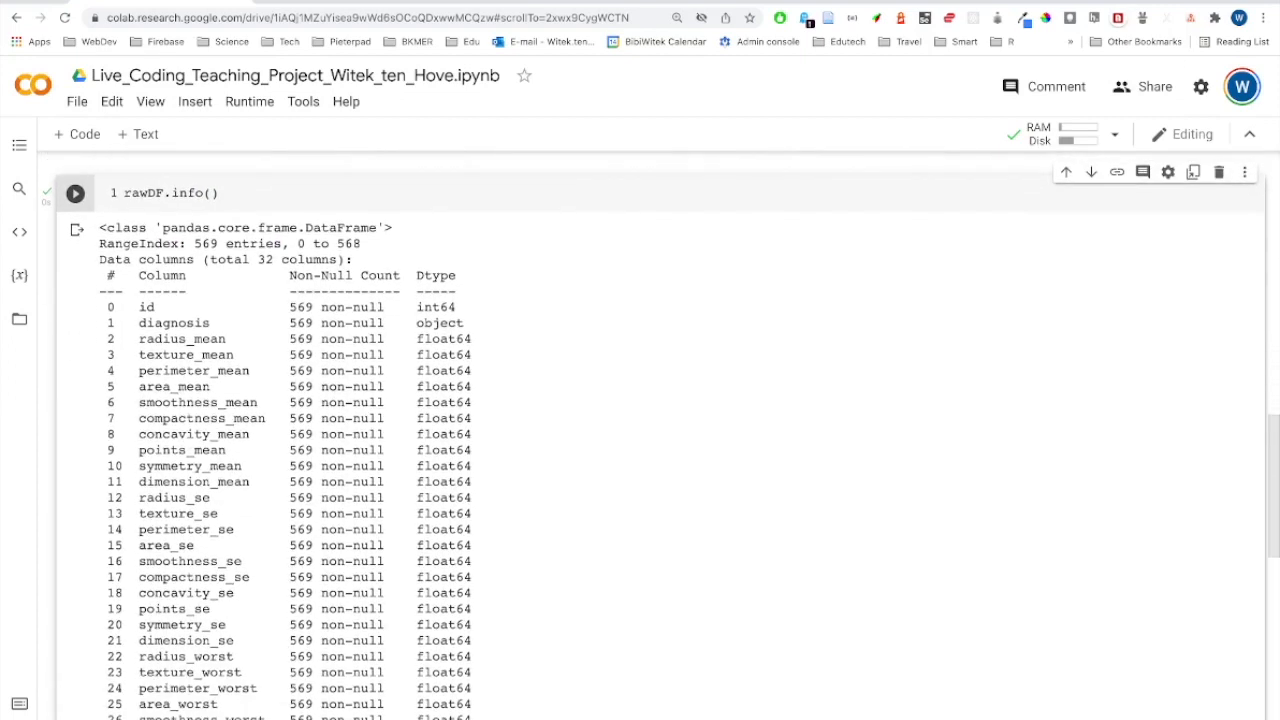
double_click(174, 322)
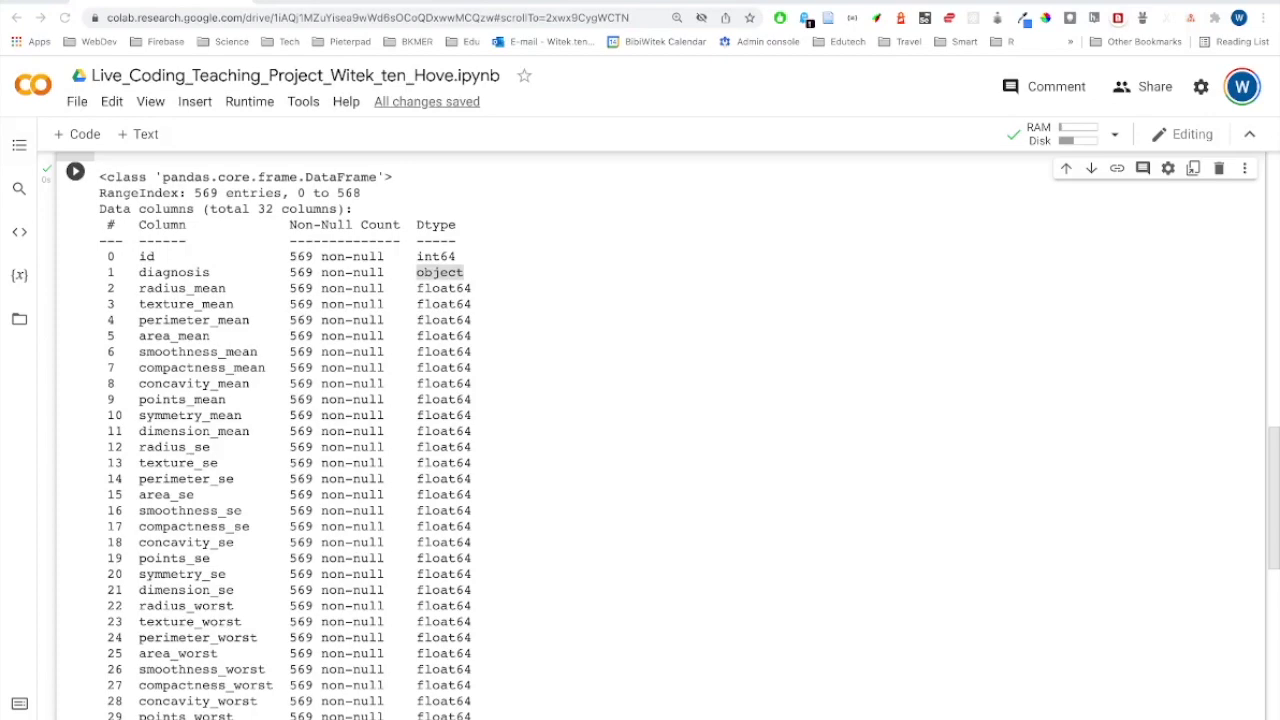
scroll("down", 3)
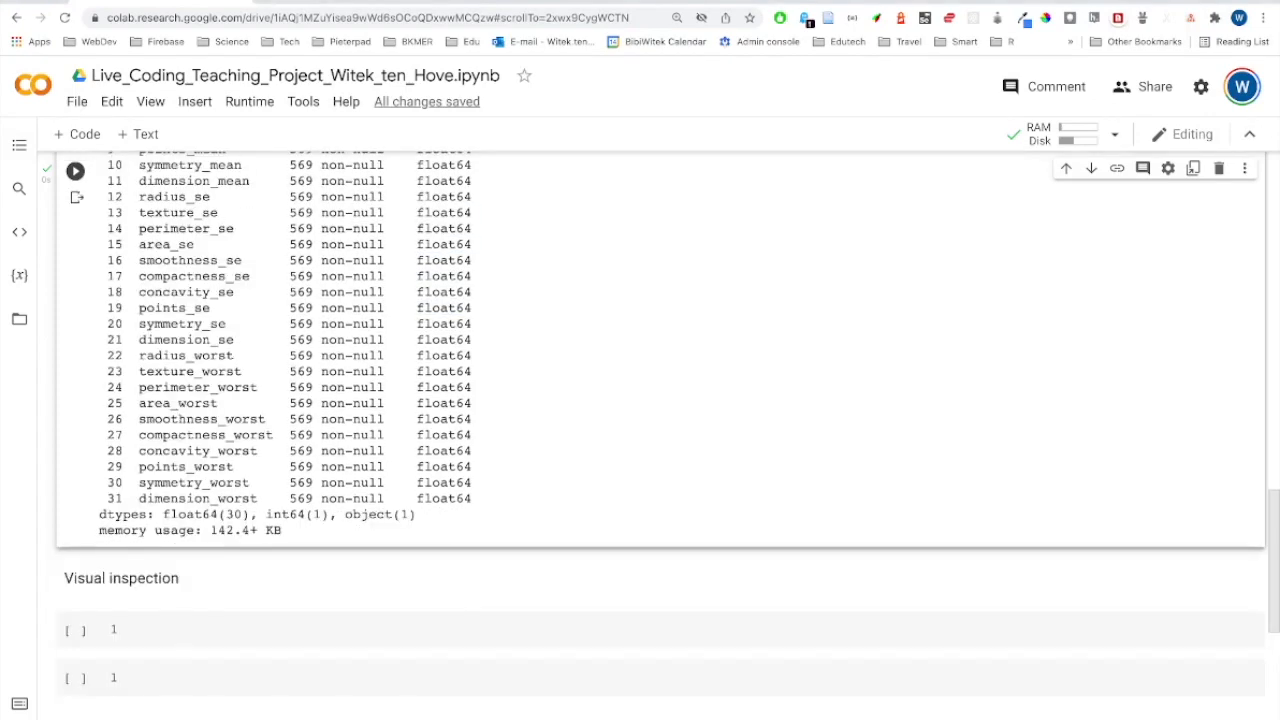
scroll("up", 3)
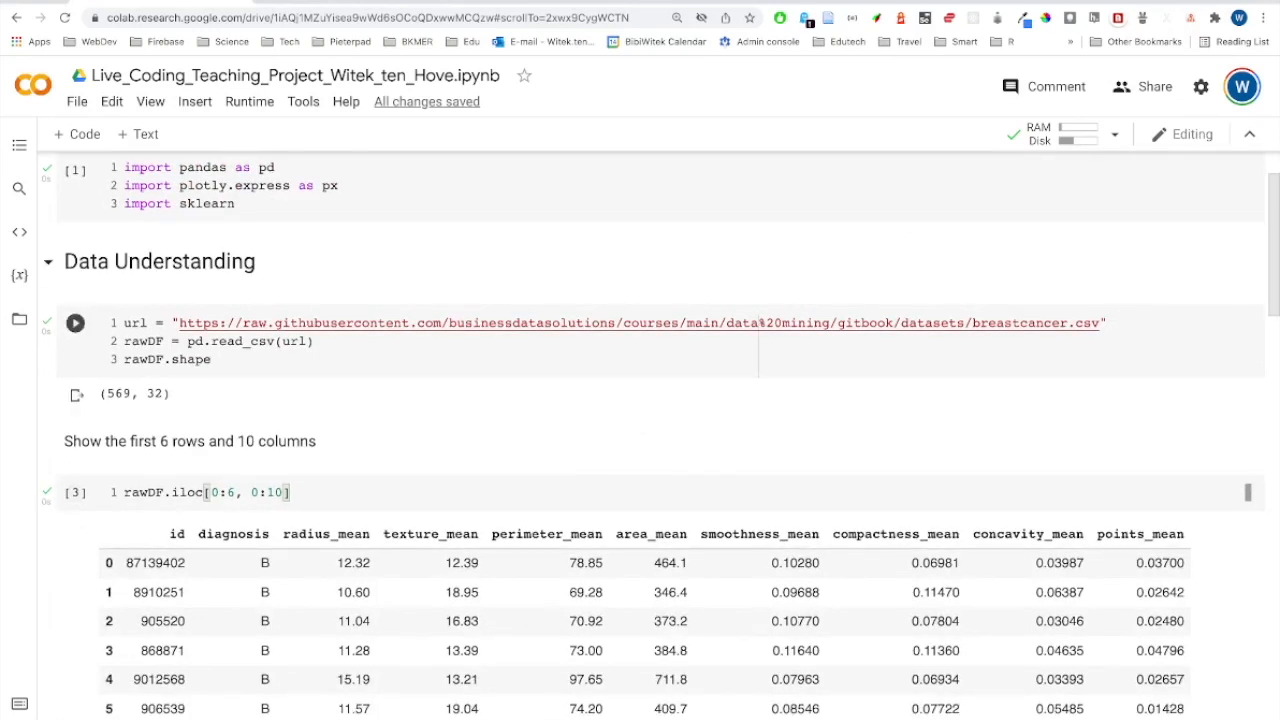
Step: Add dtype={'diagnosis':'category'} to the read_csv arguments
left_click(294, 340)
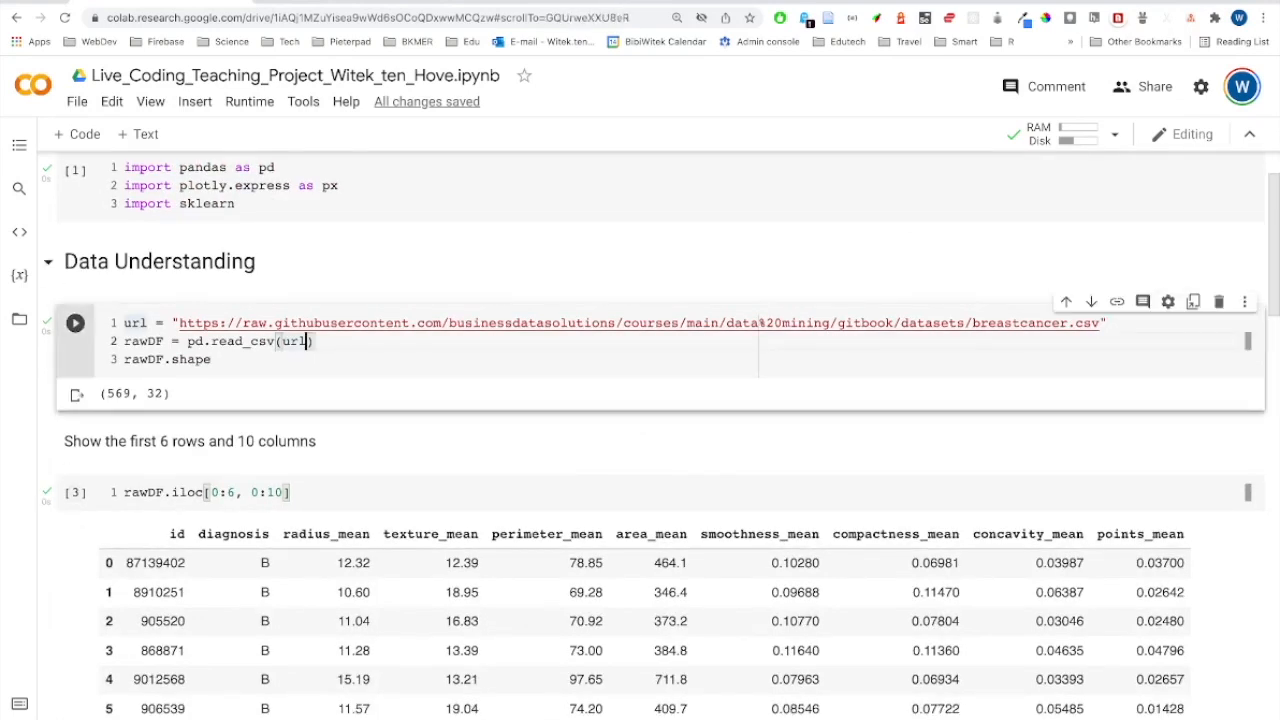
type(",")
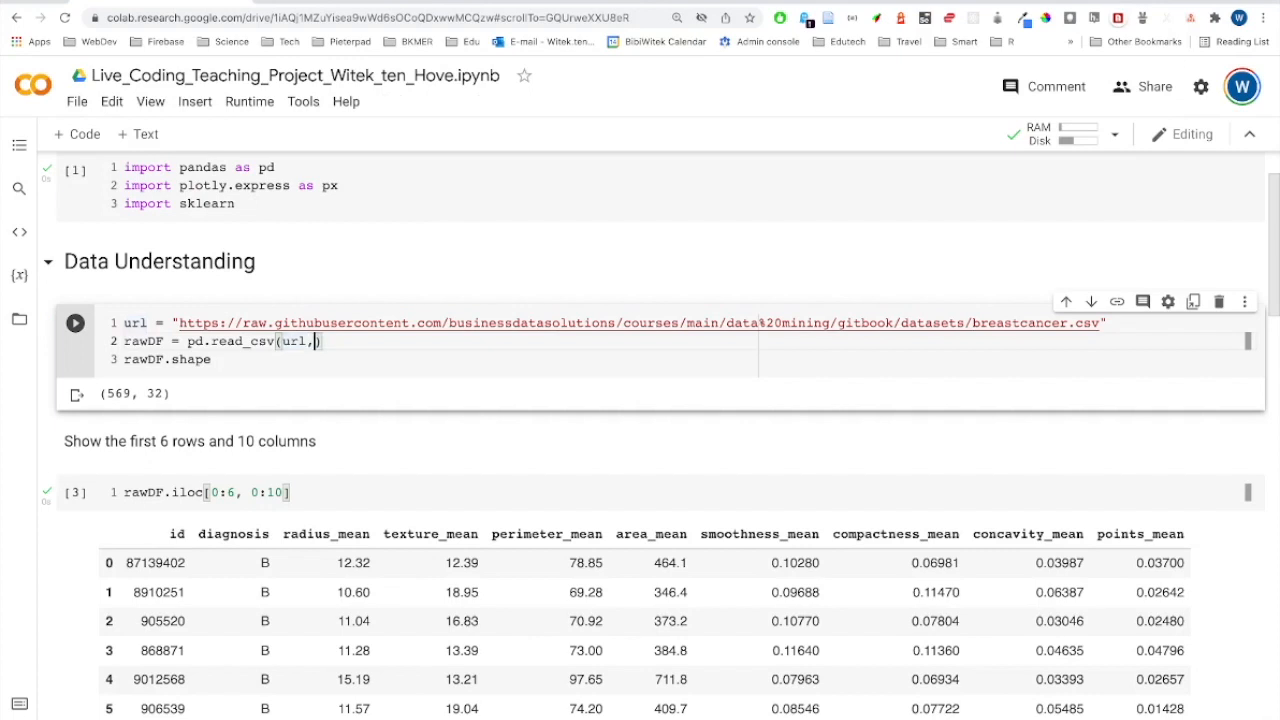
type("dt")
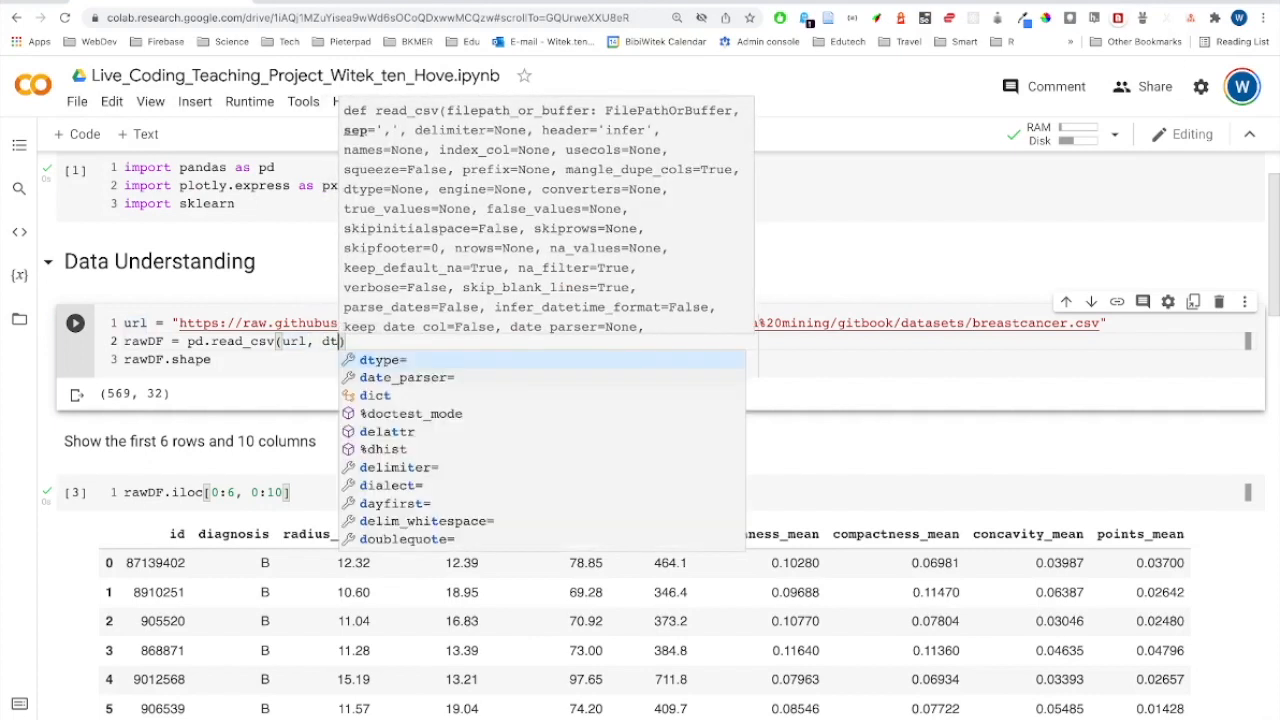
type("type={'")
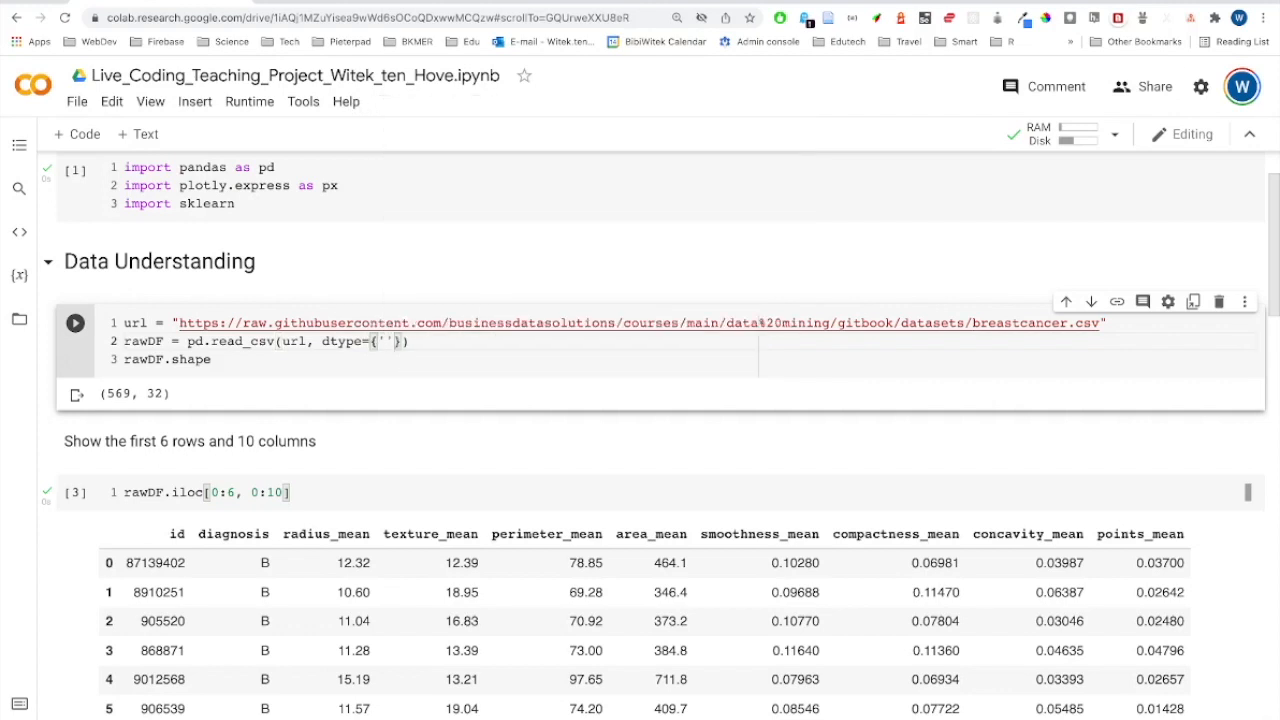
type("diagno")
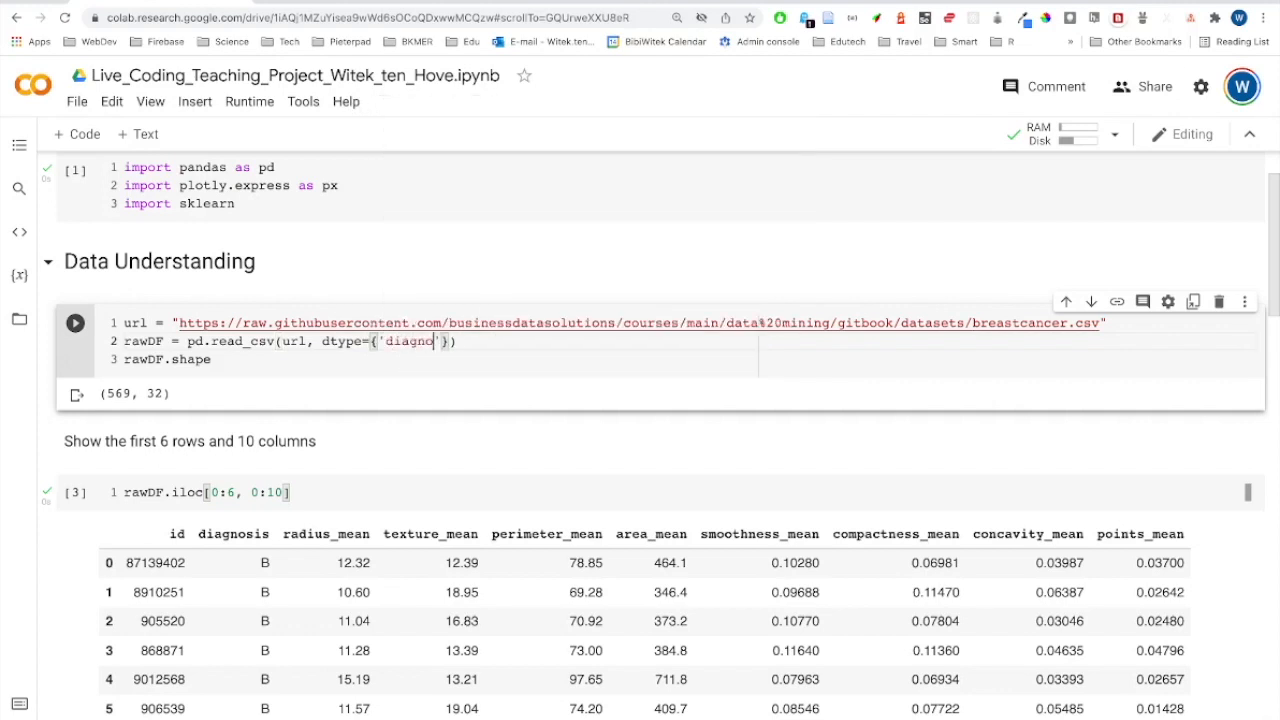
type("sis")
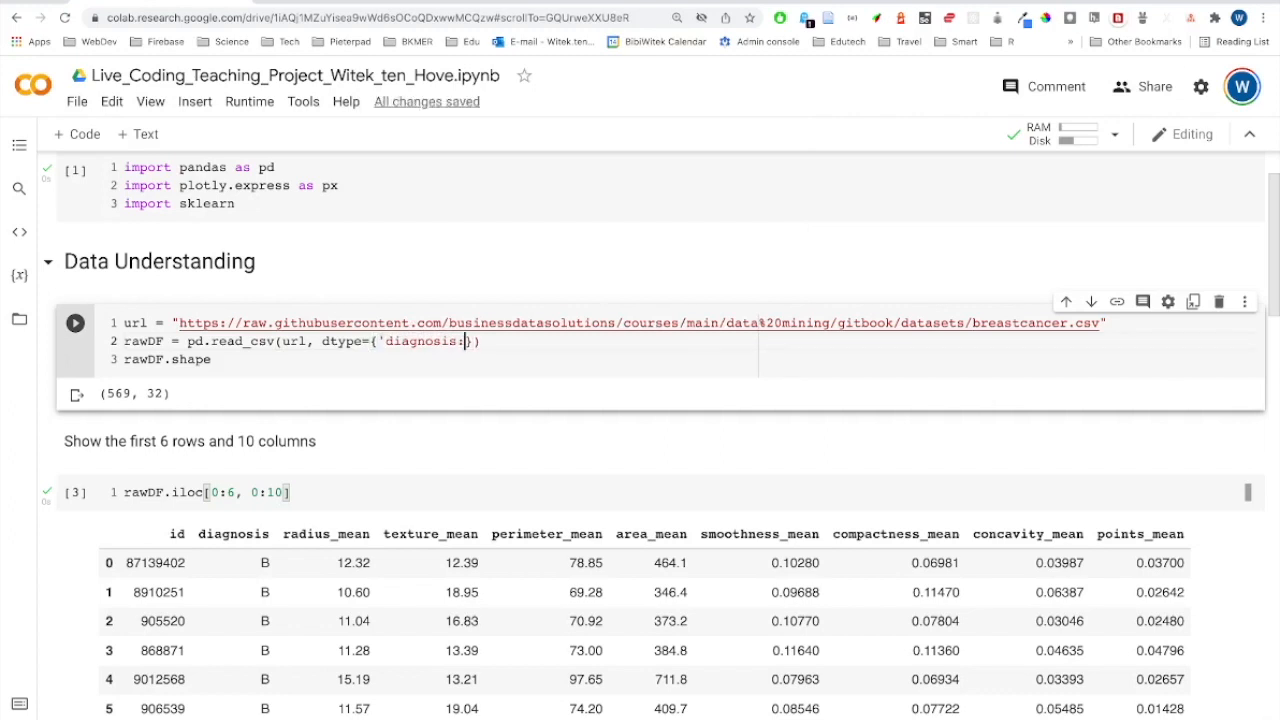
type("'")
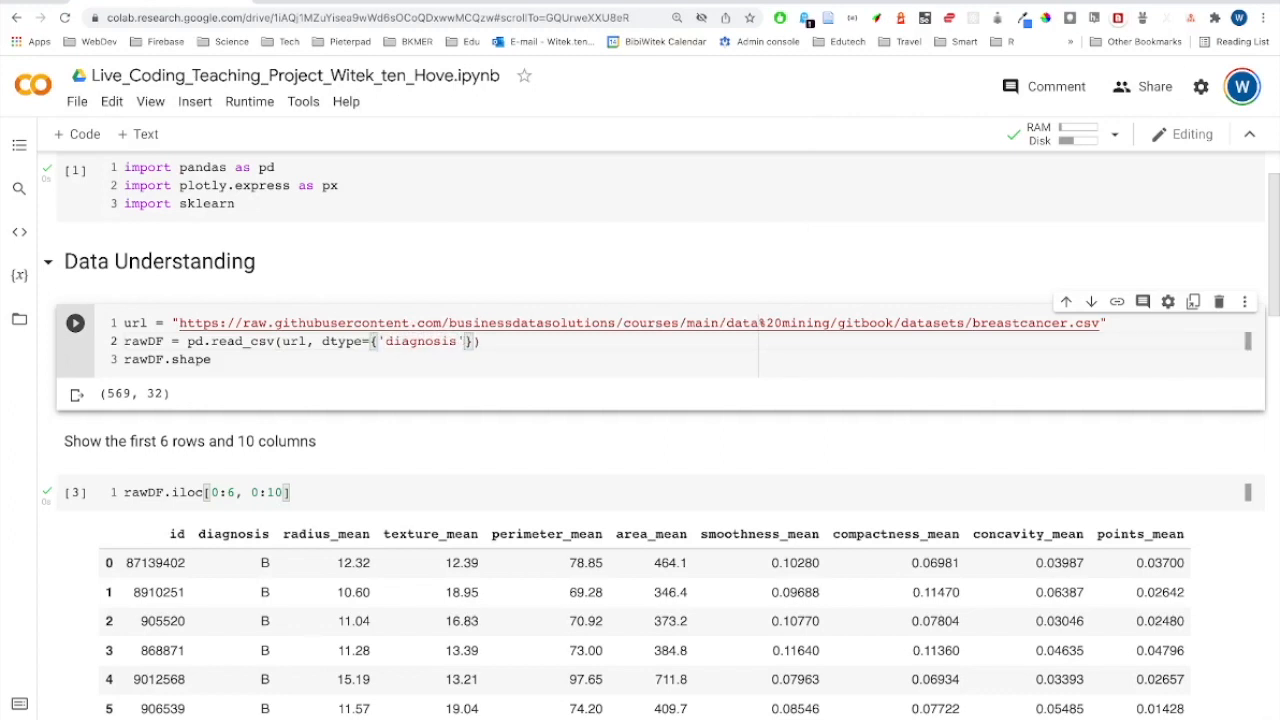
type(":''")
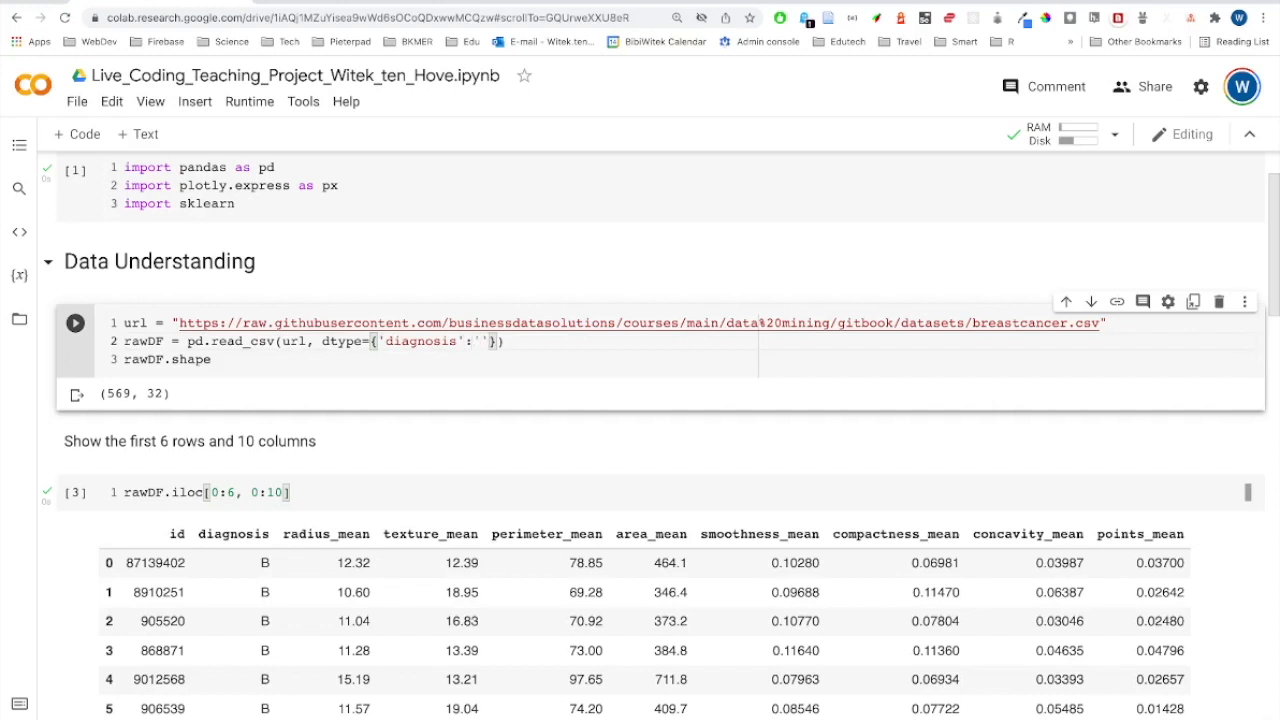
type("catego")
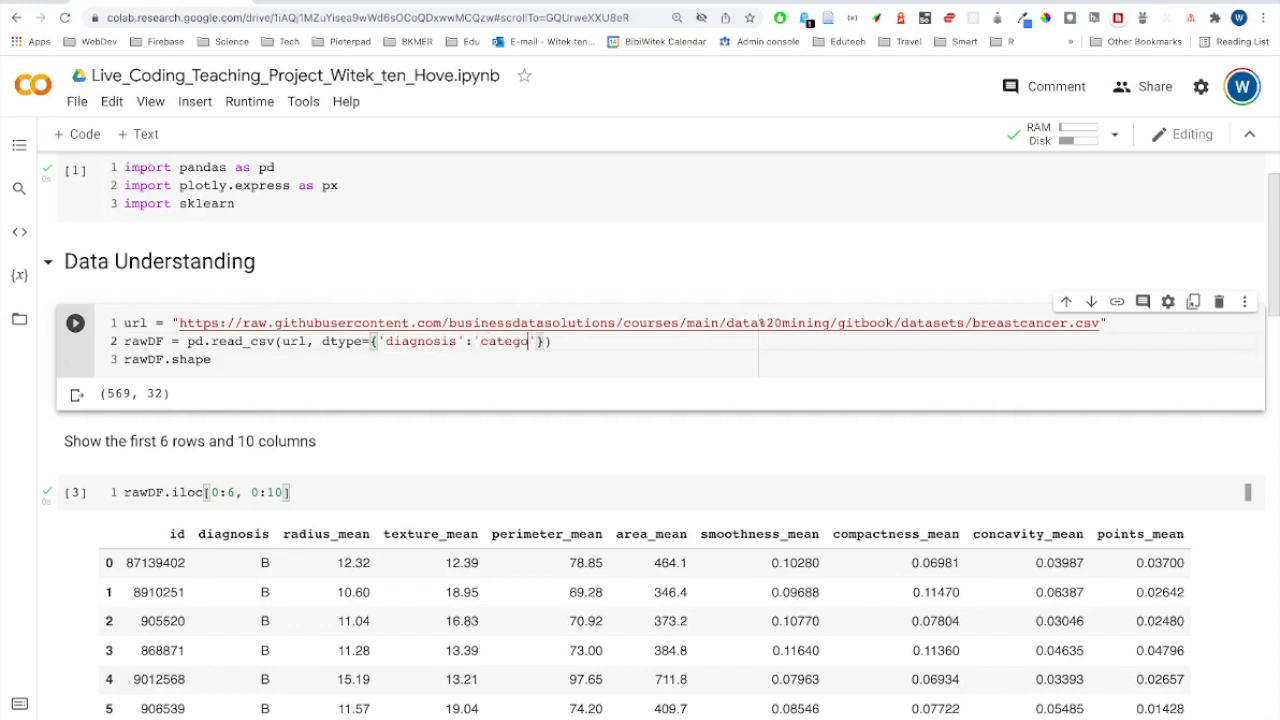
type("ry")
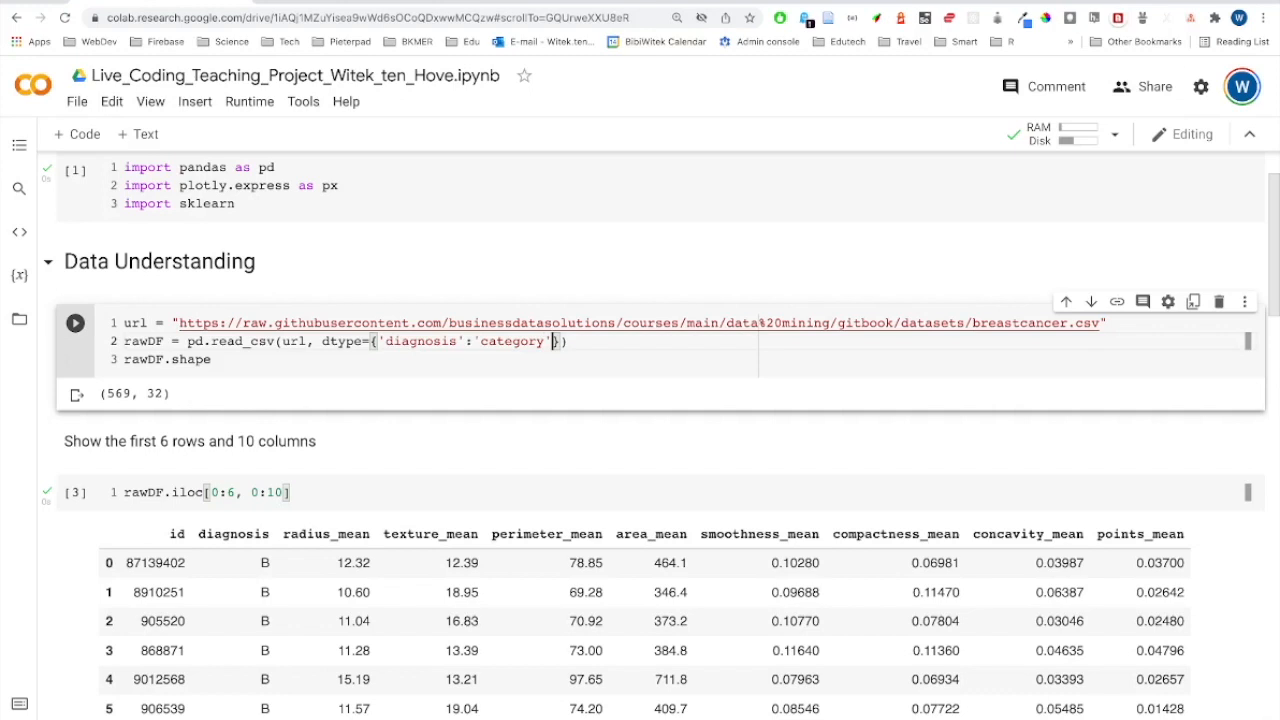
type("}")
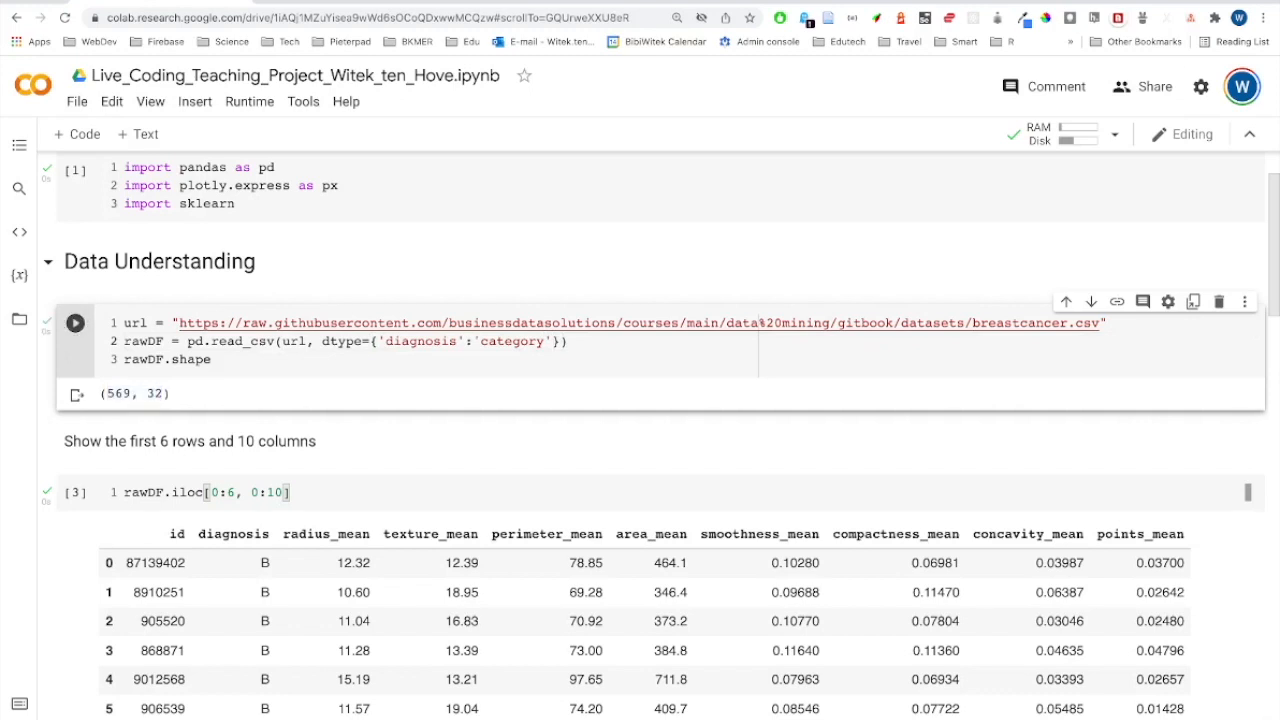
Step: Re-run loading and rawDF.info() so diagnosis shows as category, then reach the Visual inspection section
scroll("down", 3)
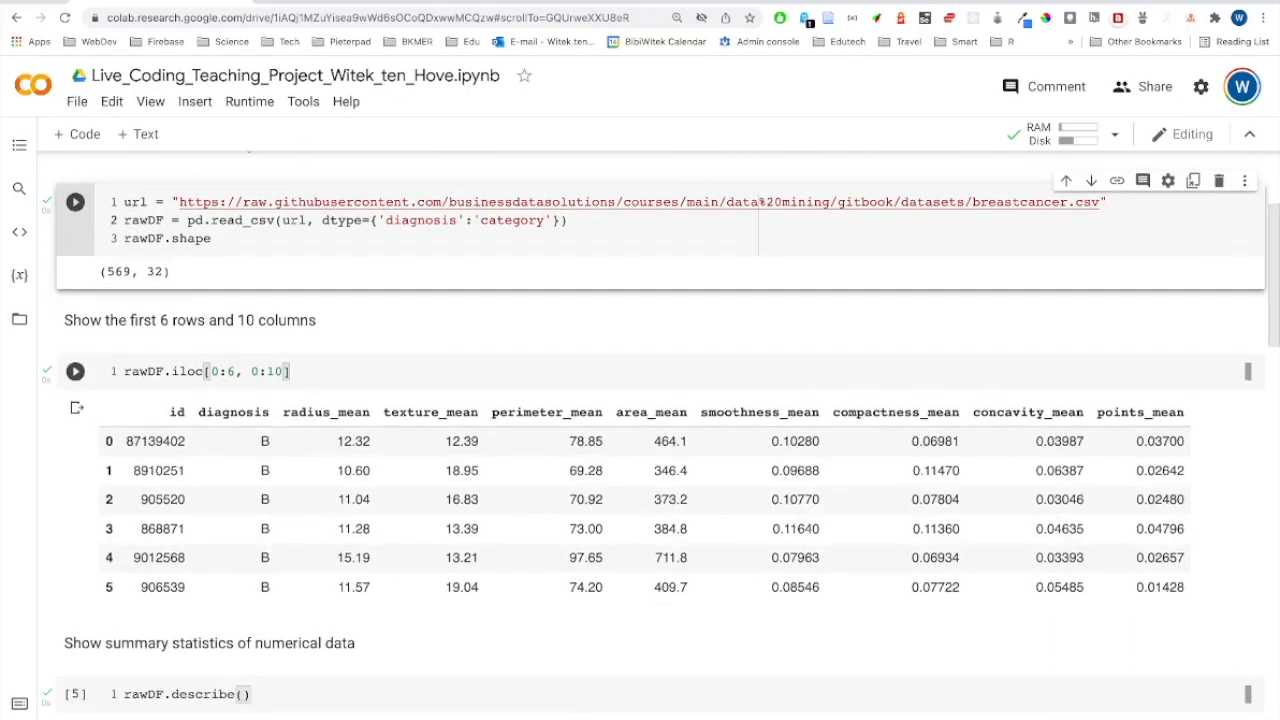
scroll("down", 3)
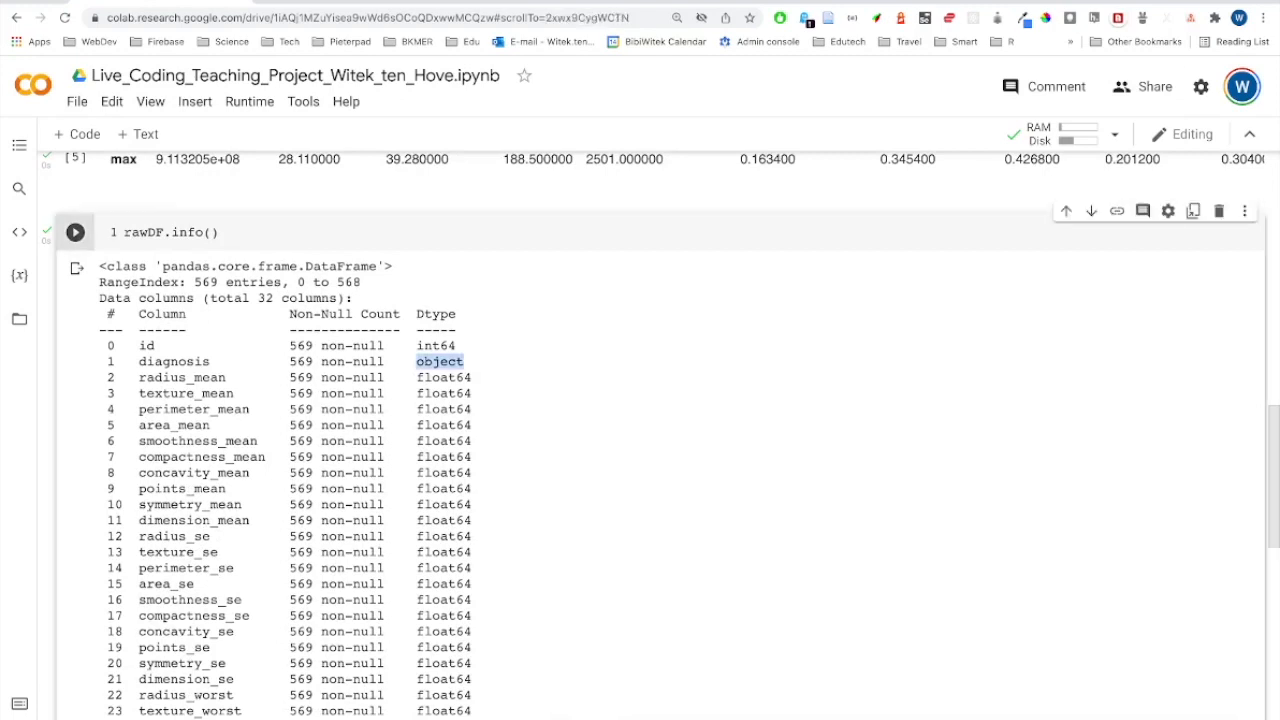
left_click(76, 232)
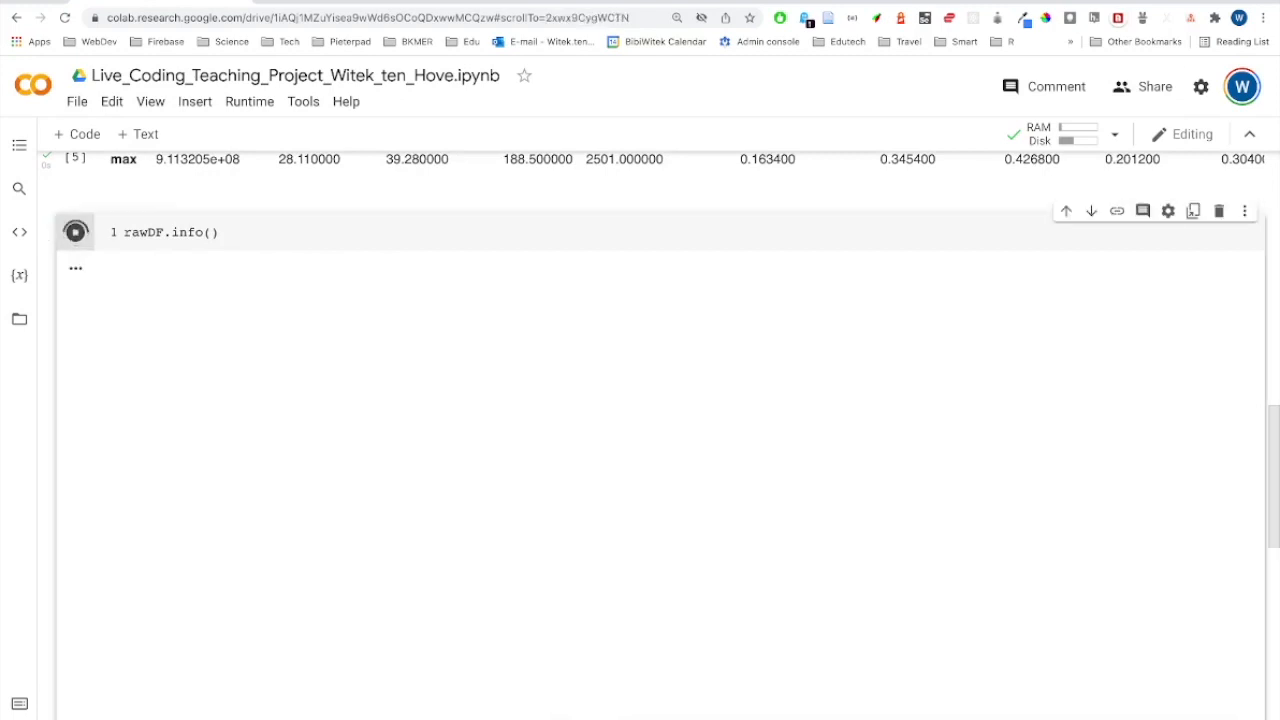
left_click(76, 232)
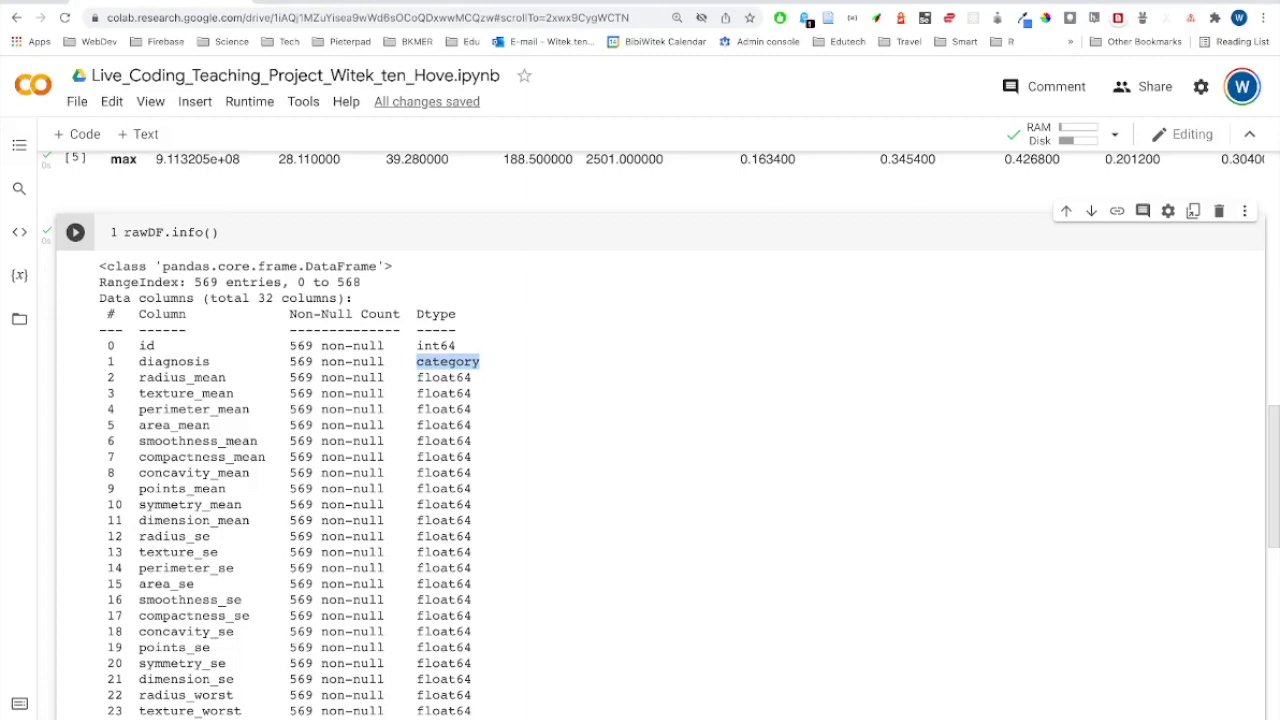
scroll("down", 3)
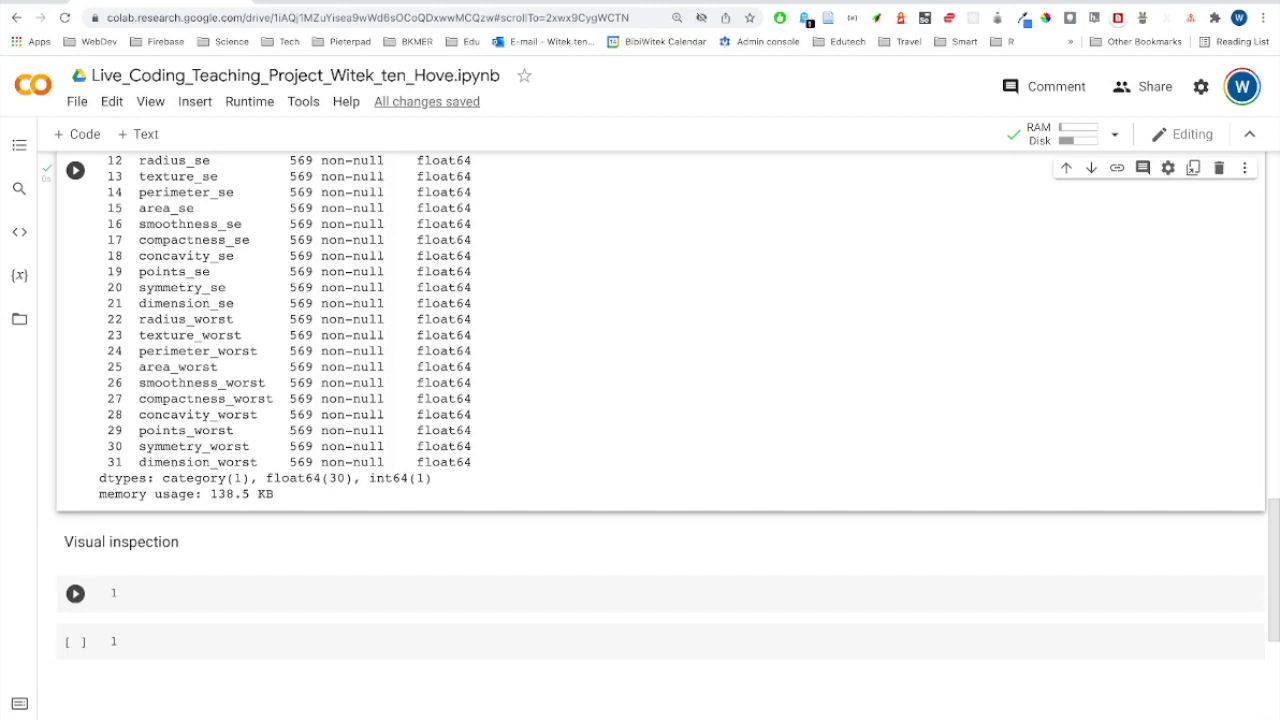
scroll("down", 3)
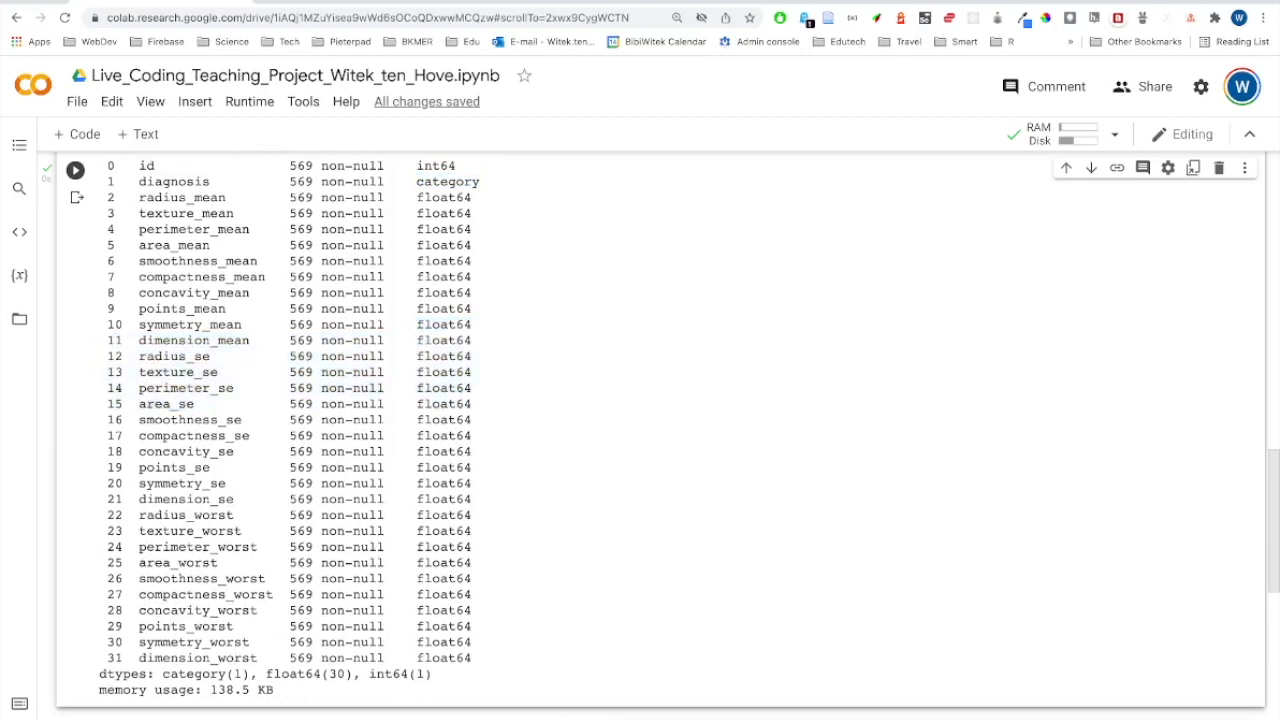
scroll("down", 3)
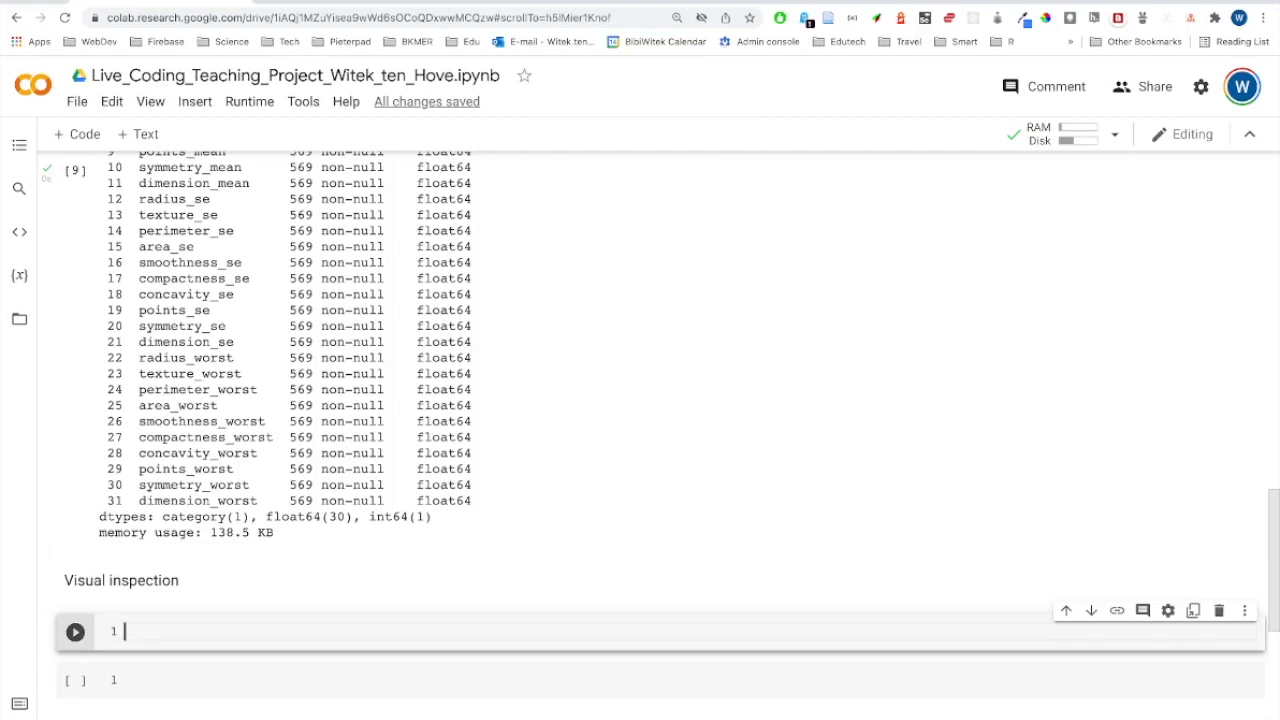
Step: Begin fig = px.scatter(rawDF, ...) in the Visual inspection cell
type("fig =")
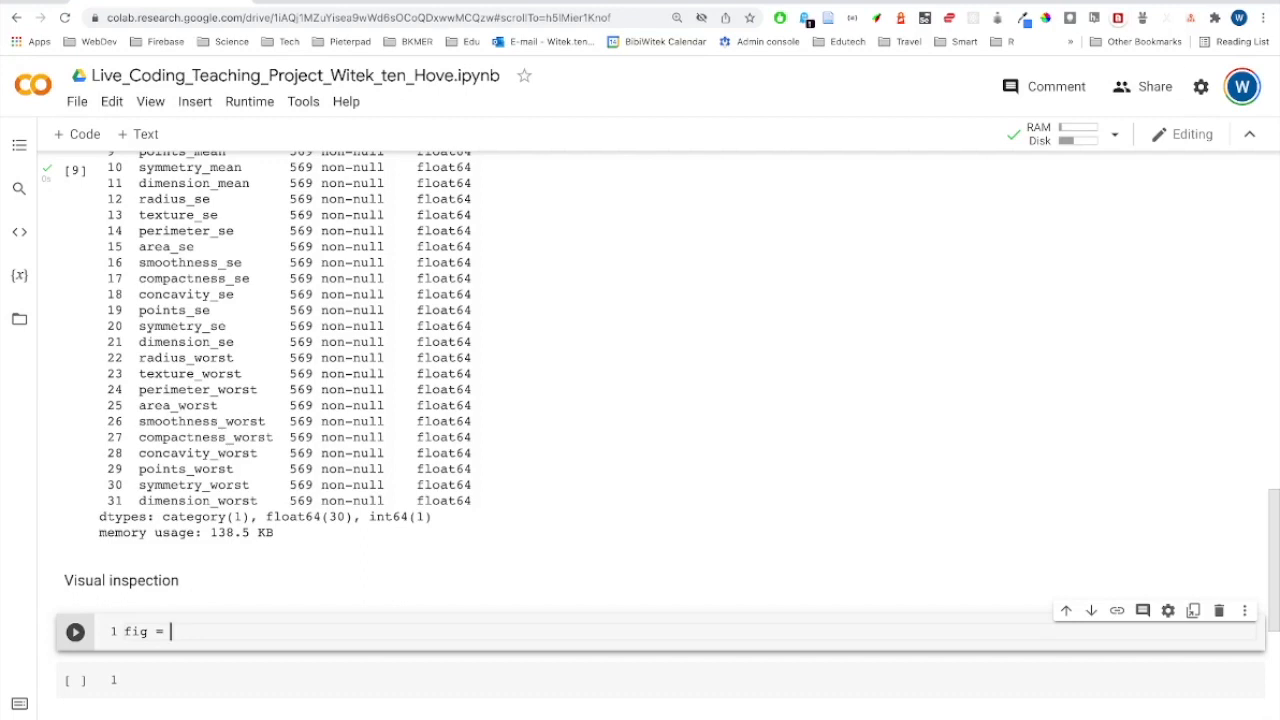
type("p")
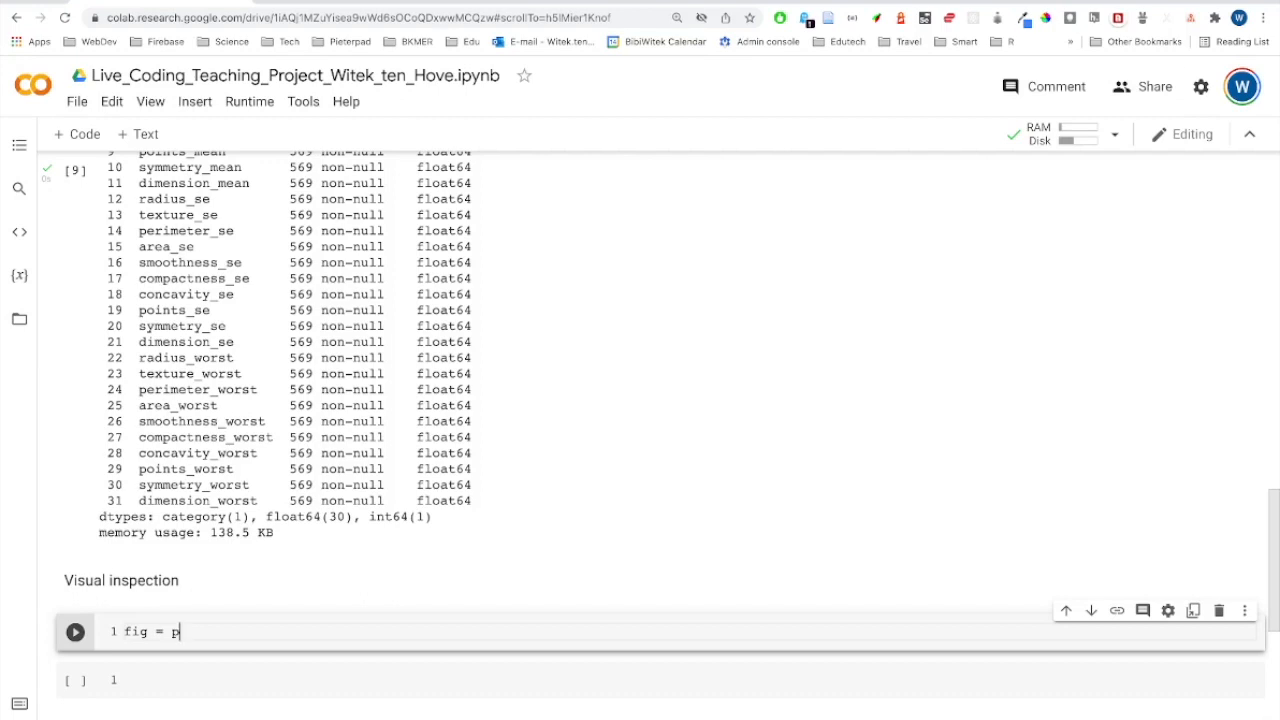
type("x.")
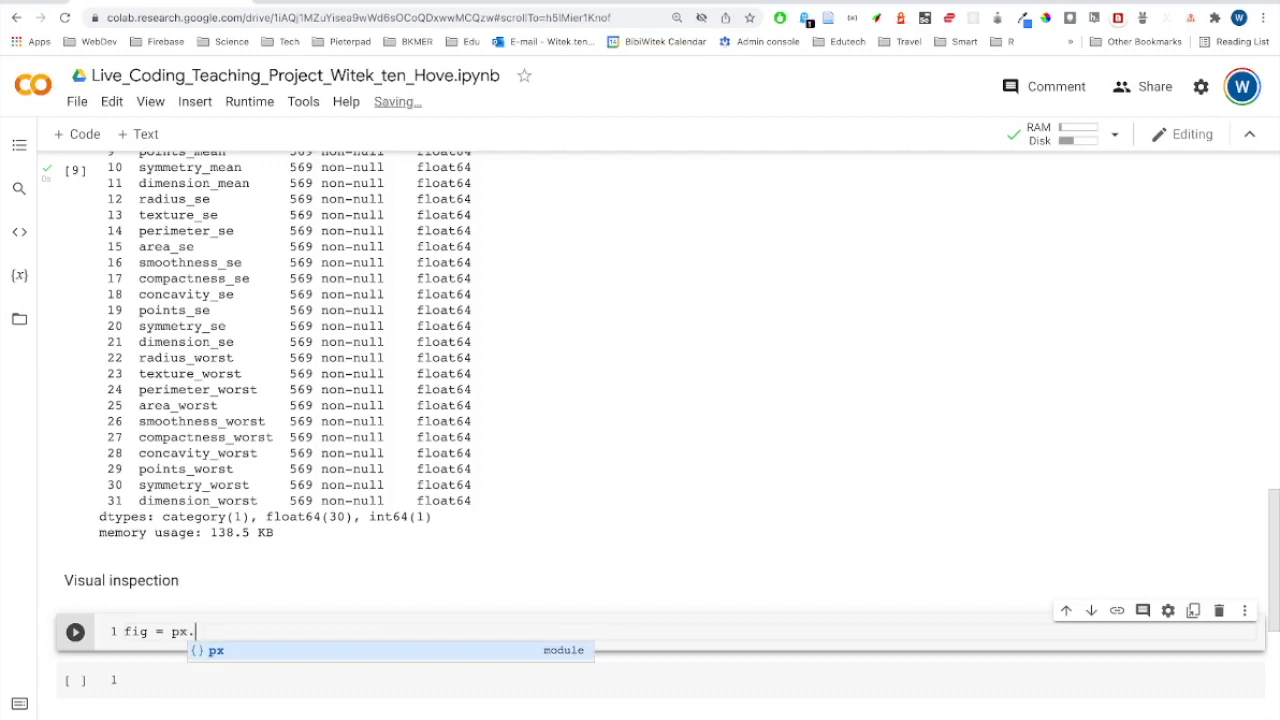
type("scatter(")
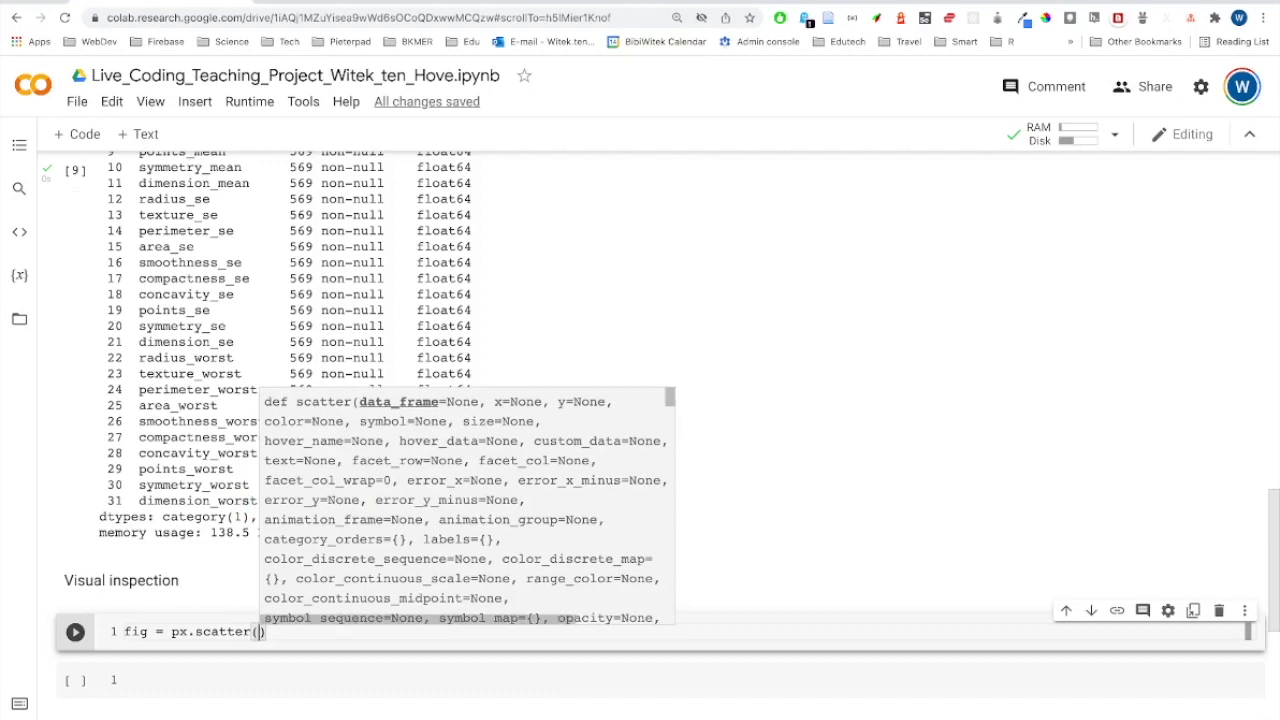
type("rawDF")
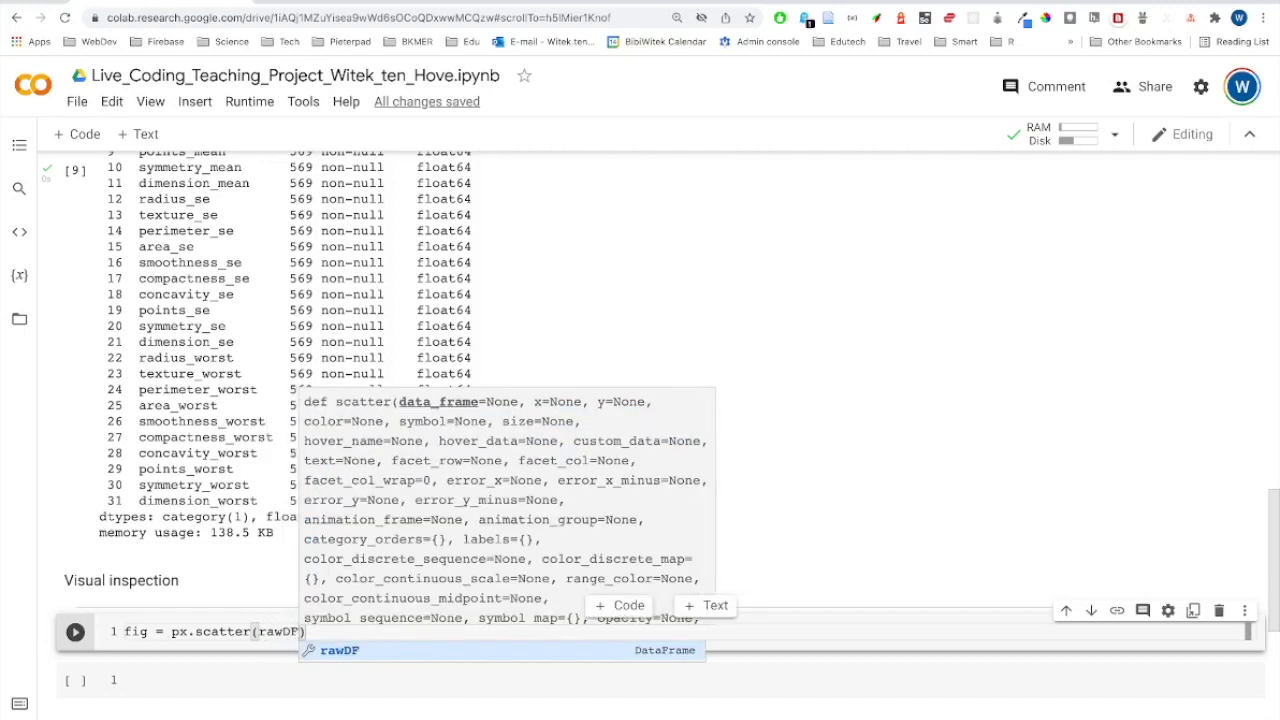
type(",")
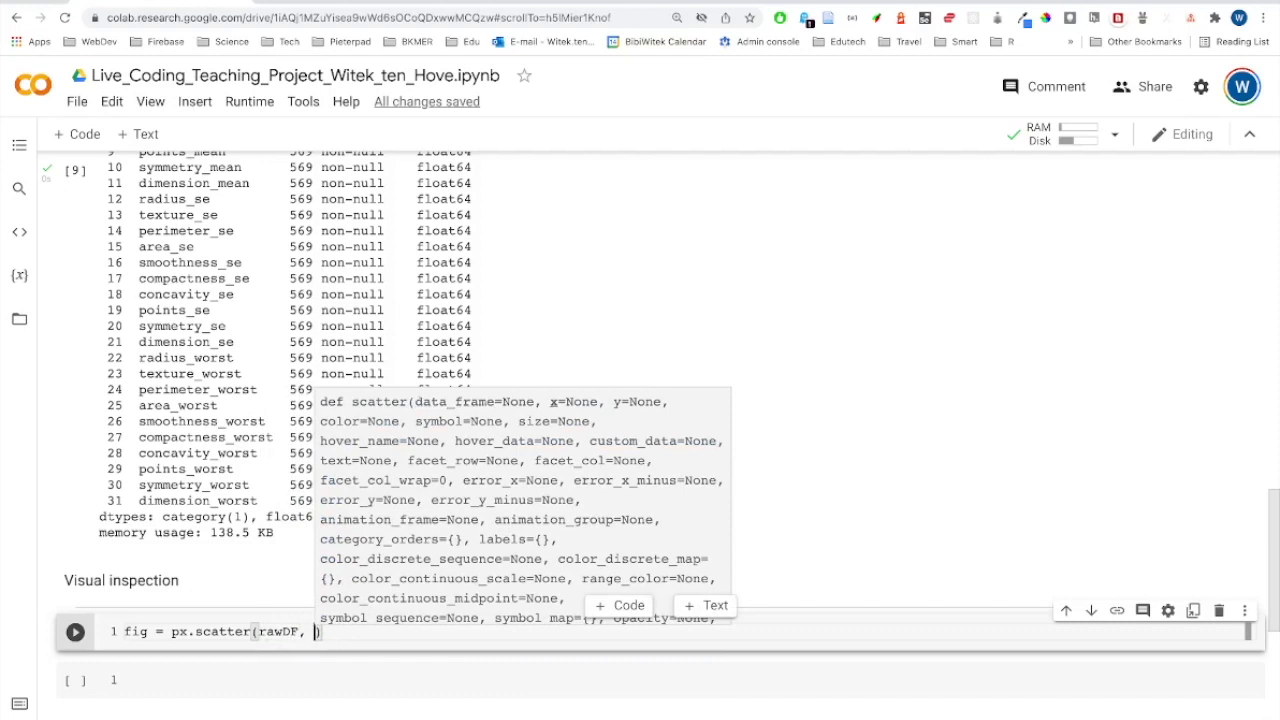
Step: Set the scatter axes to x='radius_mean' and y='texture_mean'
type("x=")
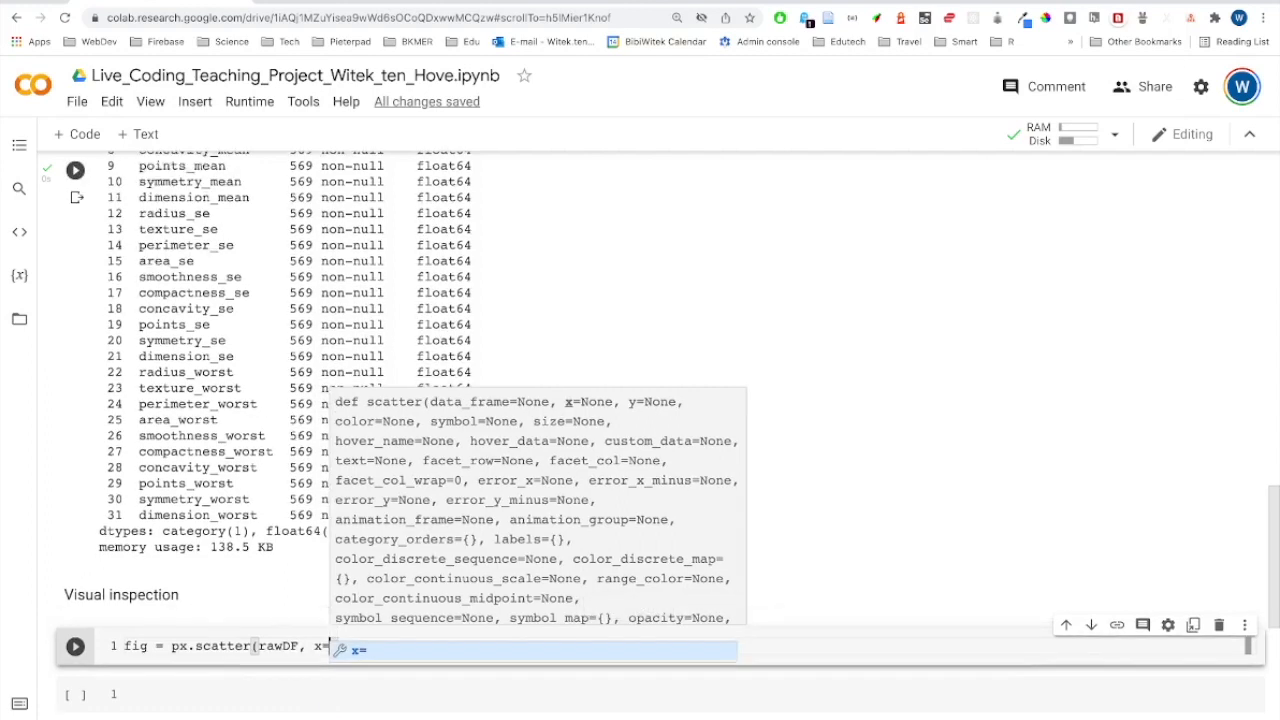
scroll("up", 3)
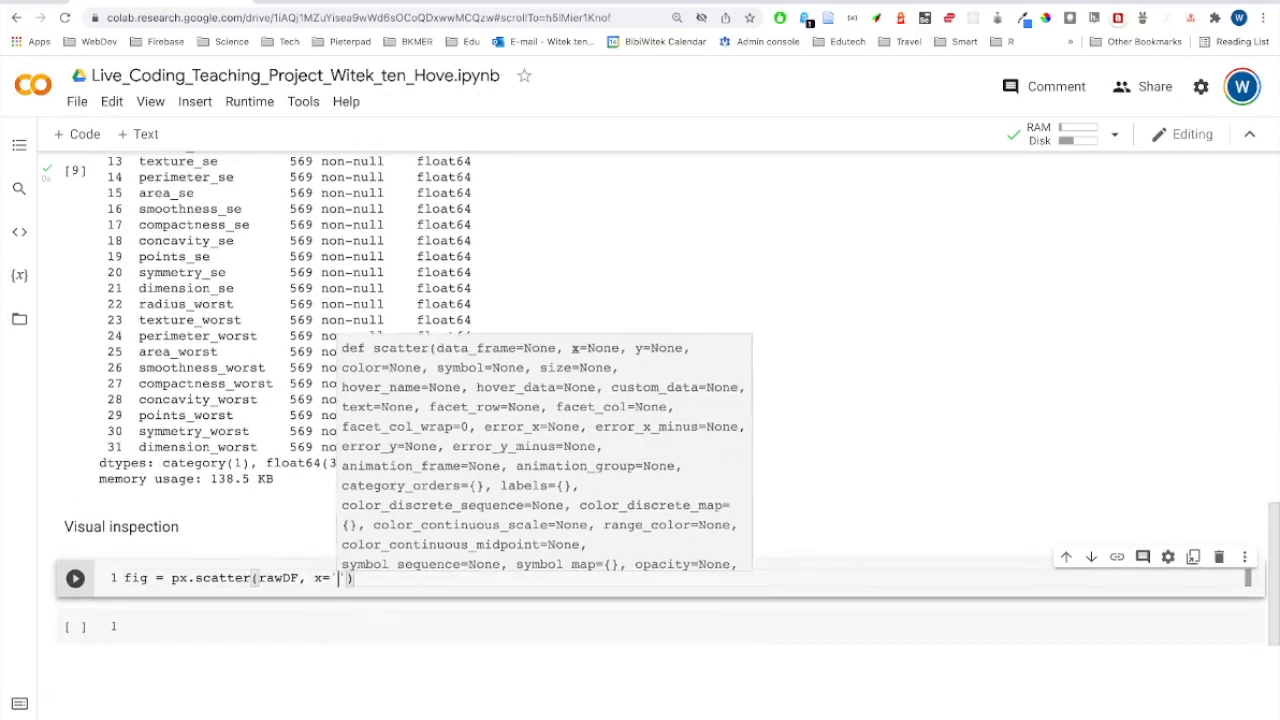
type("radius")
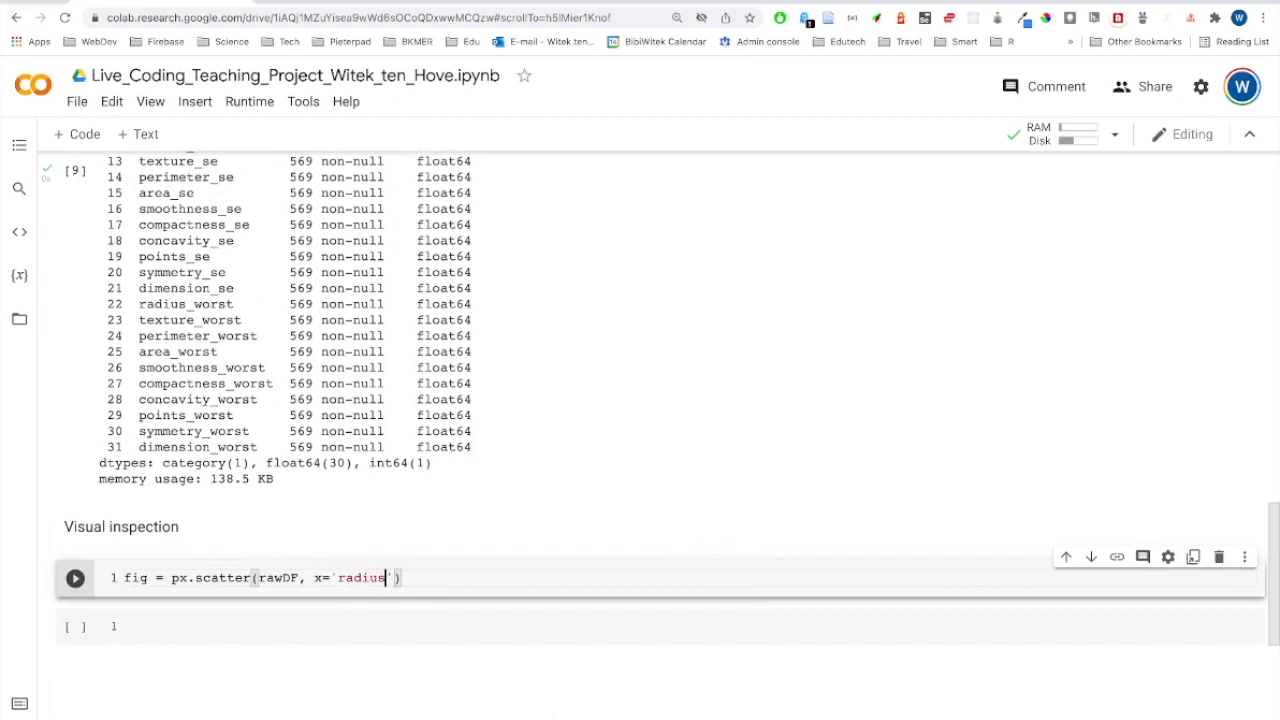
type("_mean")
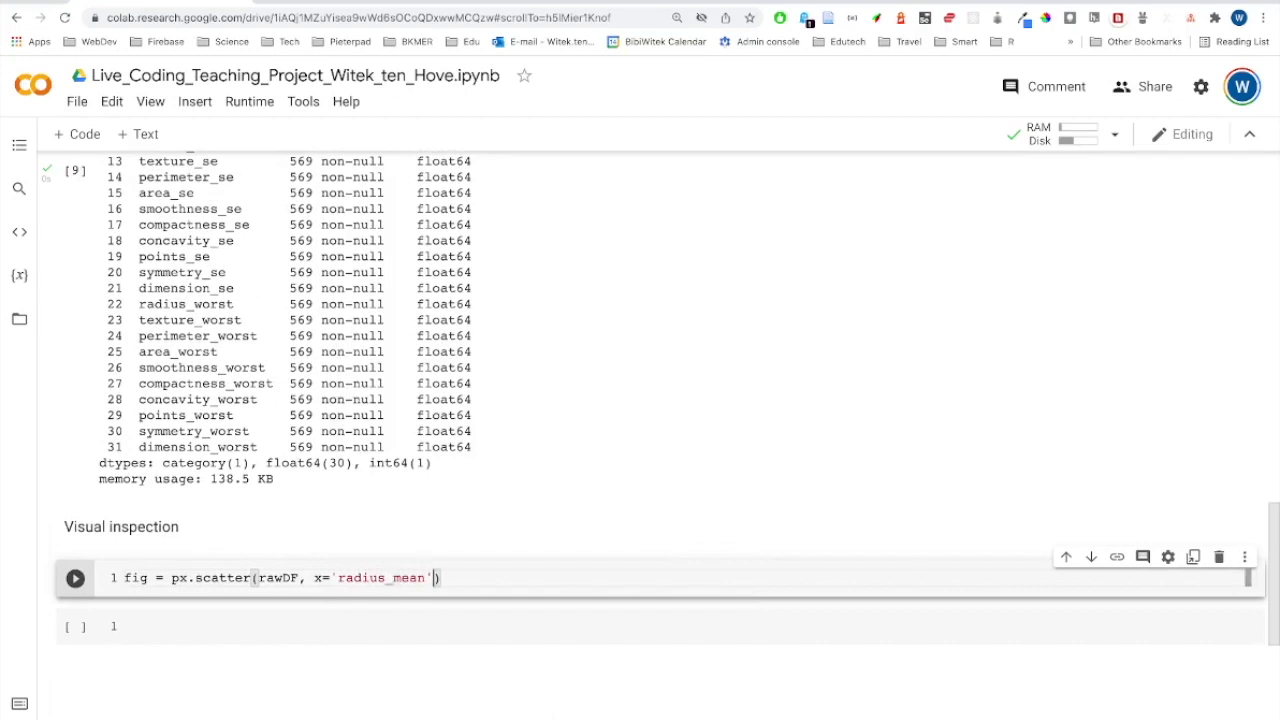
type(", y")
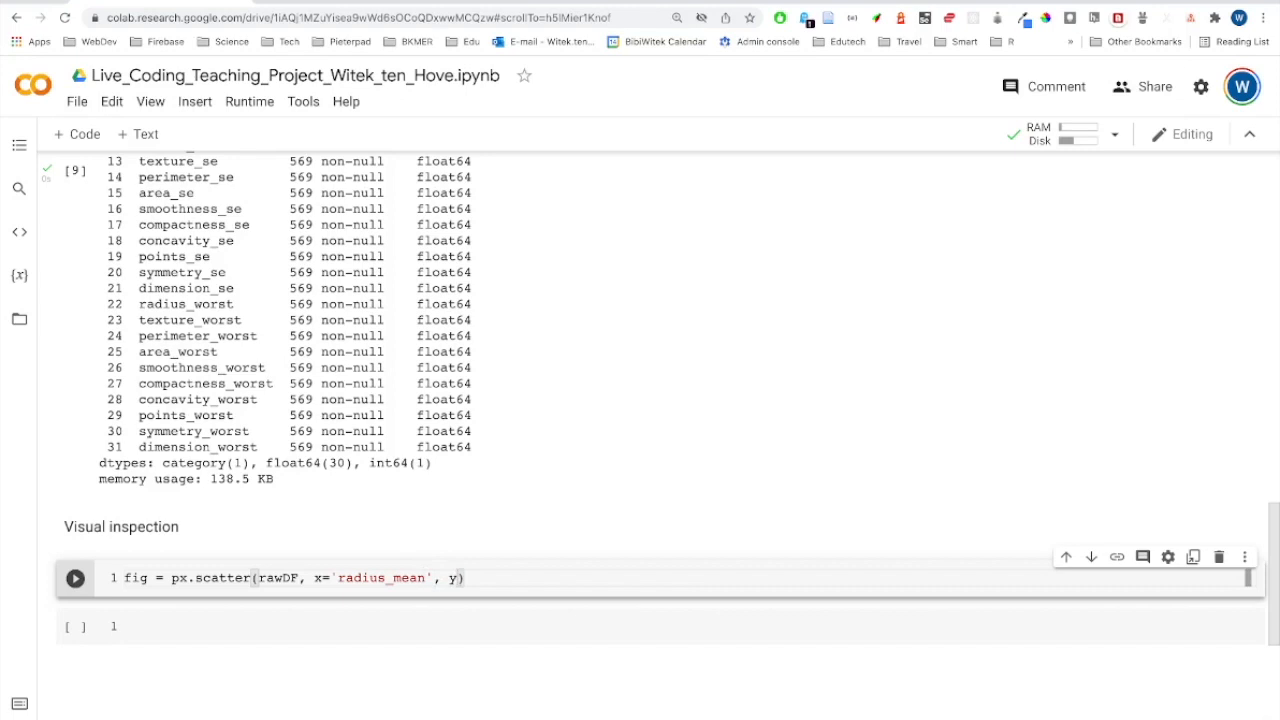
type("y")
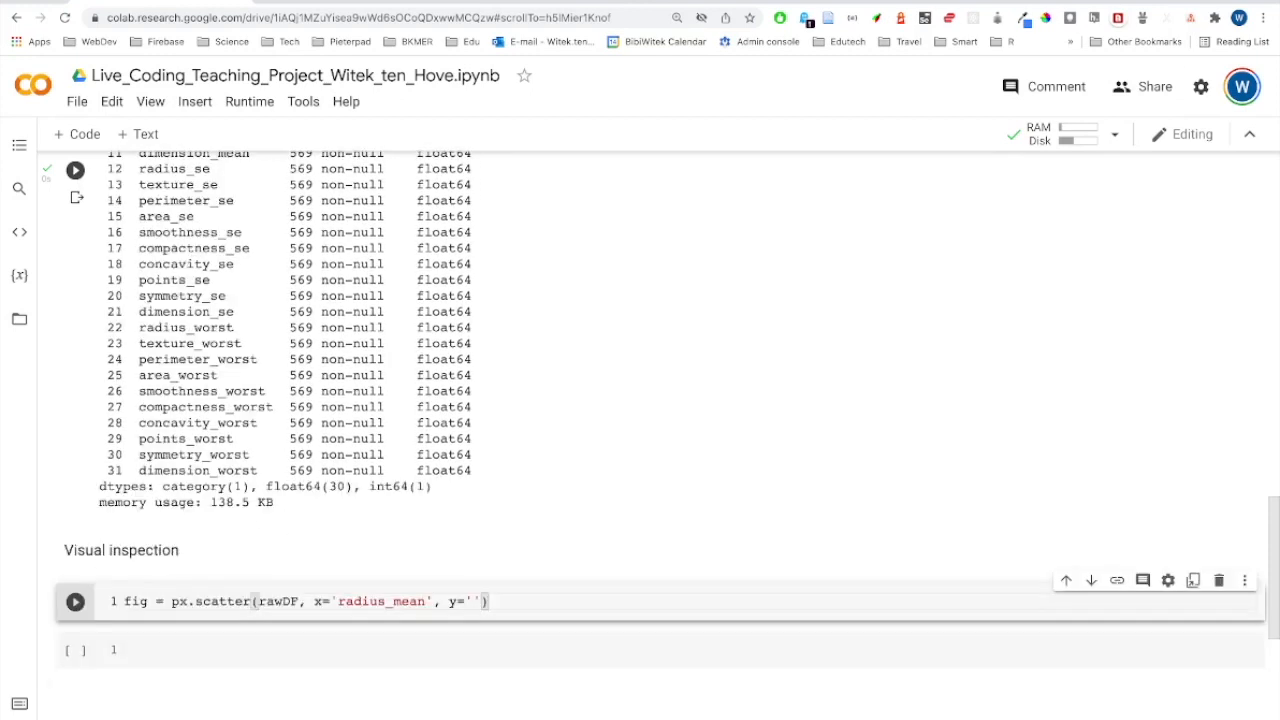
type("text")
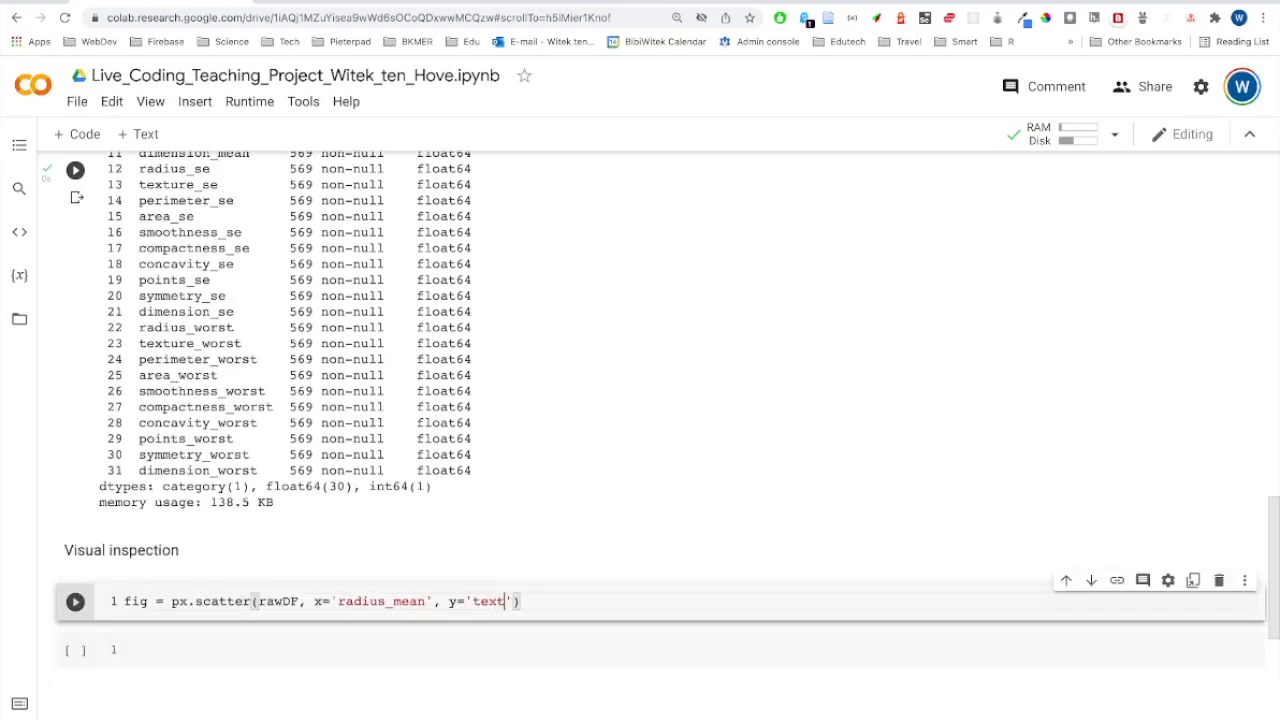
type("exture_me")
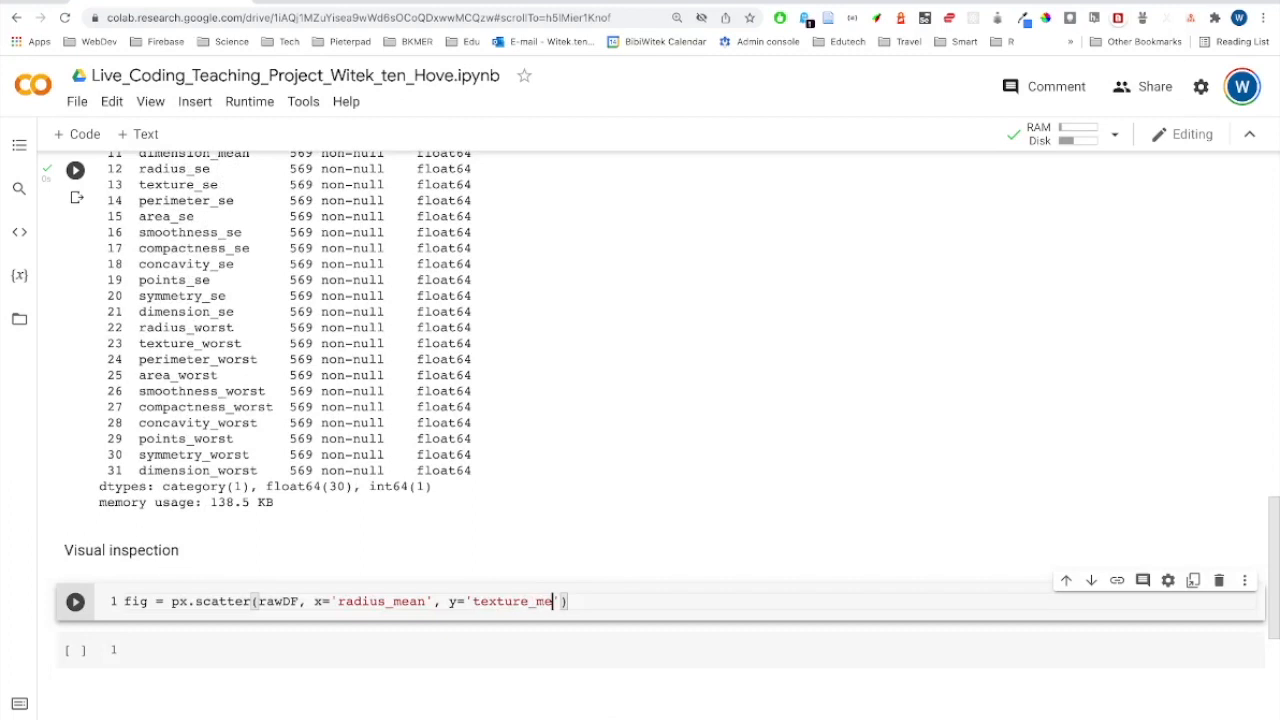
type("an")
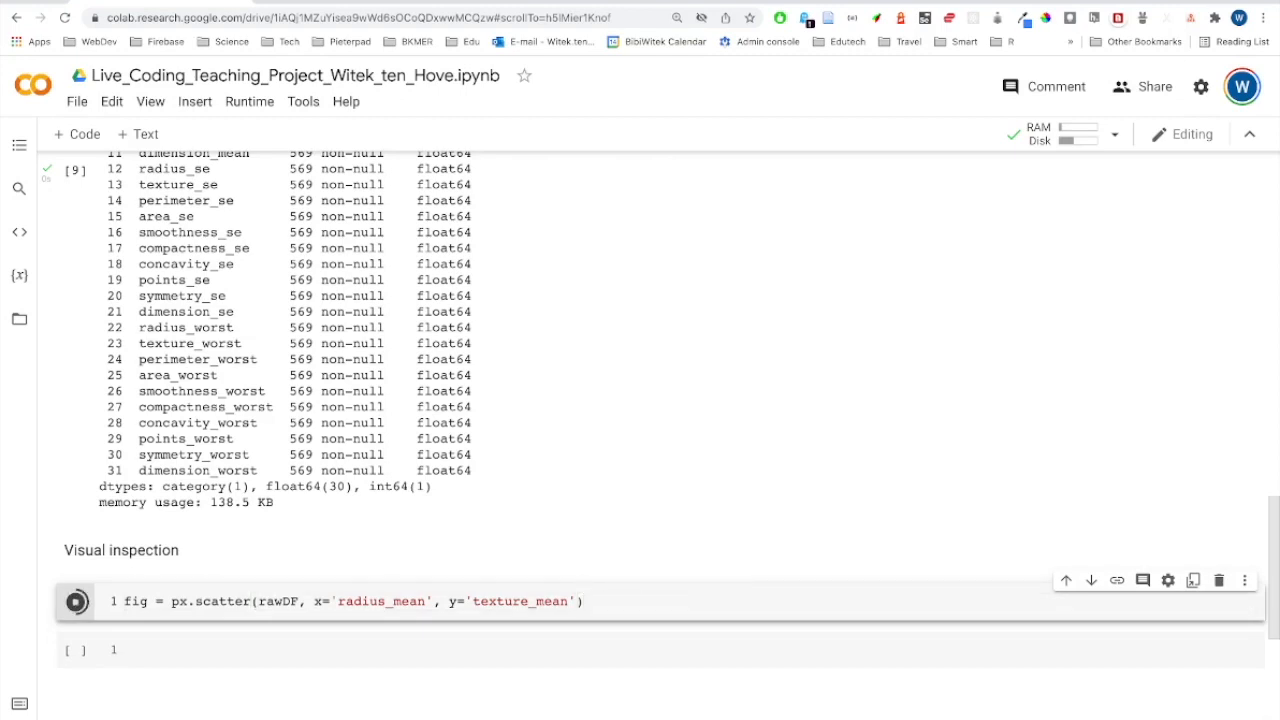
Step: Add fig.show() and run the cell to render the texture_mean vs radius_mean scatter plot
left_click(76, 600)
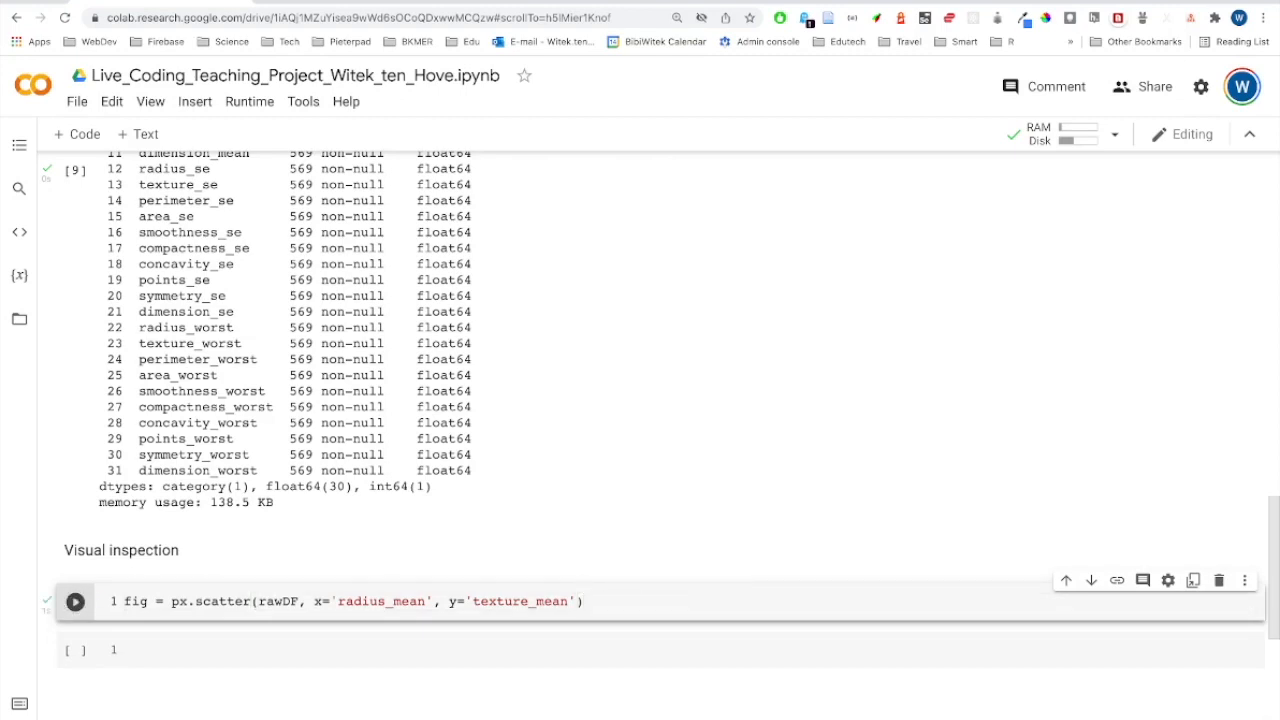
double_click(136, 600)
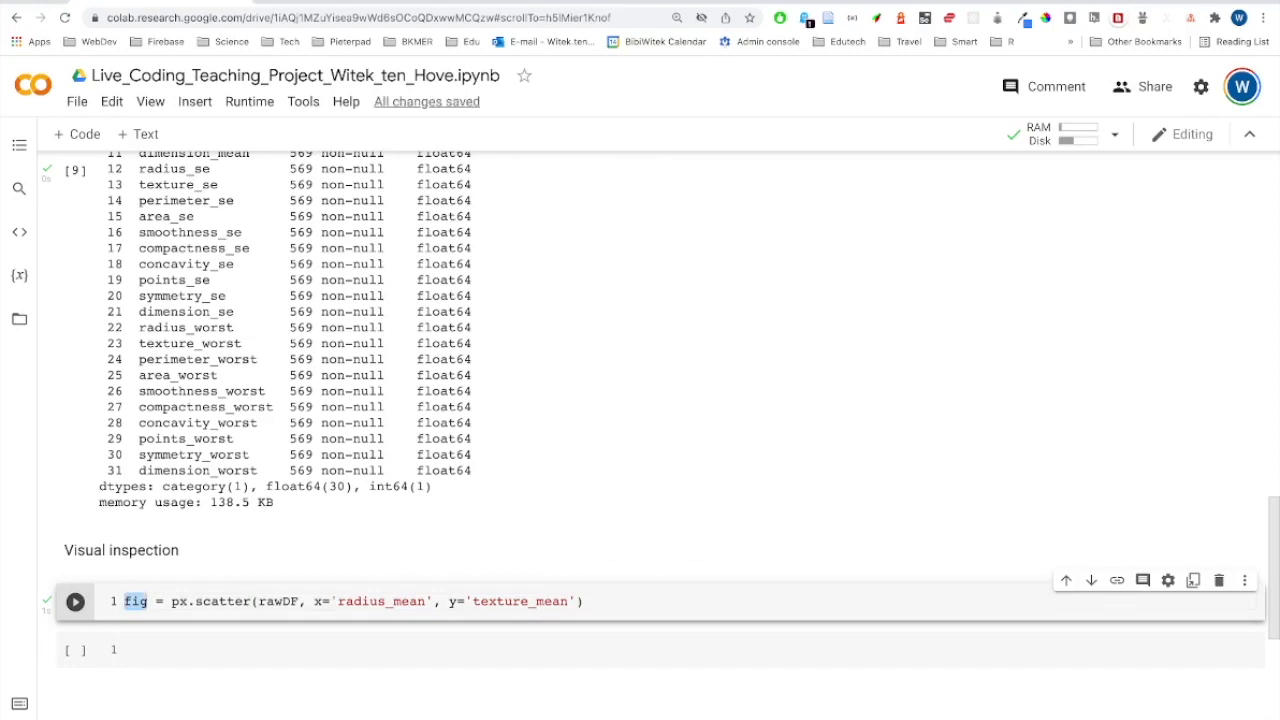
left_click(148, 600)
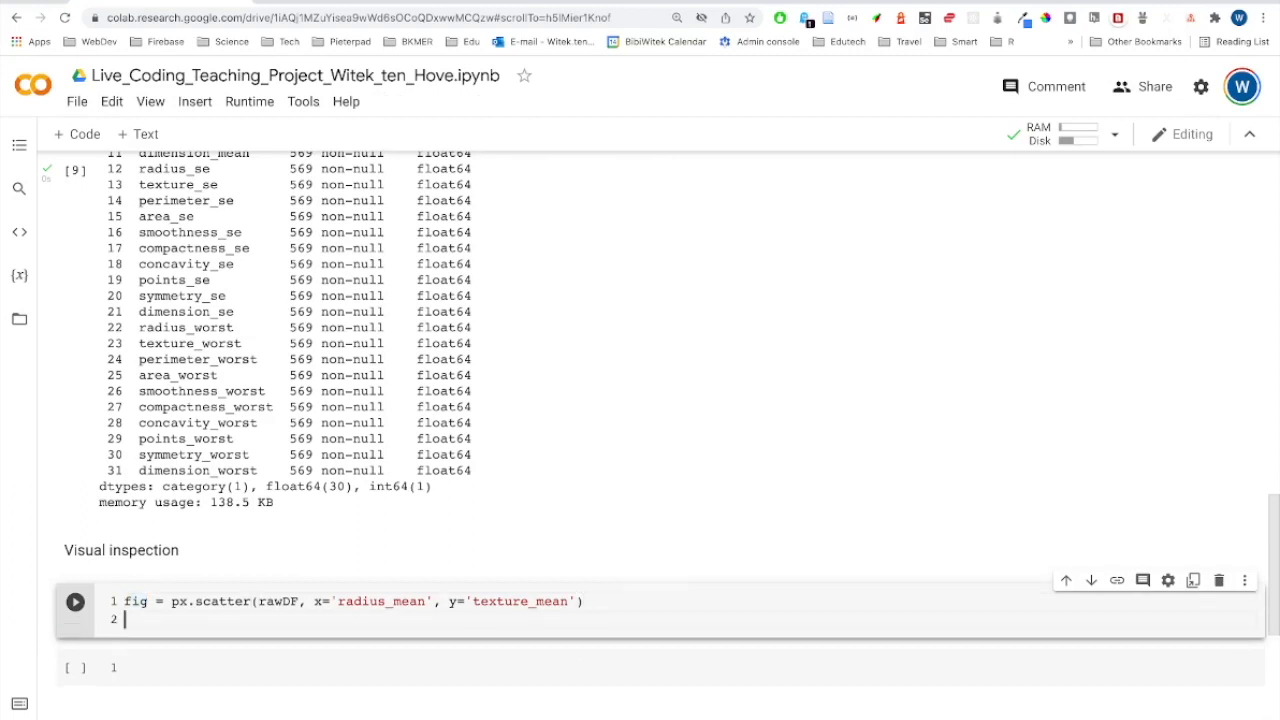
type("fig.sh")
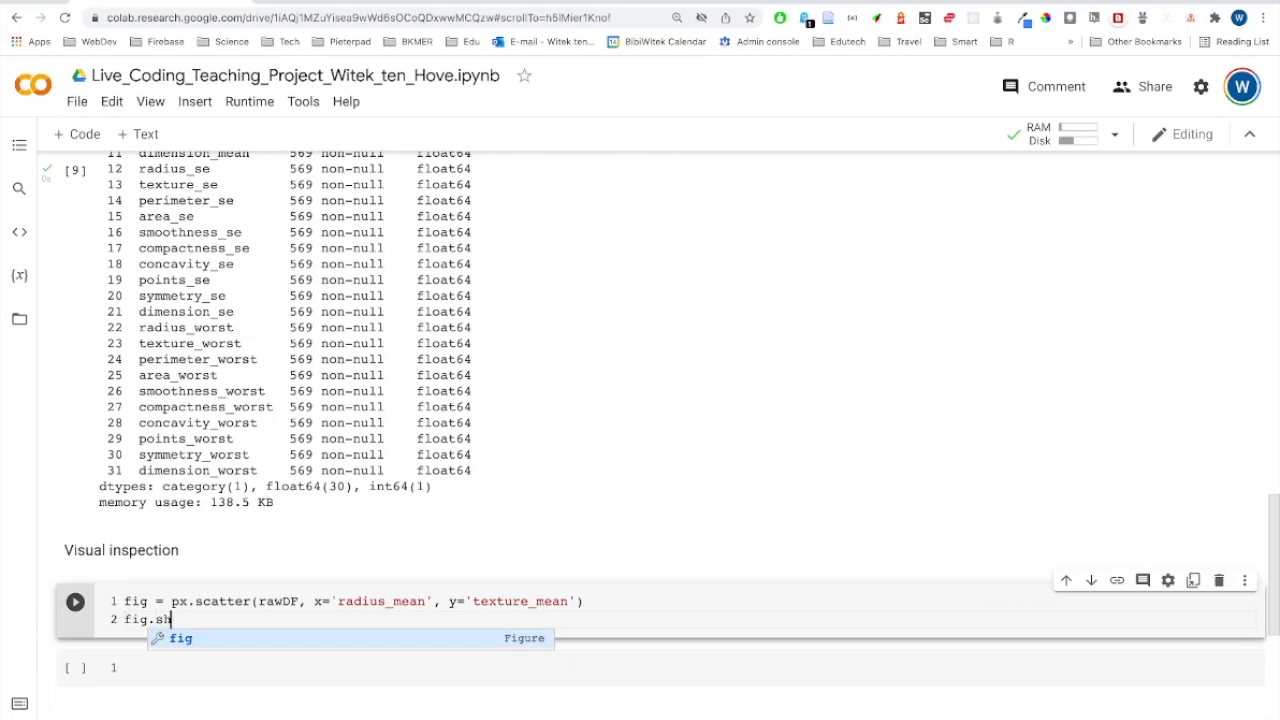
type("ow()")
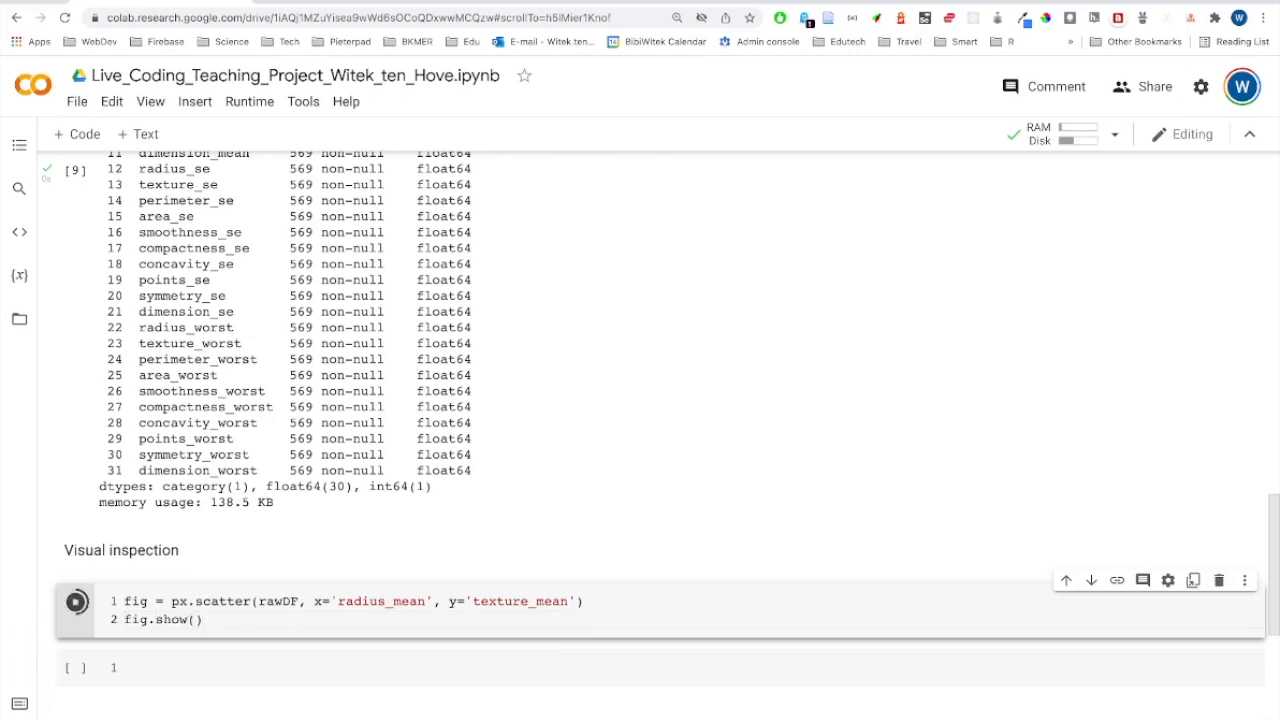
left_click(76, 600)
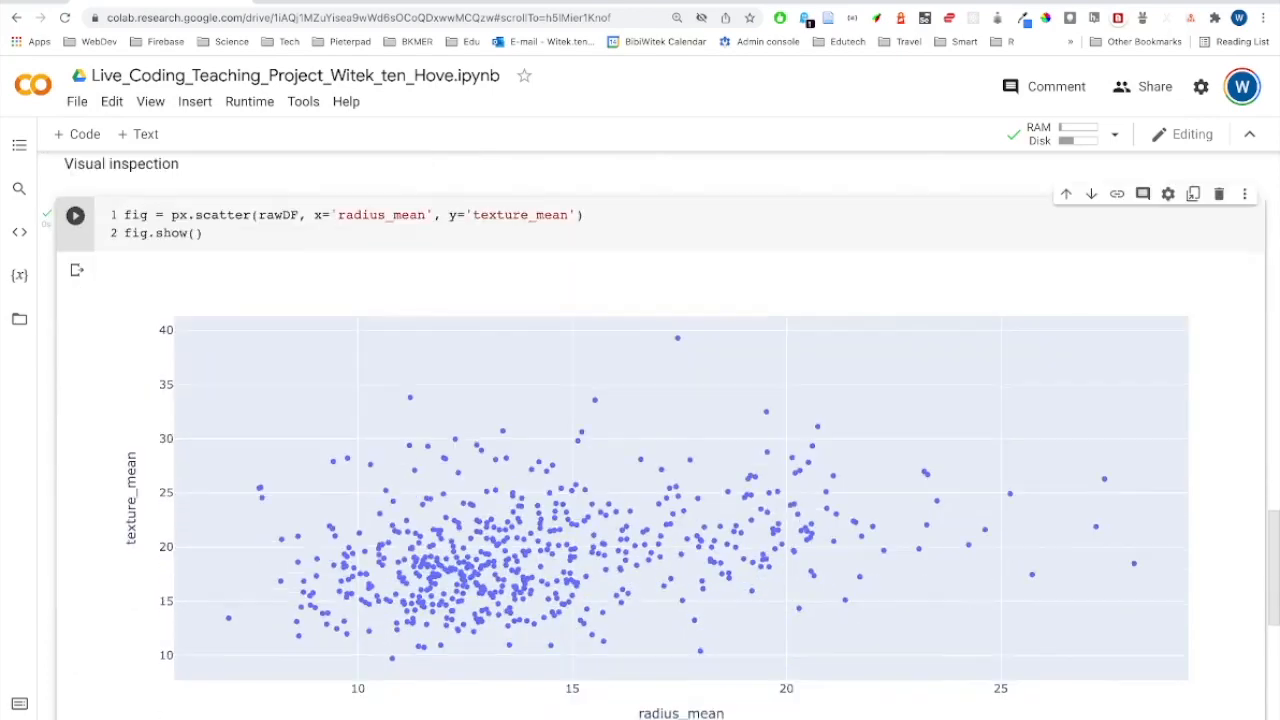
mouse_move(564, 464)
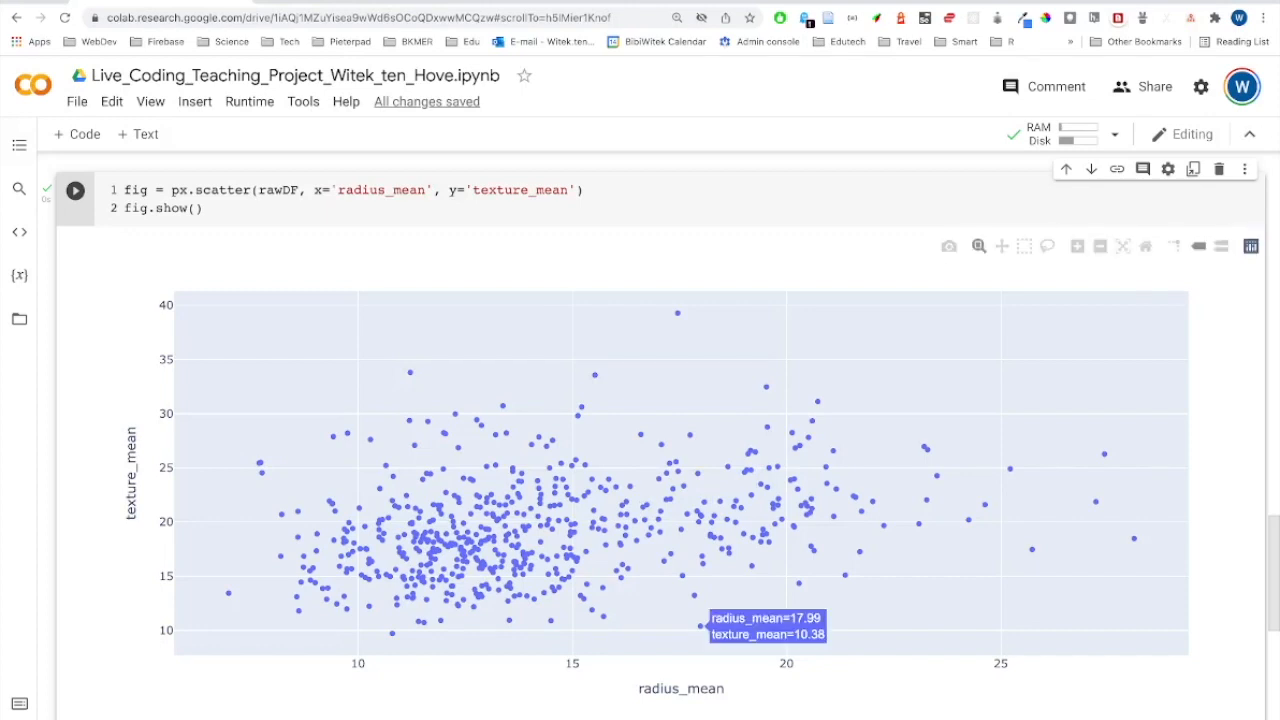
mouse_move(936, 476)
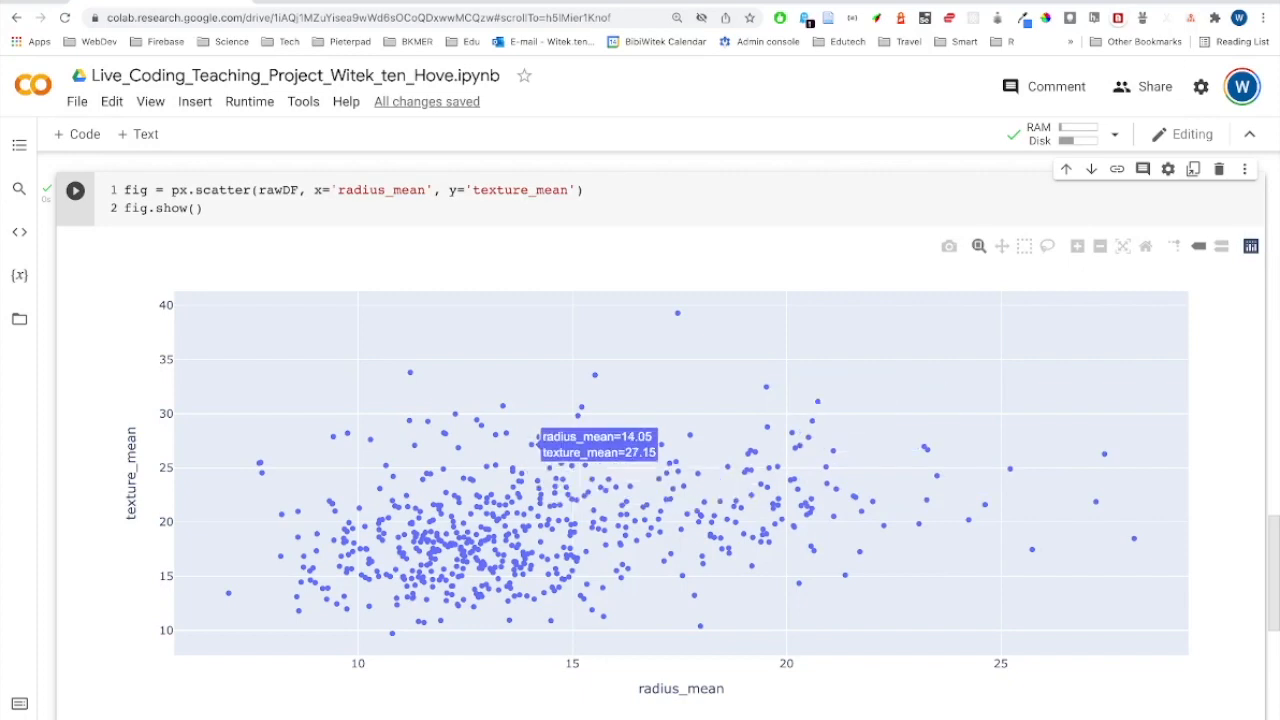
mouse_move(616, 468)
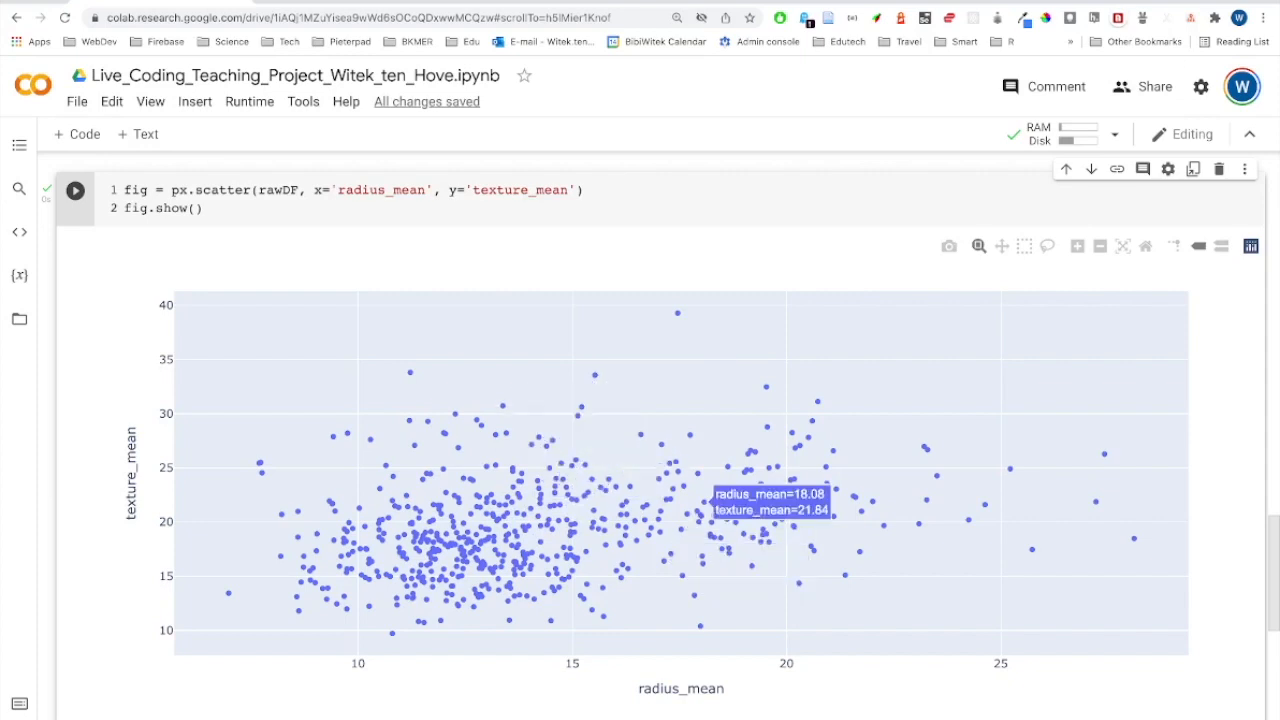
mouse_move(798, 584)
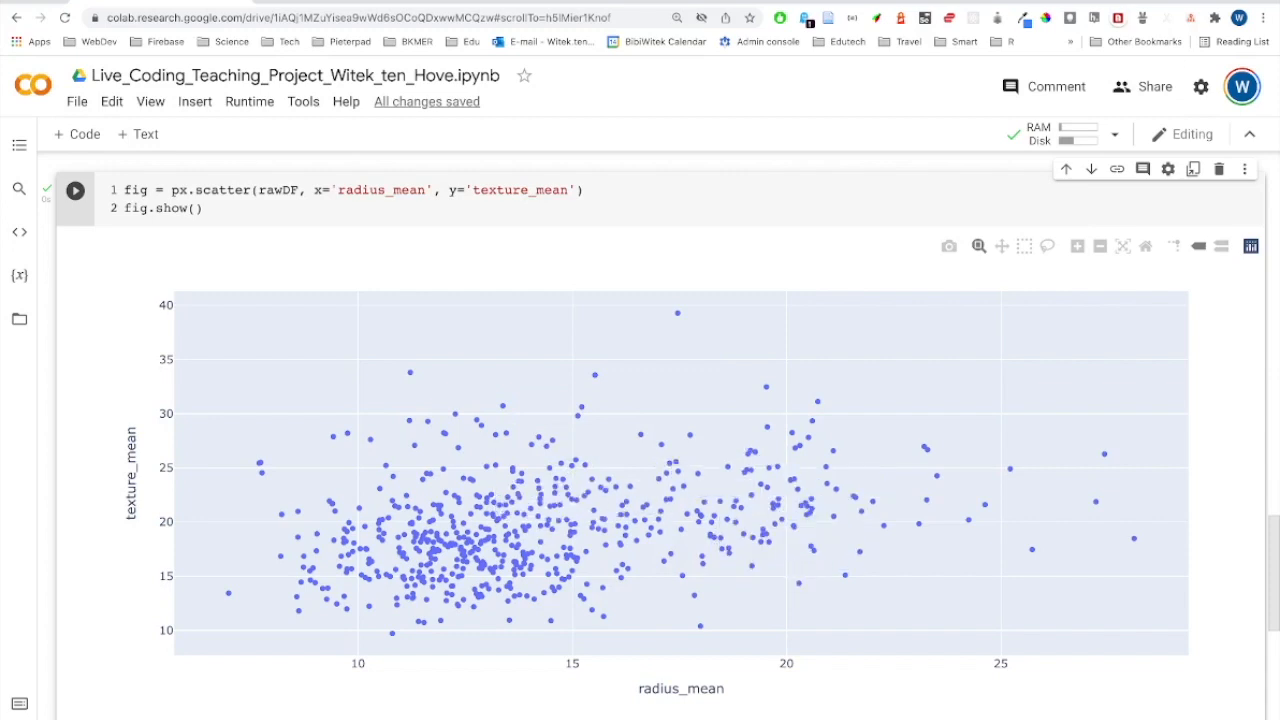
mouse_move(502, 490)
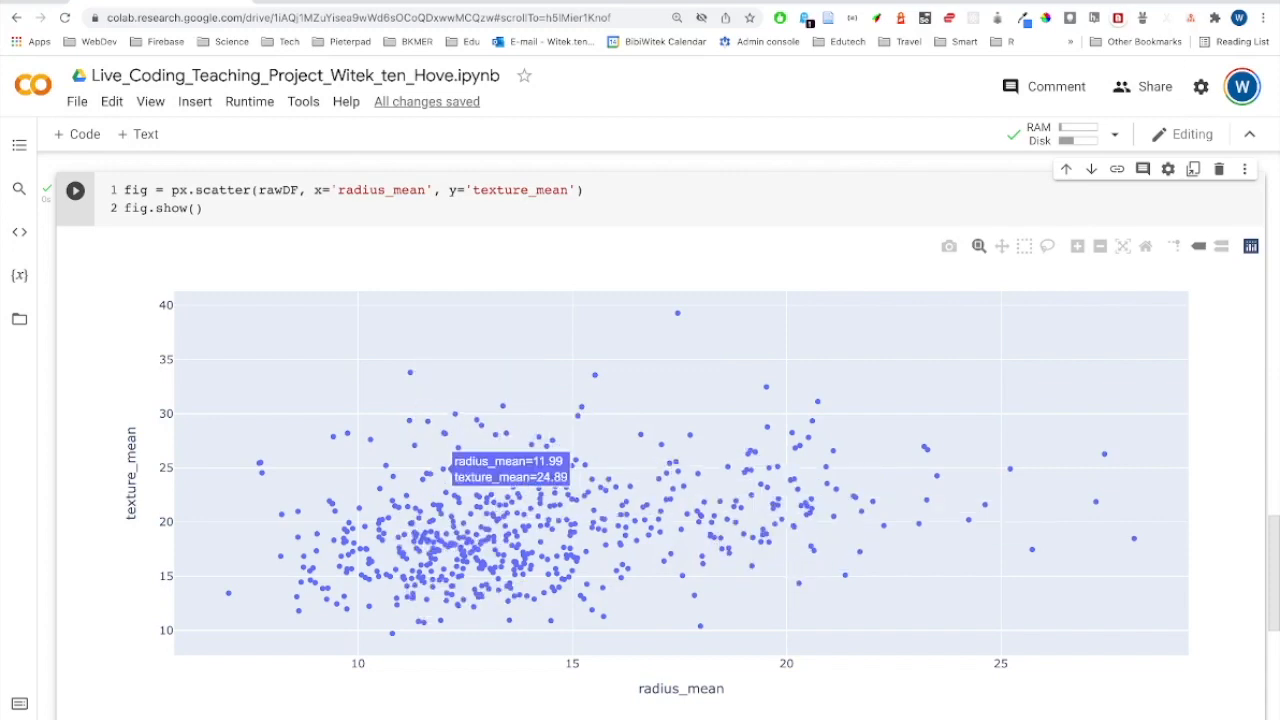
mouse_move(764, 450)
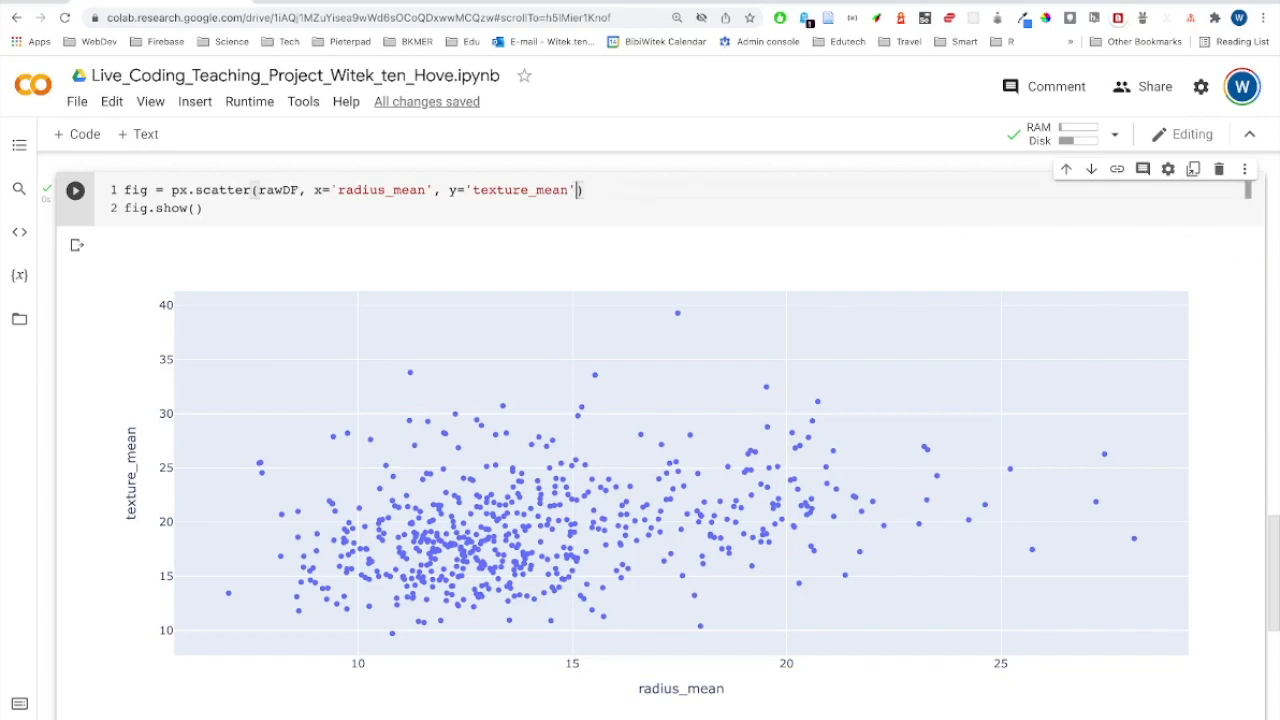
Step: Colour the scatter points by diagnosis with color='diagnosis' and re-run the plot
type(",")
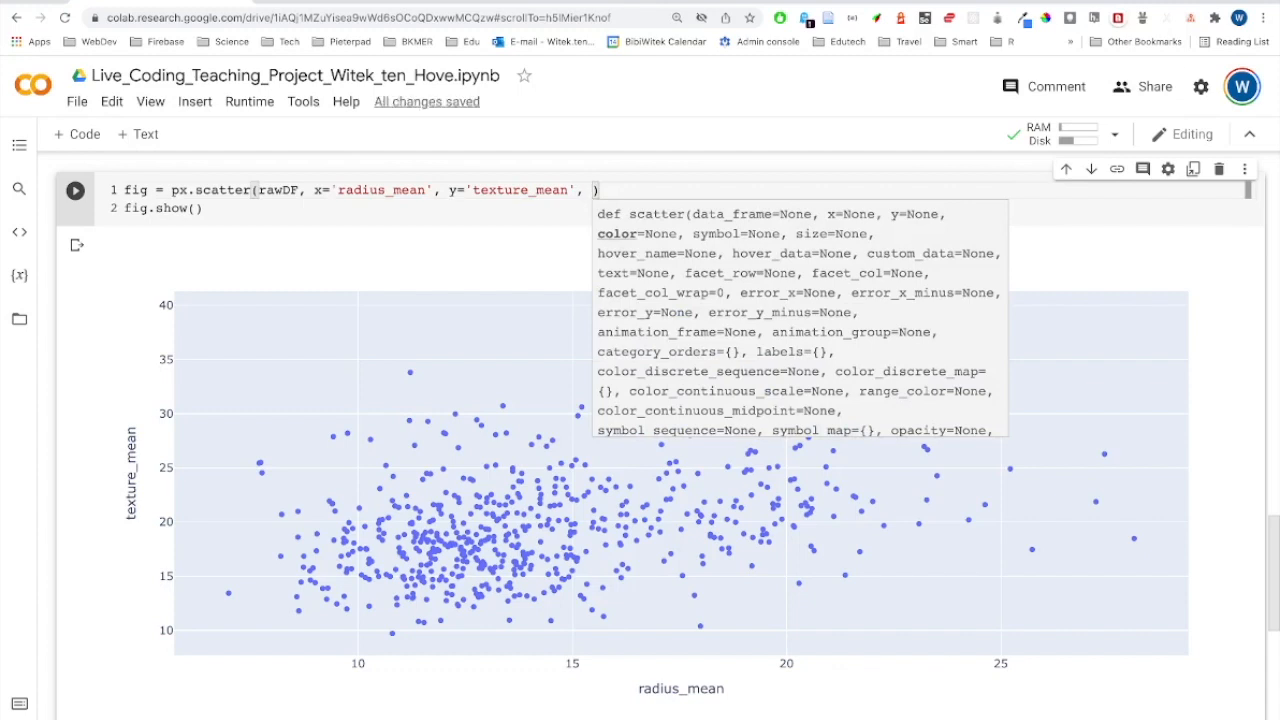
type("color")
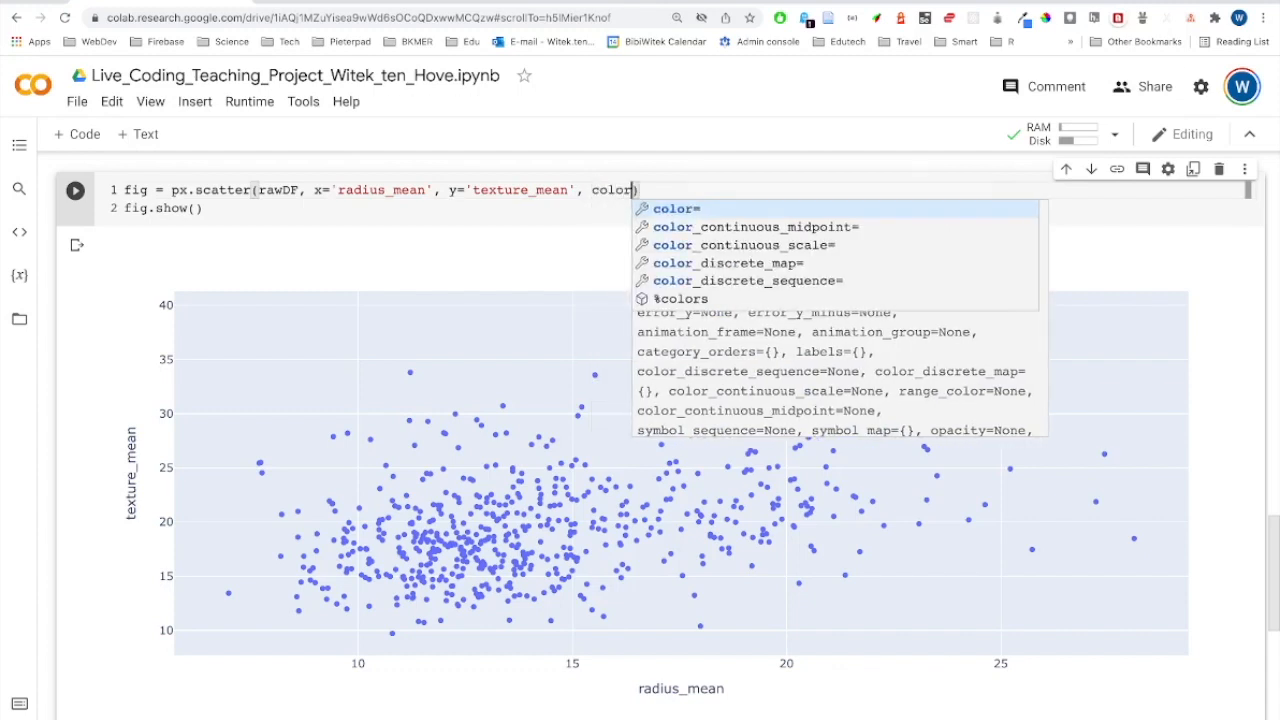
type("='")
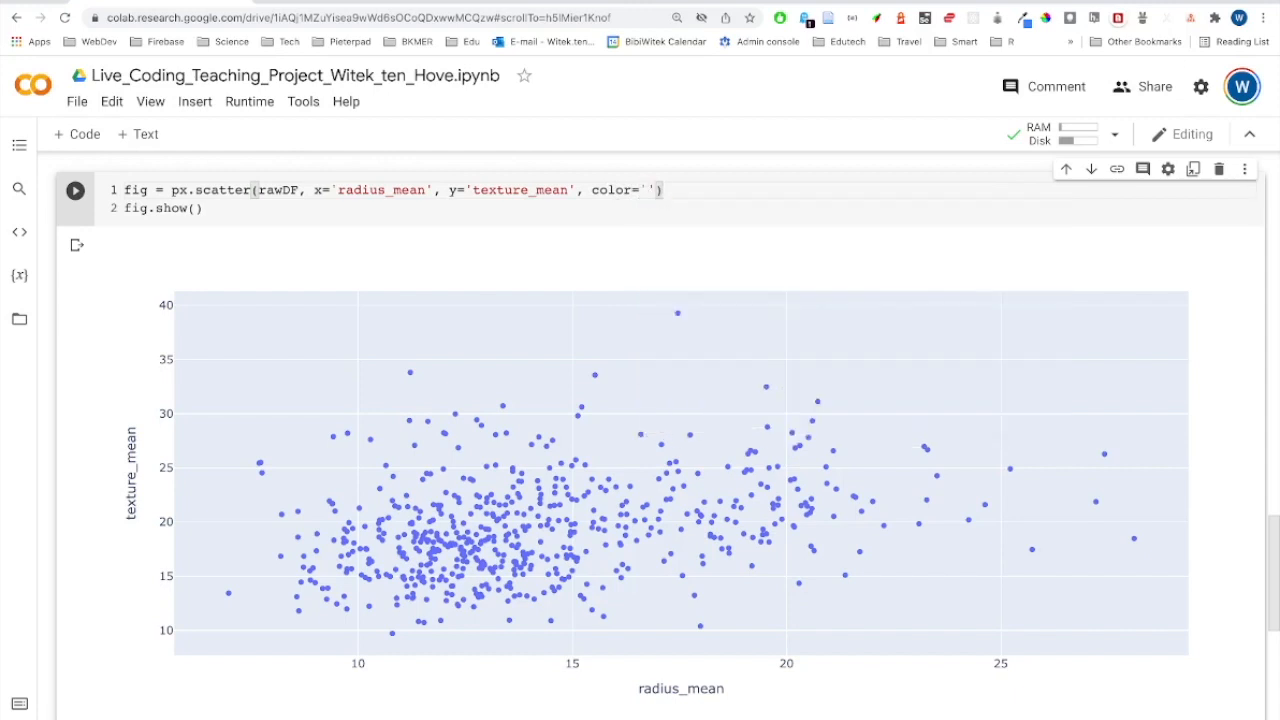
type("dia")
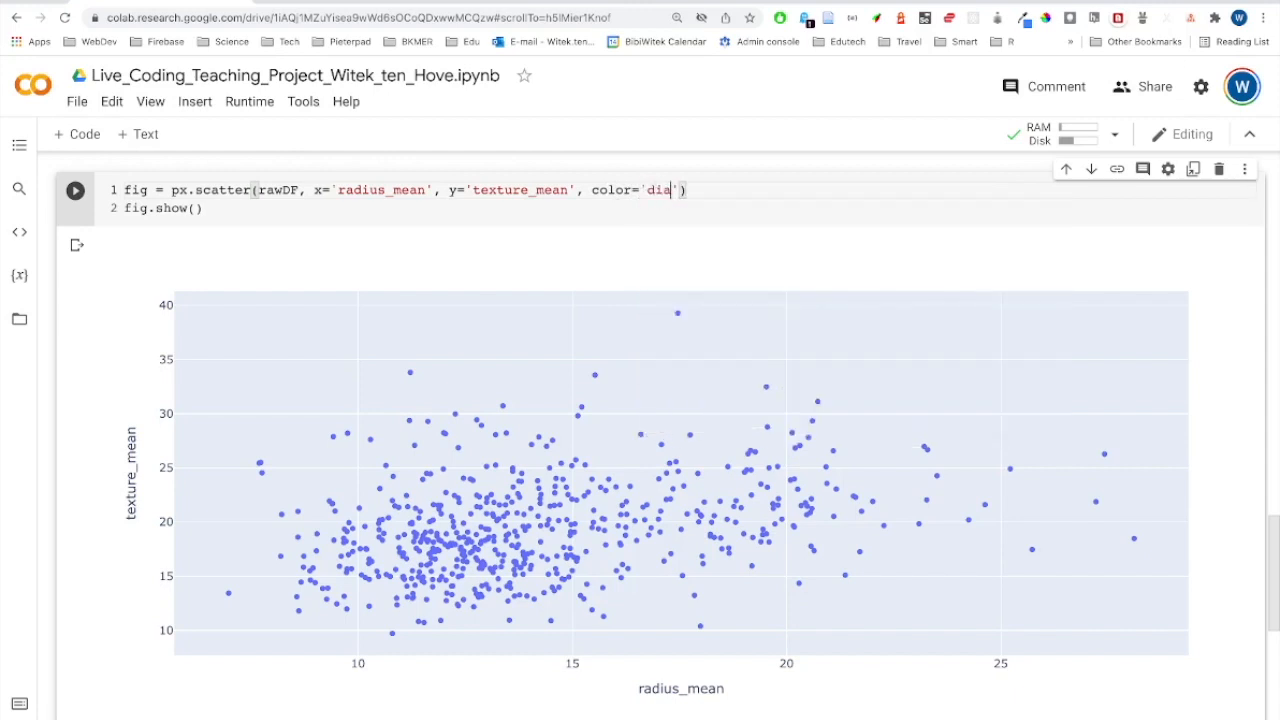
type("gnosis")
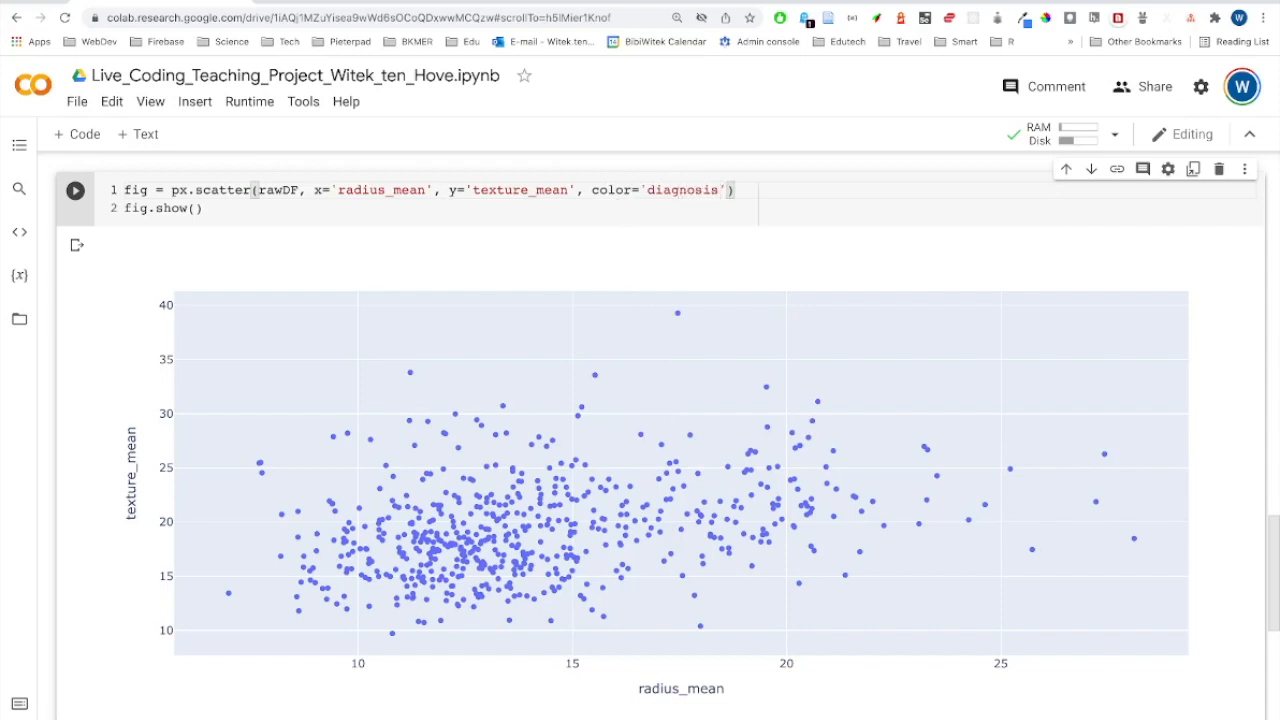
left_click(76, 190)
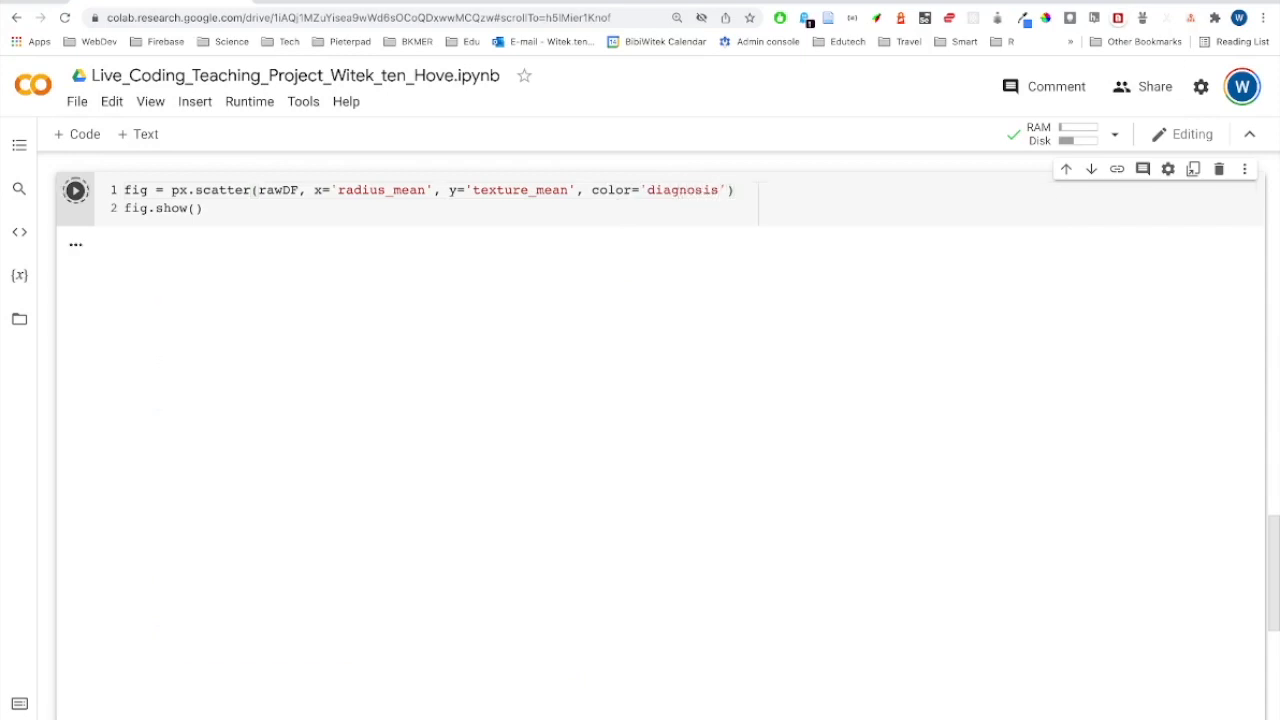
Step: Run the scatter cell so points render blue for diagnosis=B and red for diagnosis=M
left_click(76, 190)
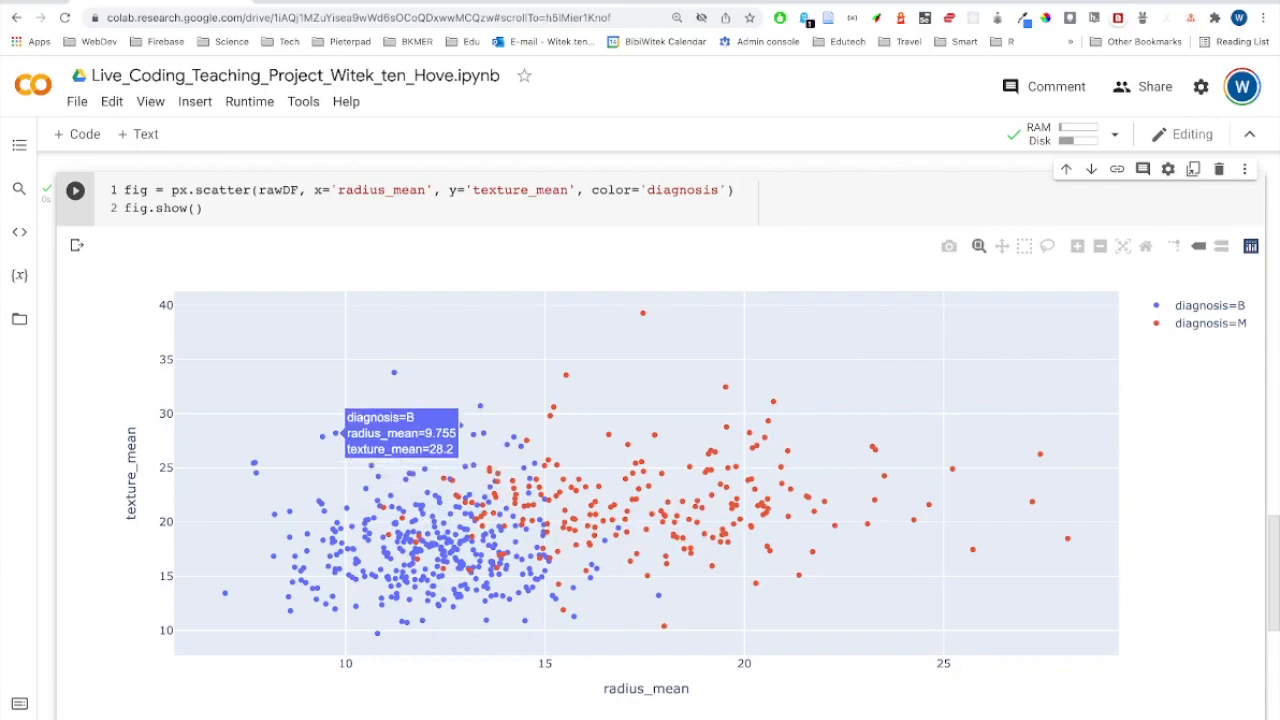
mouse_move(396, 372)
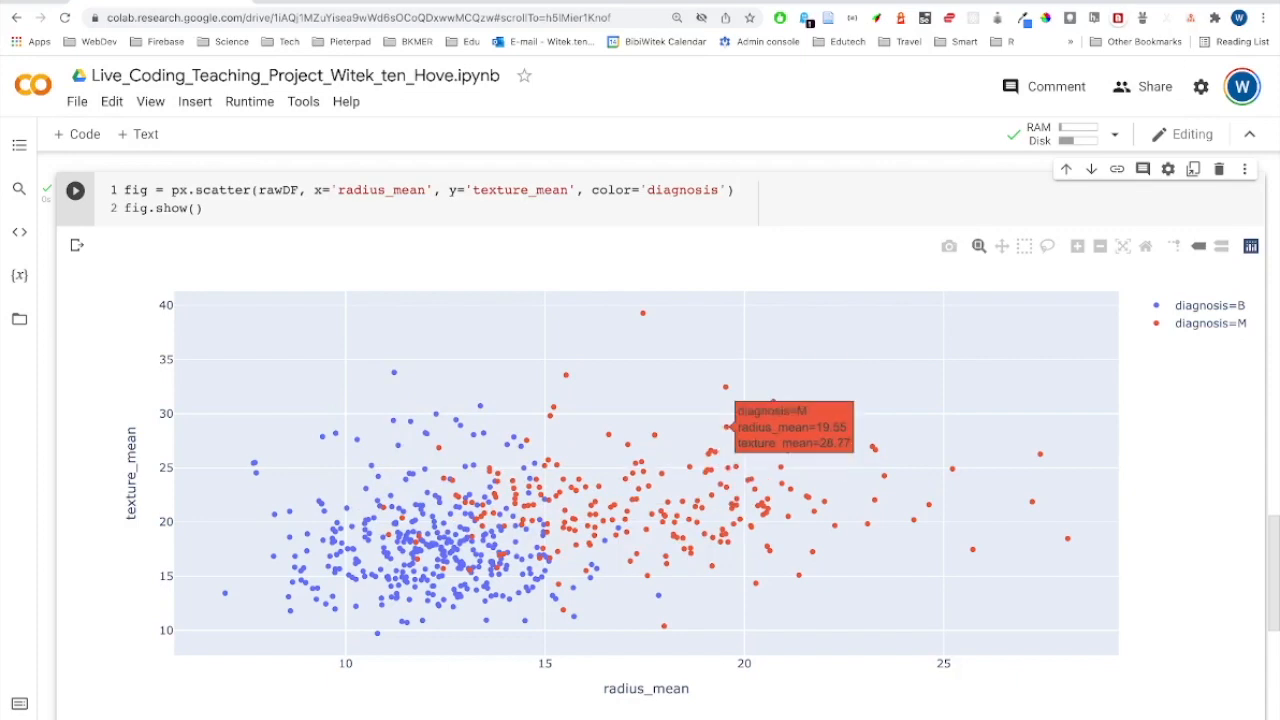
mouse_move(730, 388)
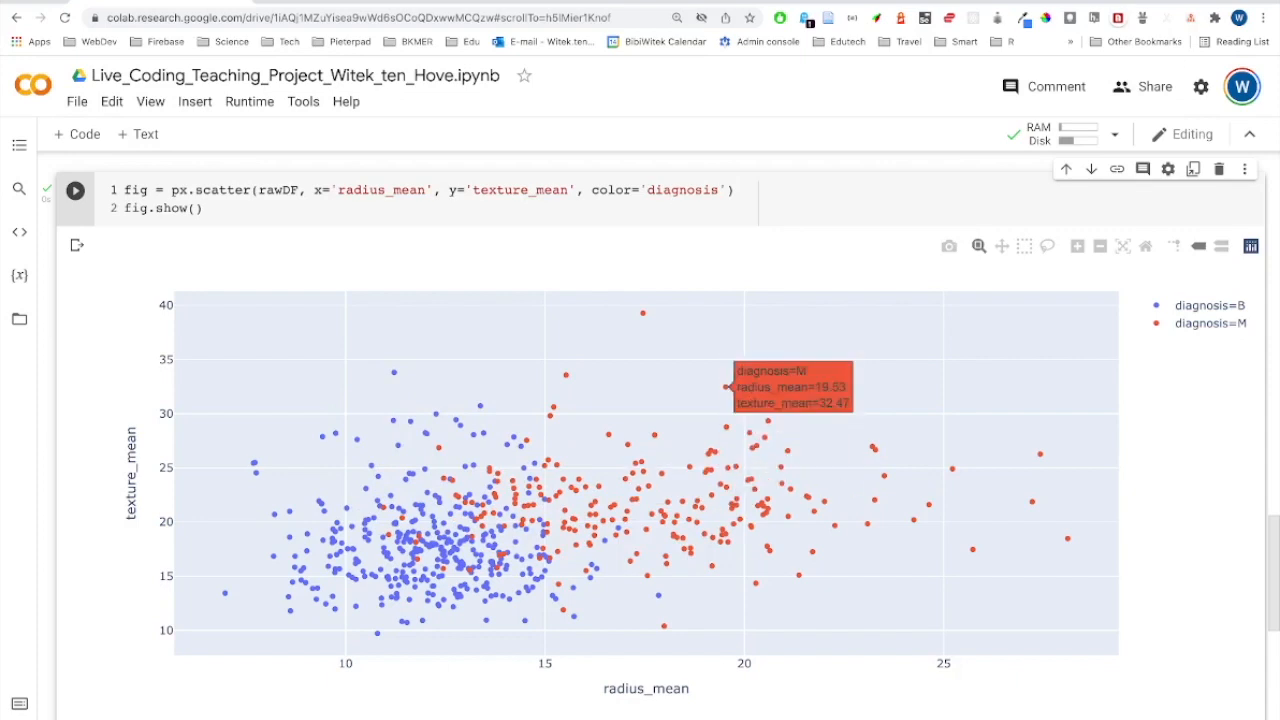
mouse_move(776, 504)
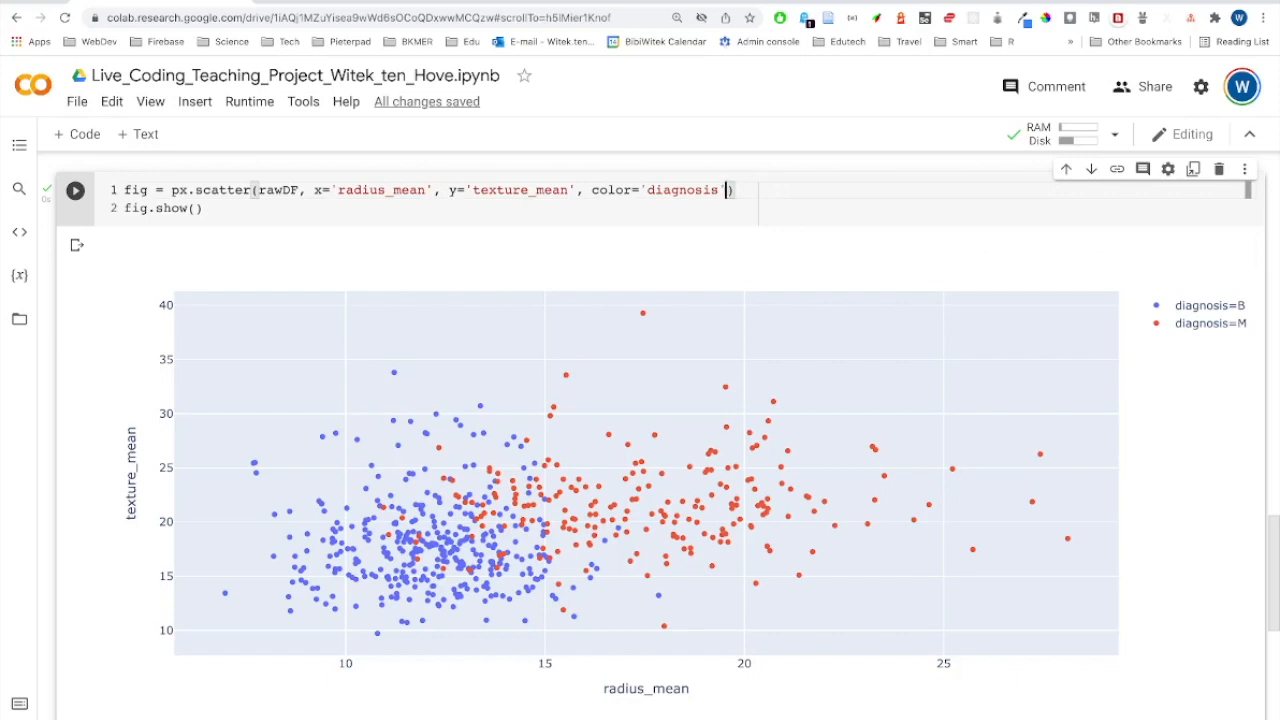
Step: Add size='perimeter_mean' to the px.scatter call and rerun the cell
type(",")
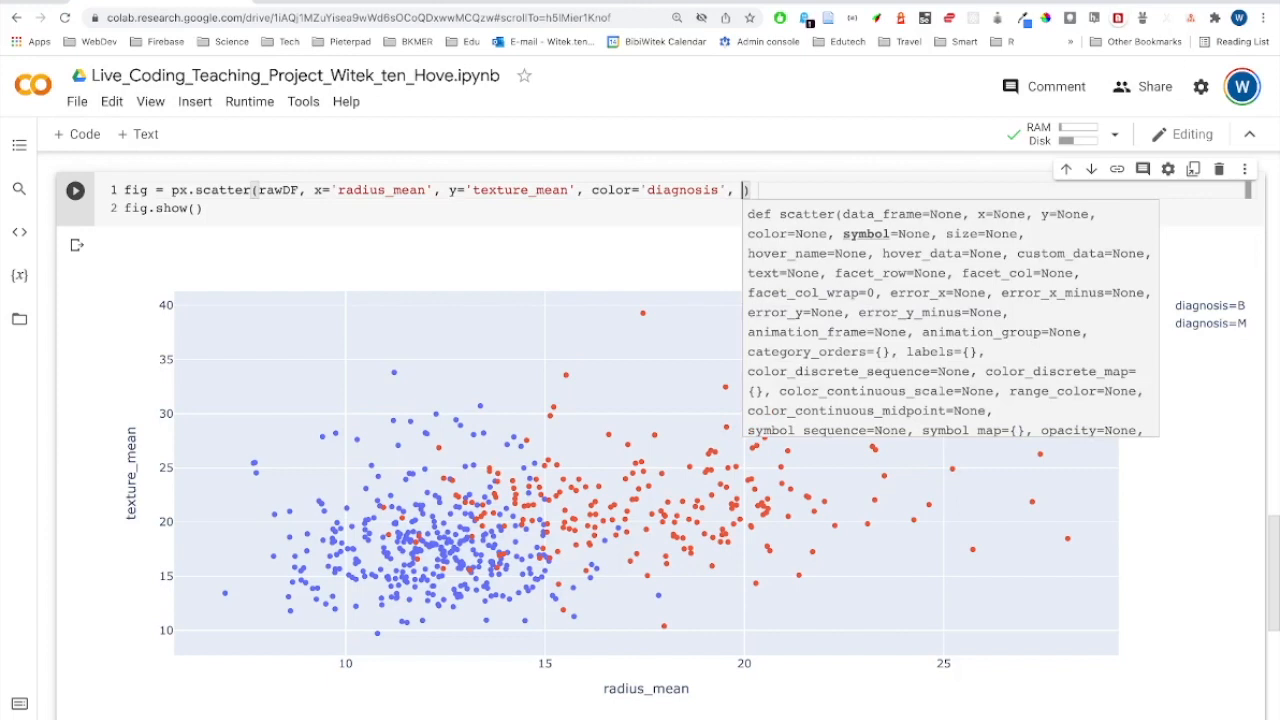
type("size='")
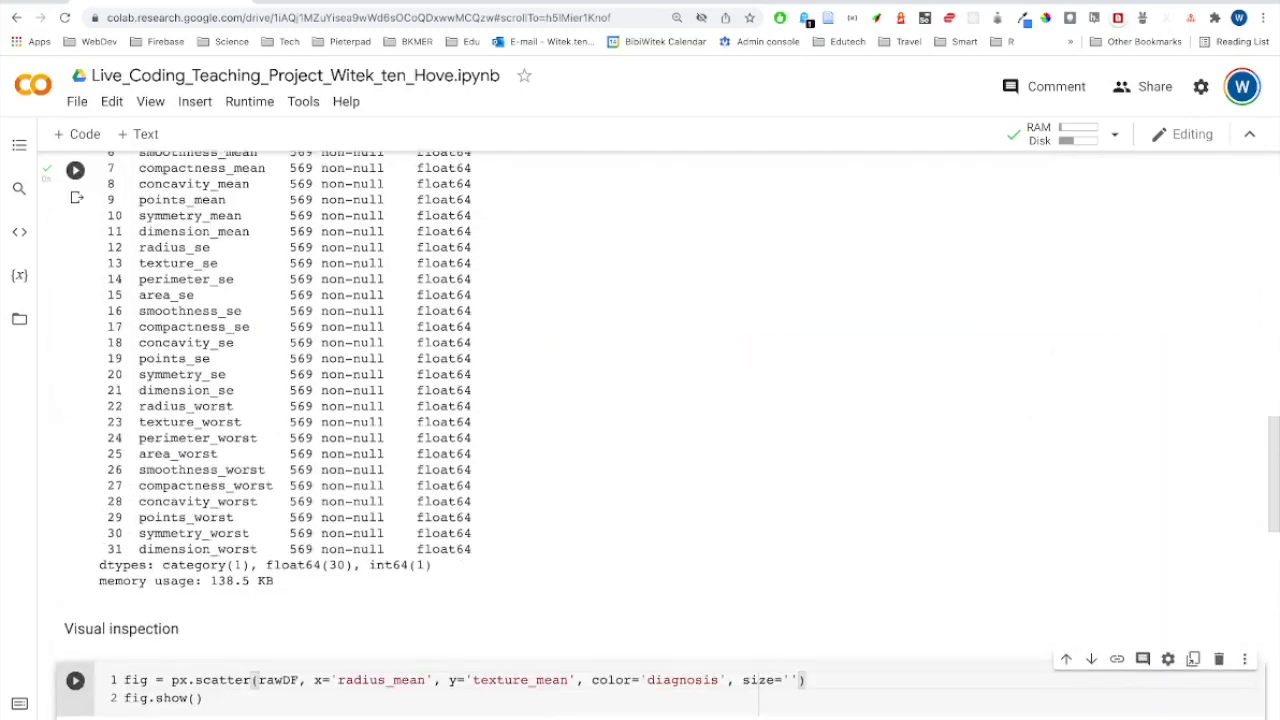
scroll("up", 3)
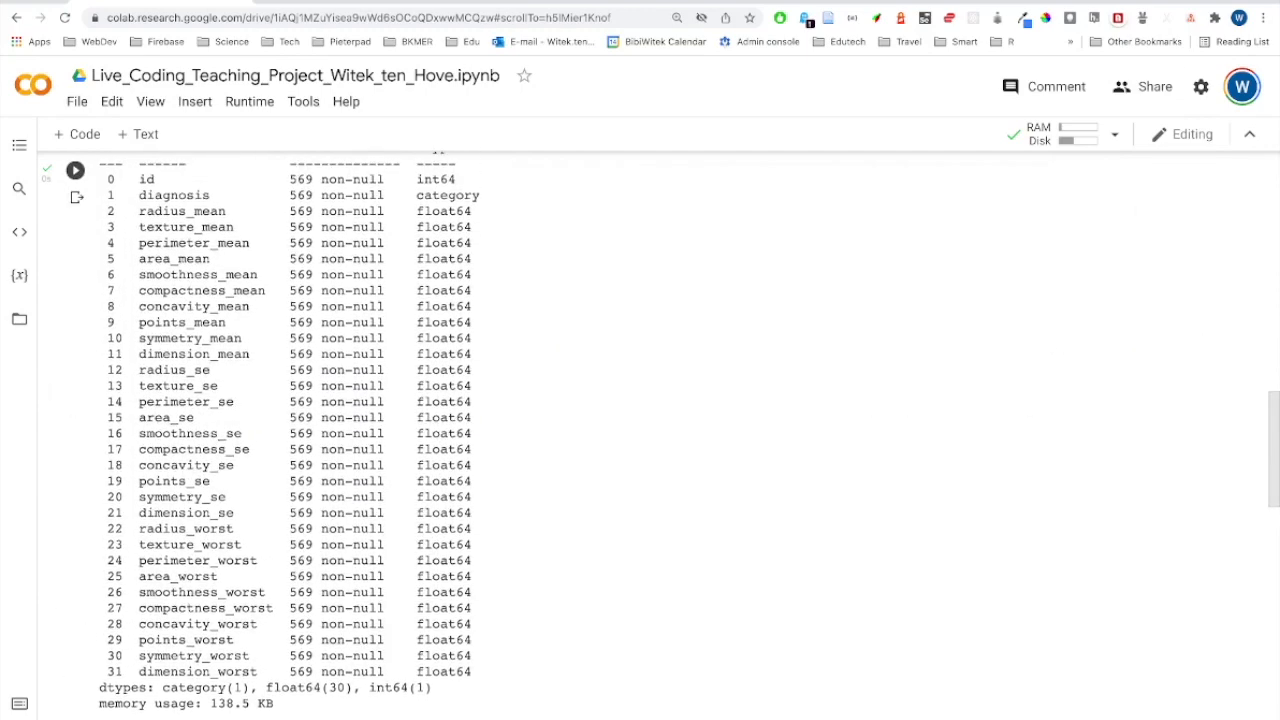
scroll("up", 3)
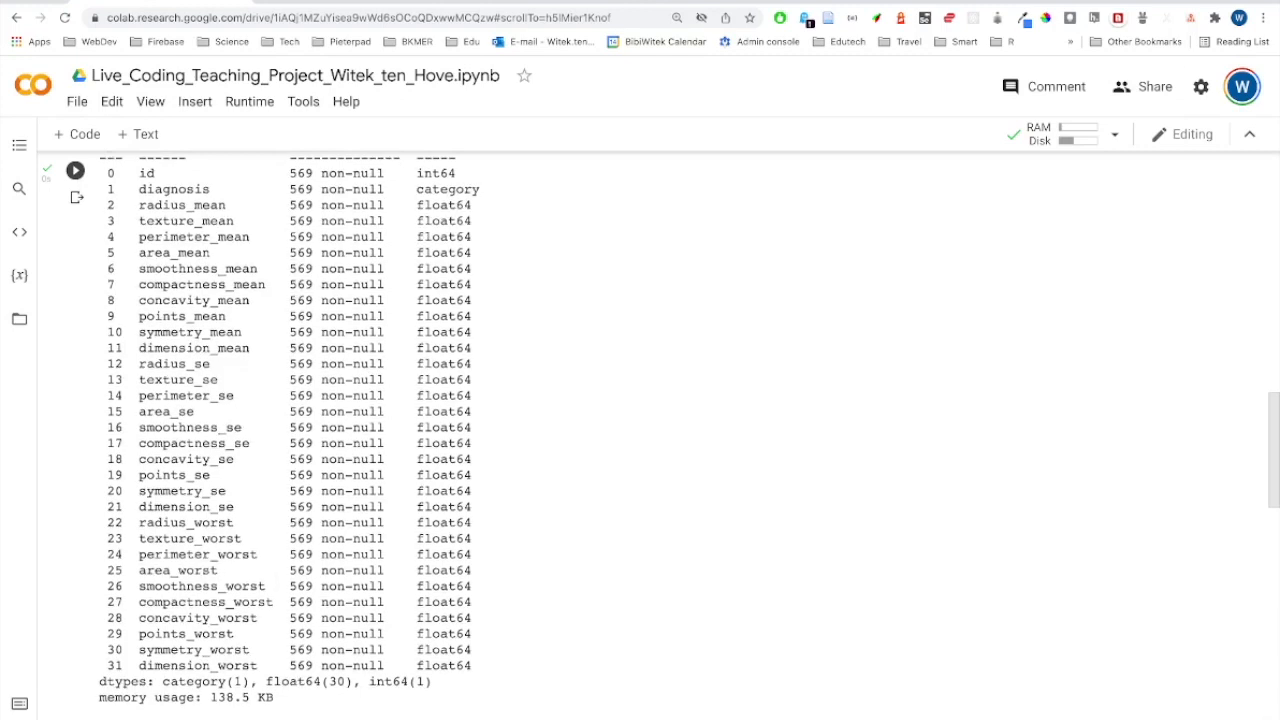
scroll("down", 3)
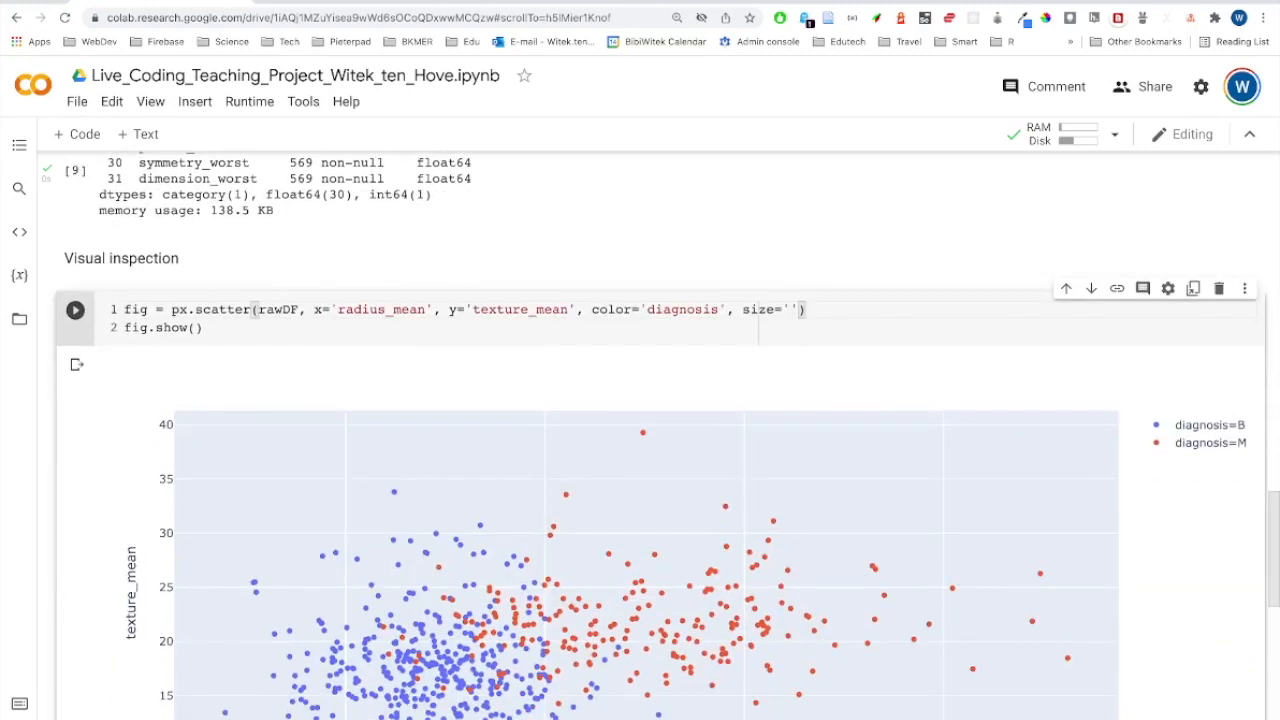
type("perimeter")
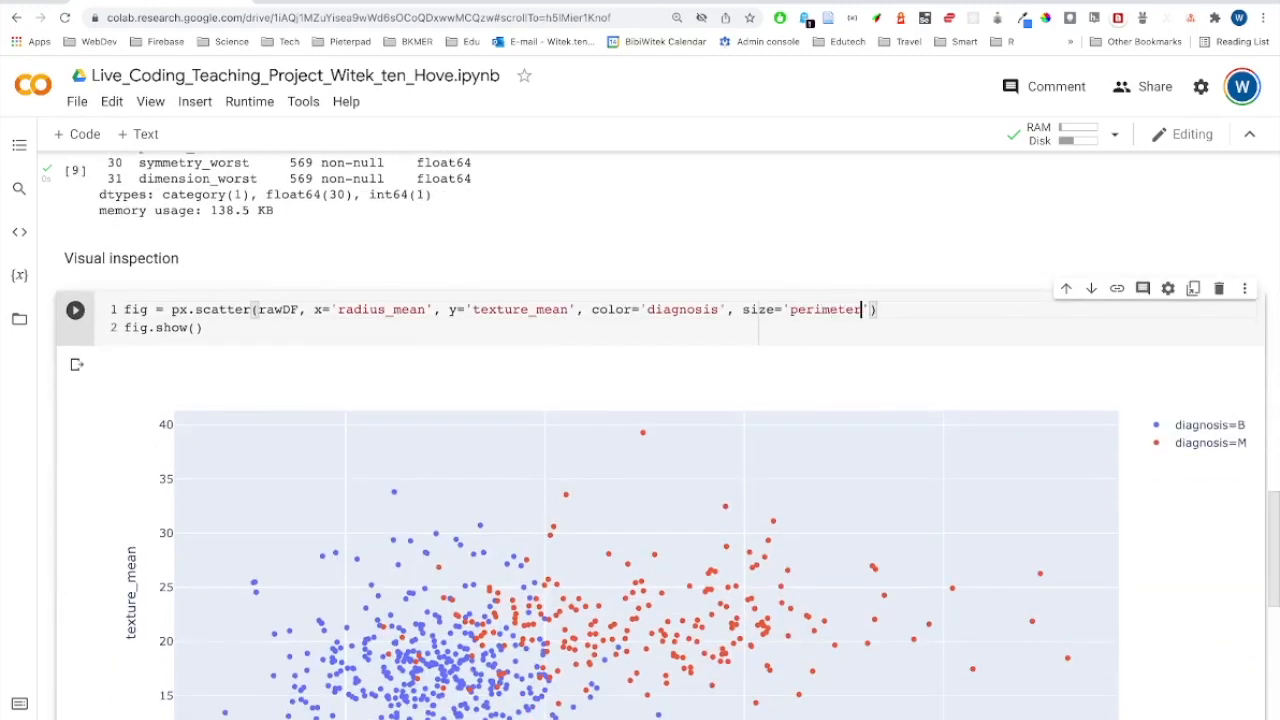
type("_mean")
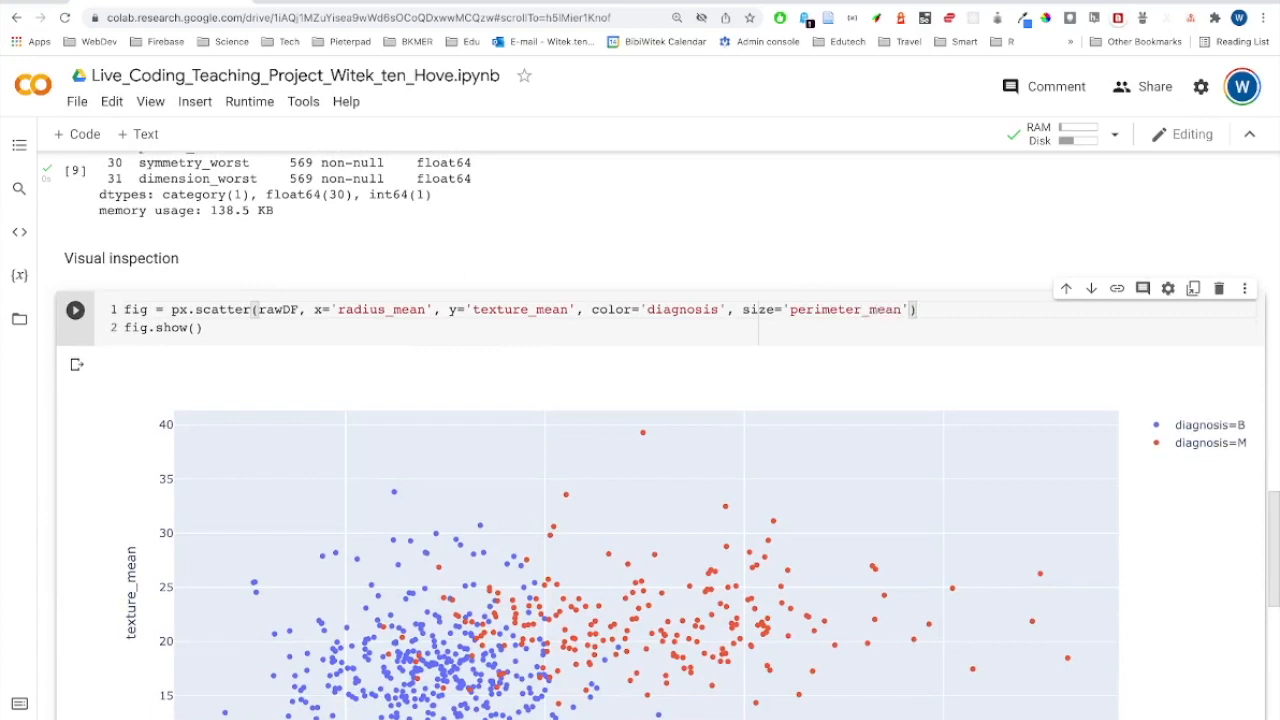
left_click(76, 308)
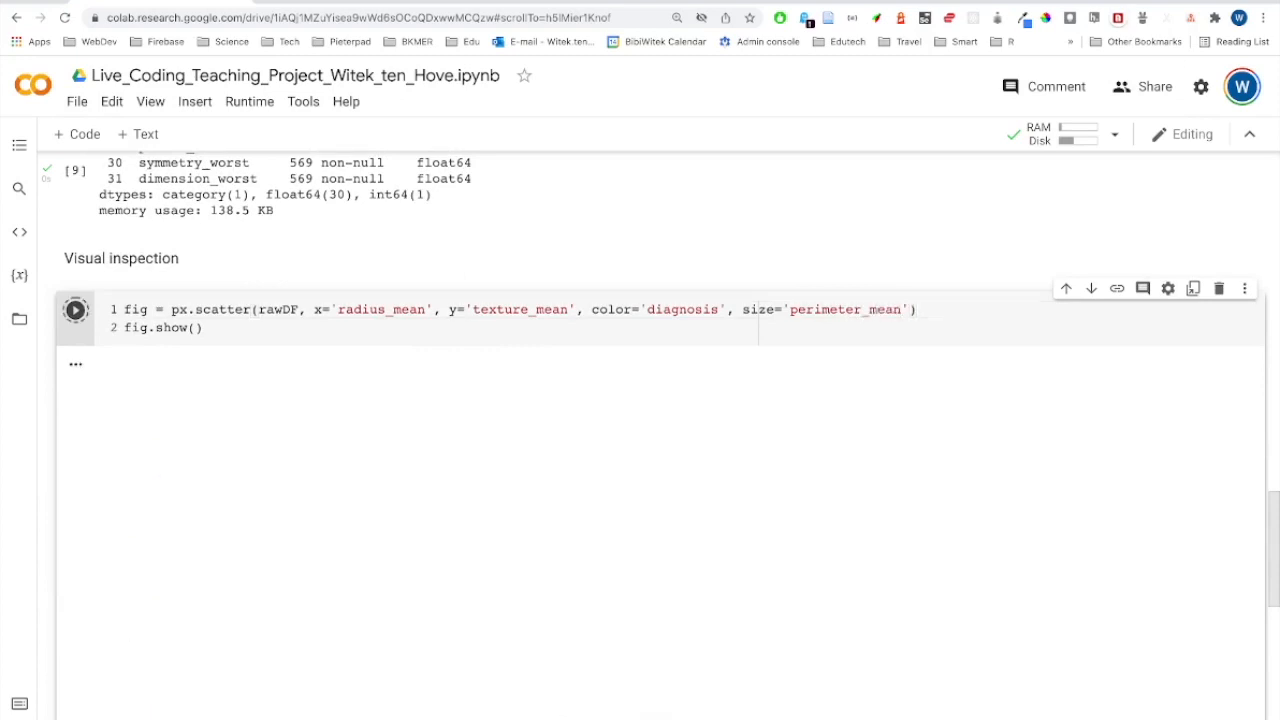
Step: Render the texture_mean vs radius_mean bubble plot sized by perimeter_mean and inspect it
left_click(76, 308)
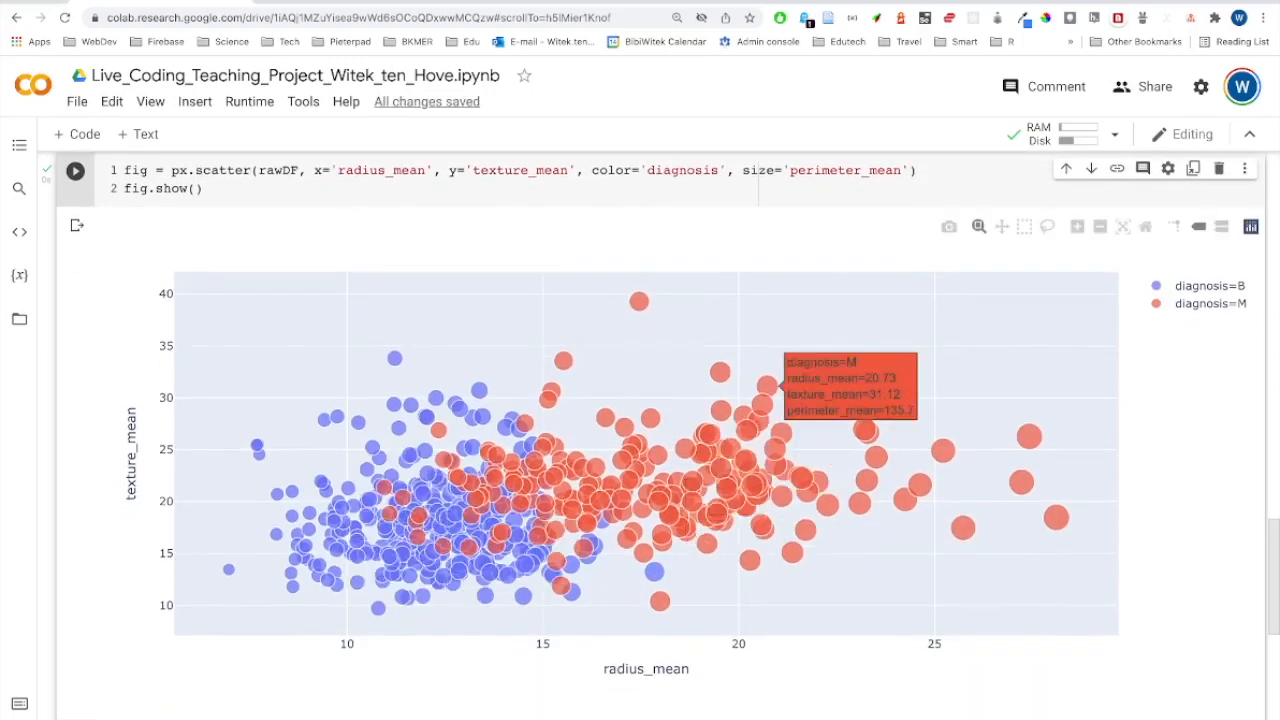
mouse_move(864, 432)
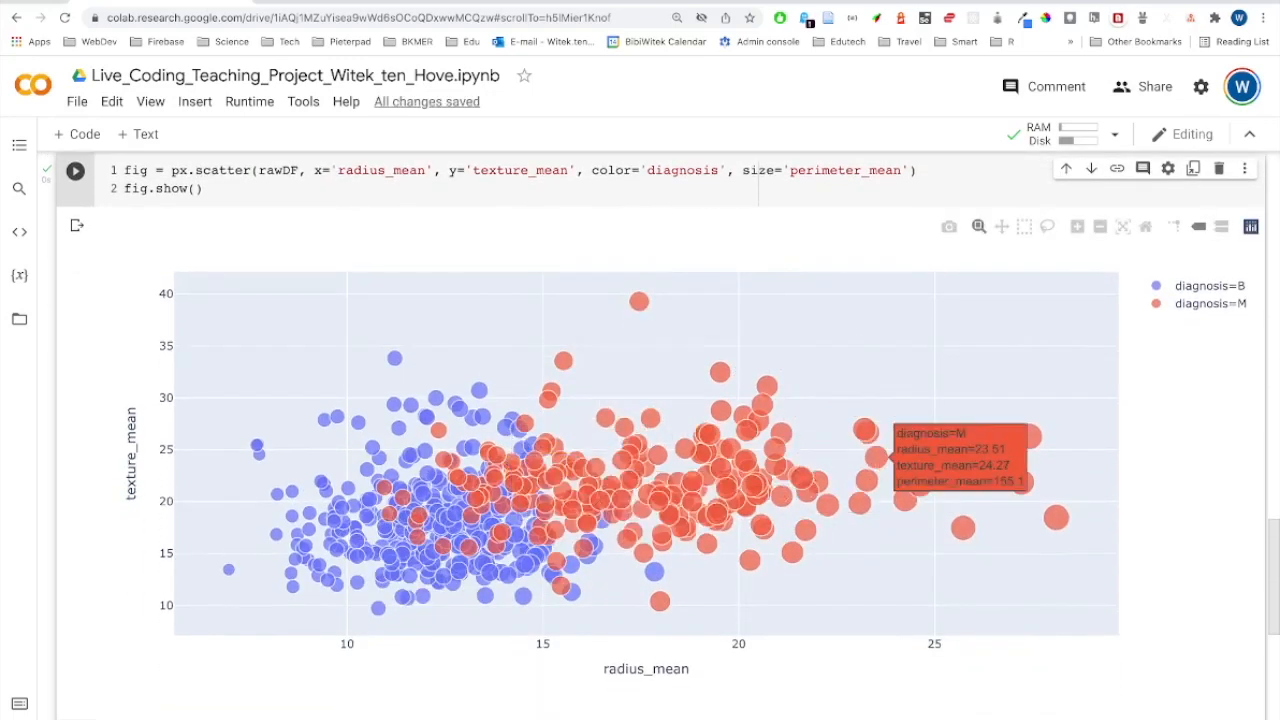
mouse_move(640, 302)
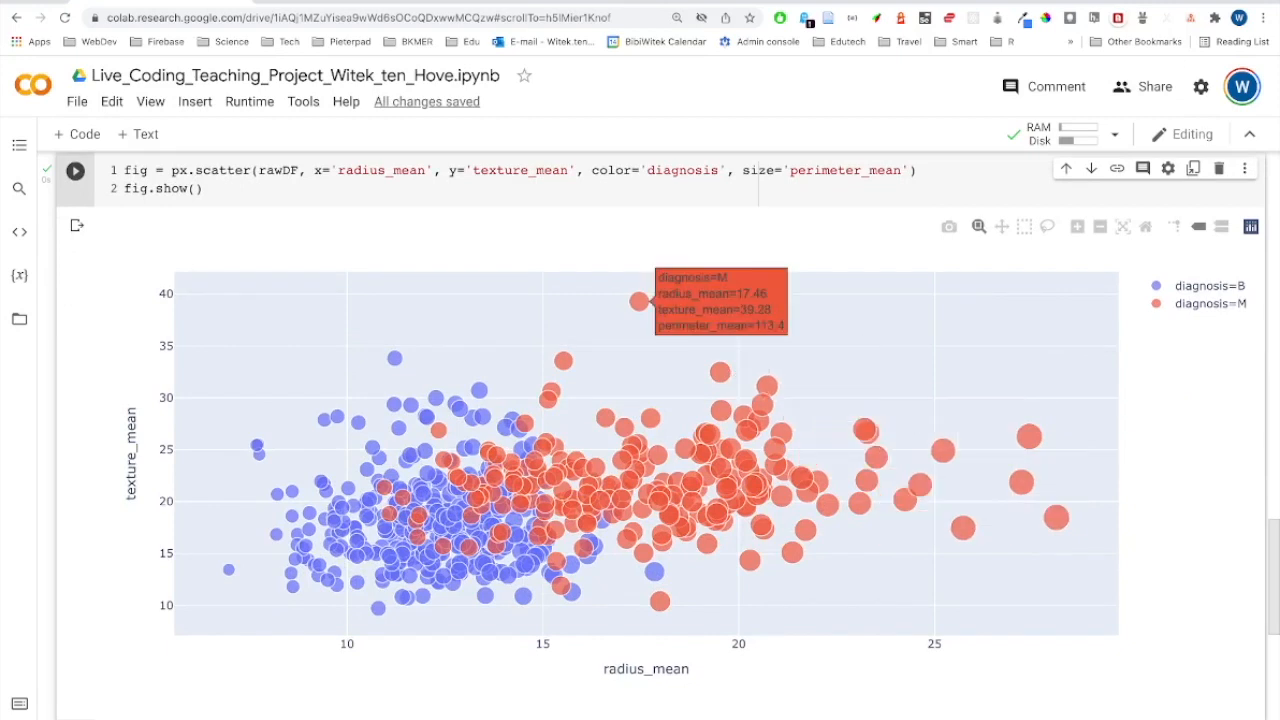
scroll("down", 3)
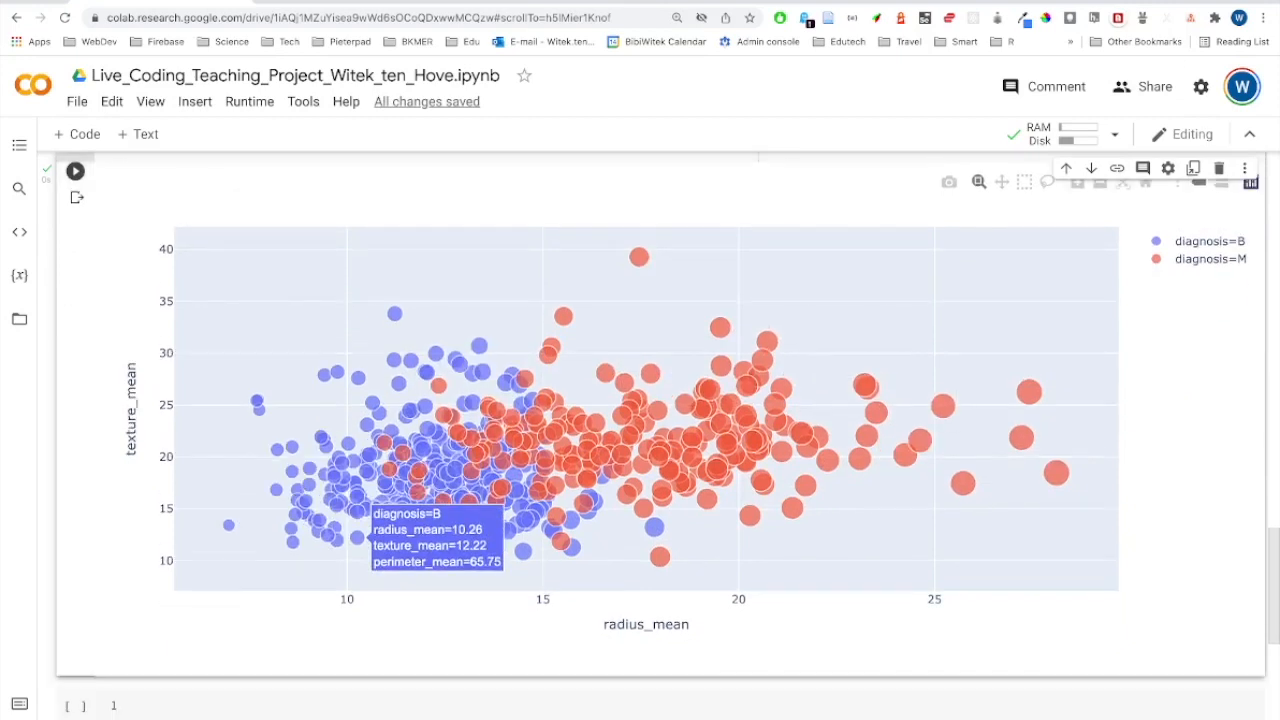
left_click(76, 172)
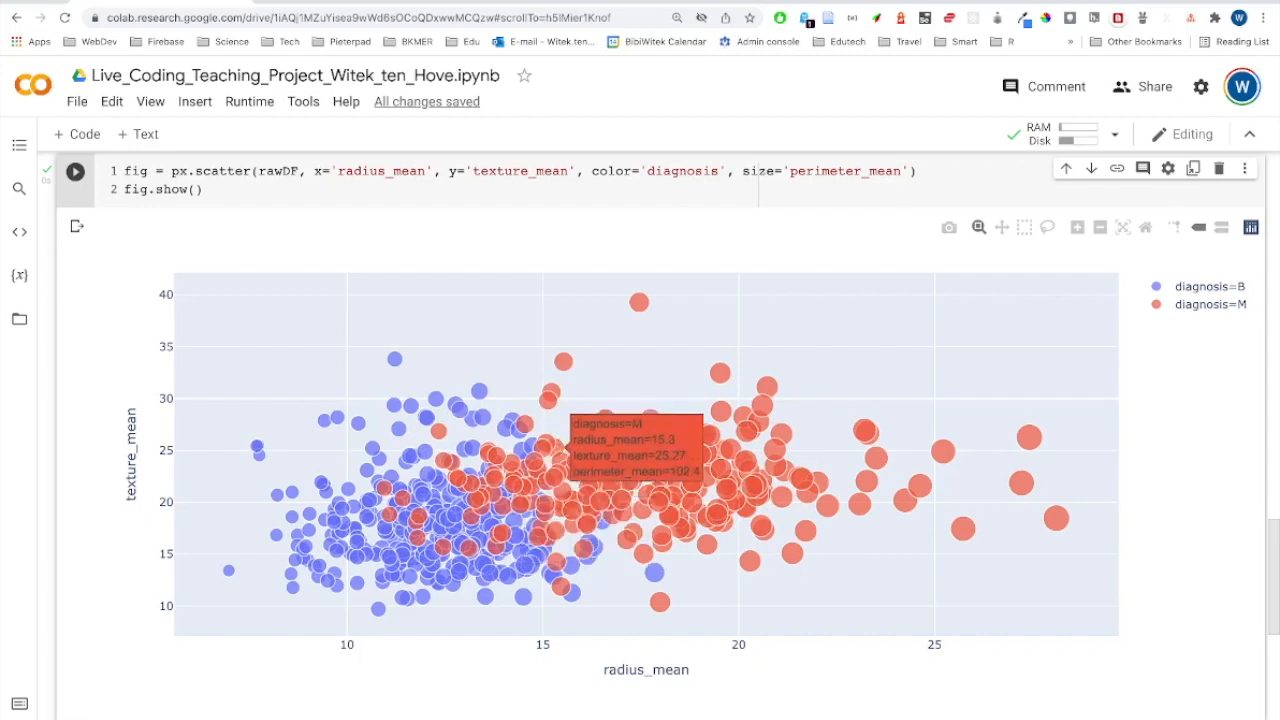
mouse_move(518, 490)
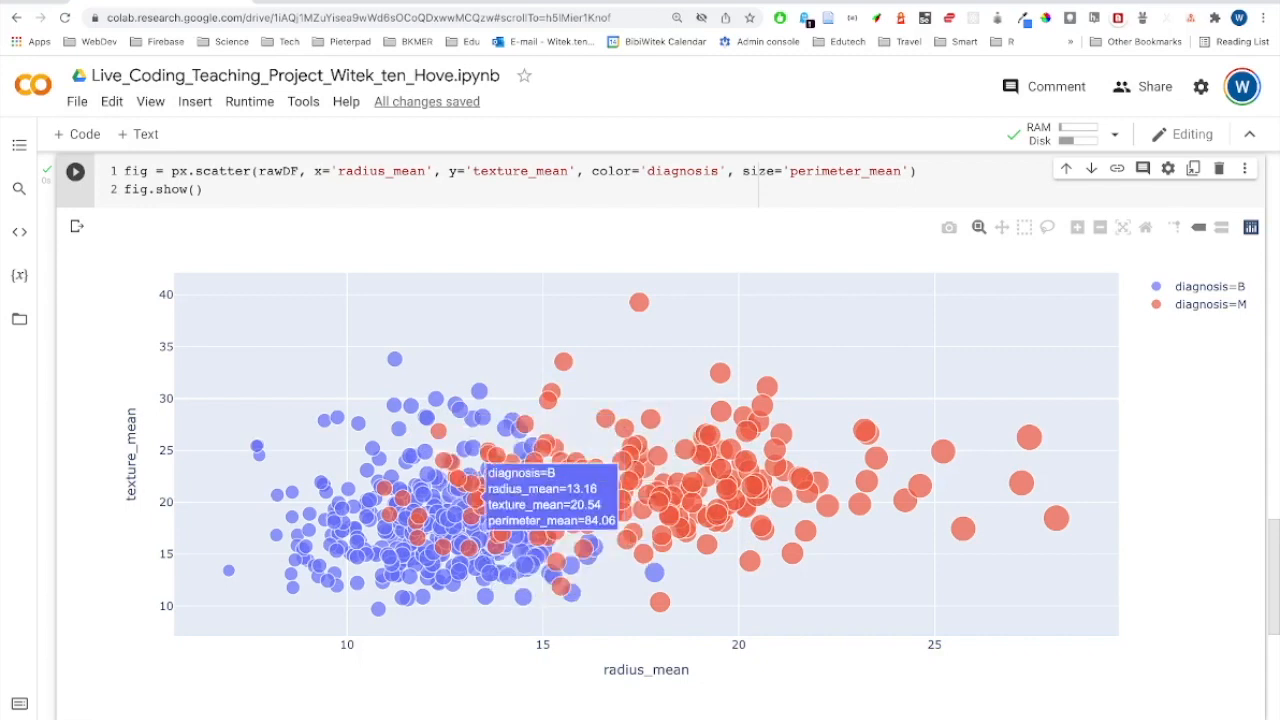
mouse_move(638, 302)
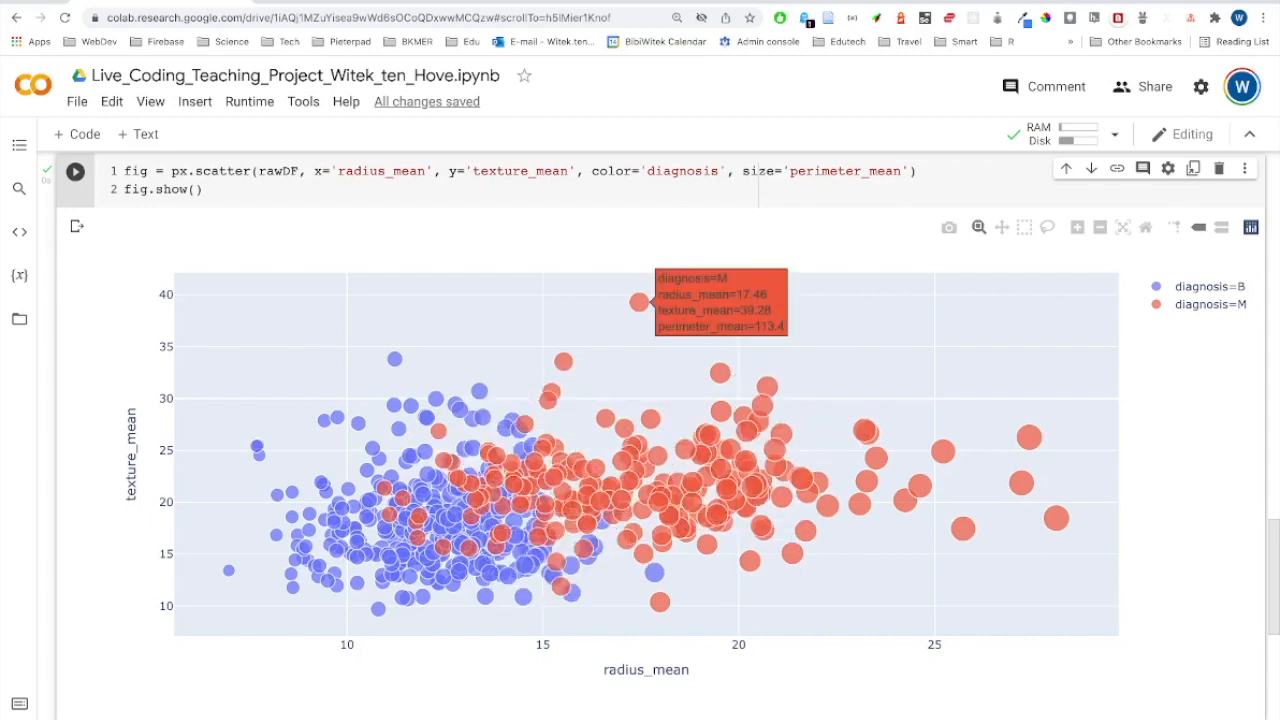
mouse_move(530, 490)
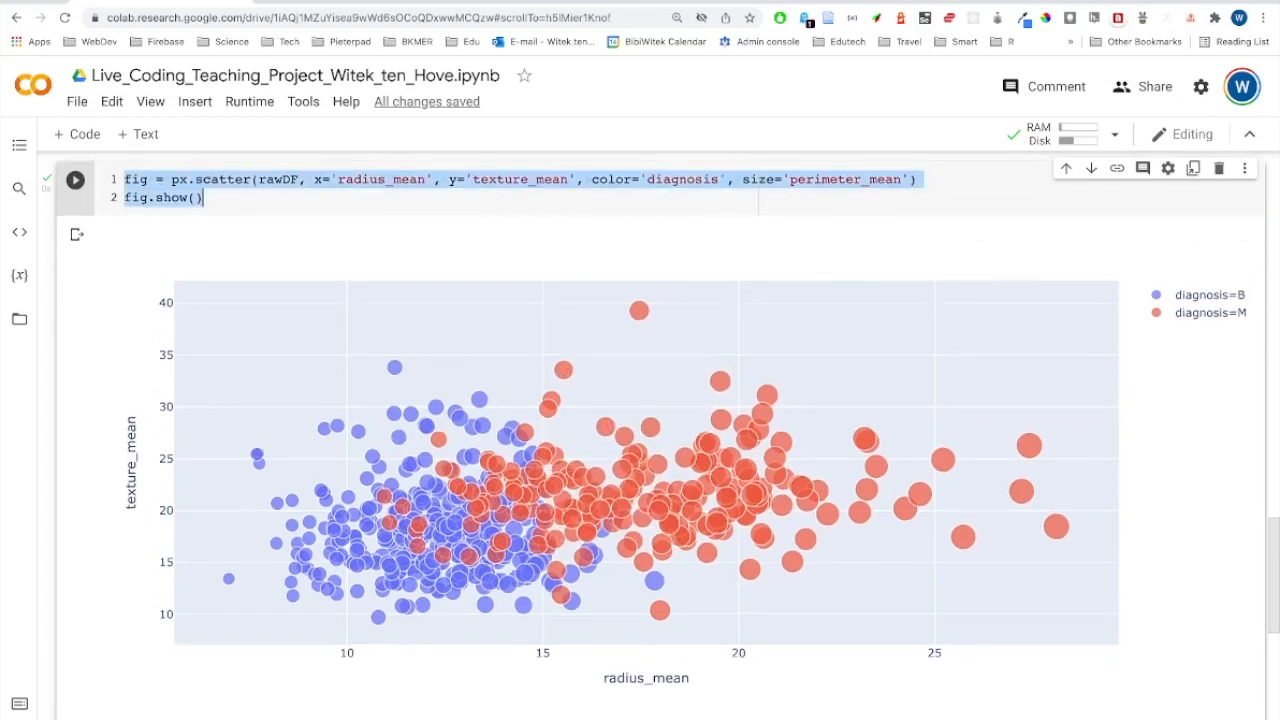
Step: In the copied scatter cell, replace the x column radius_mean with smoothness_mean
scroll("down", 3)
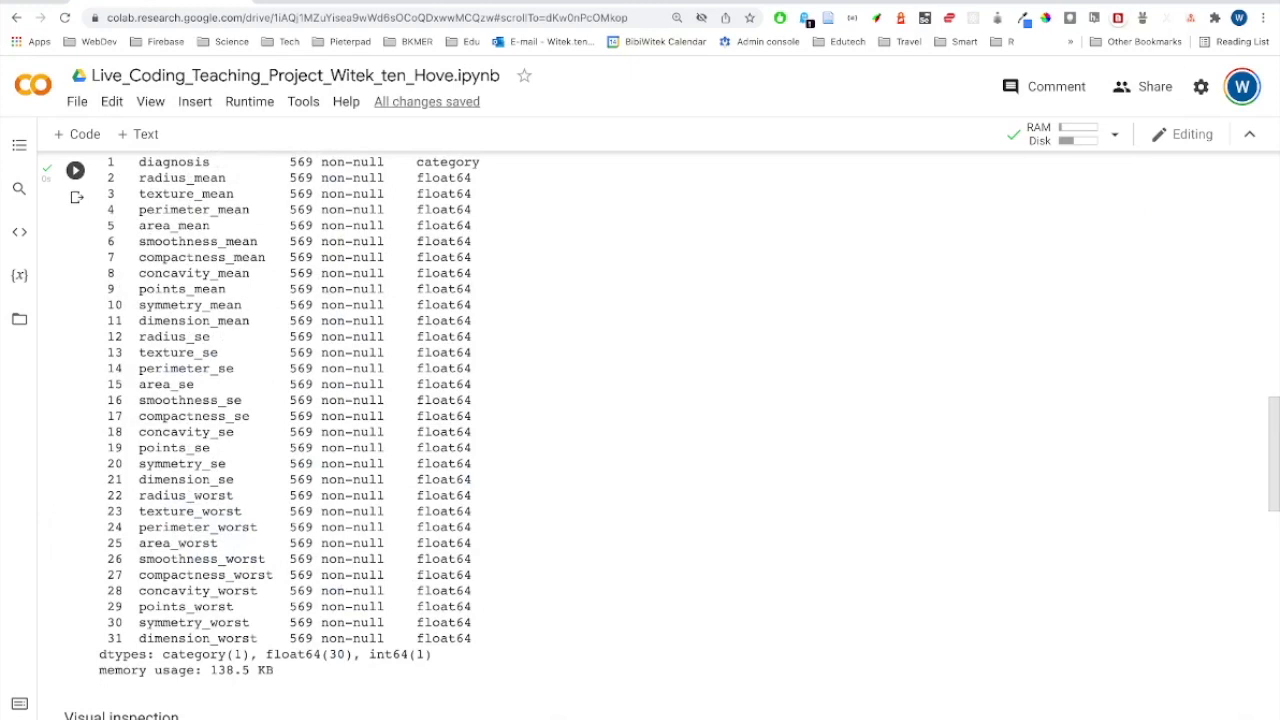
scroll("up", 3)
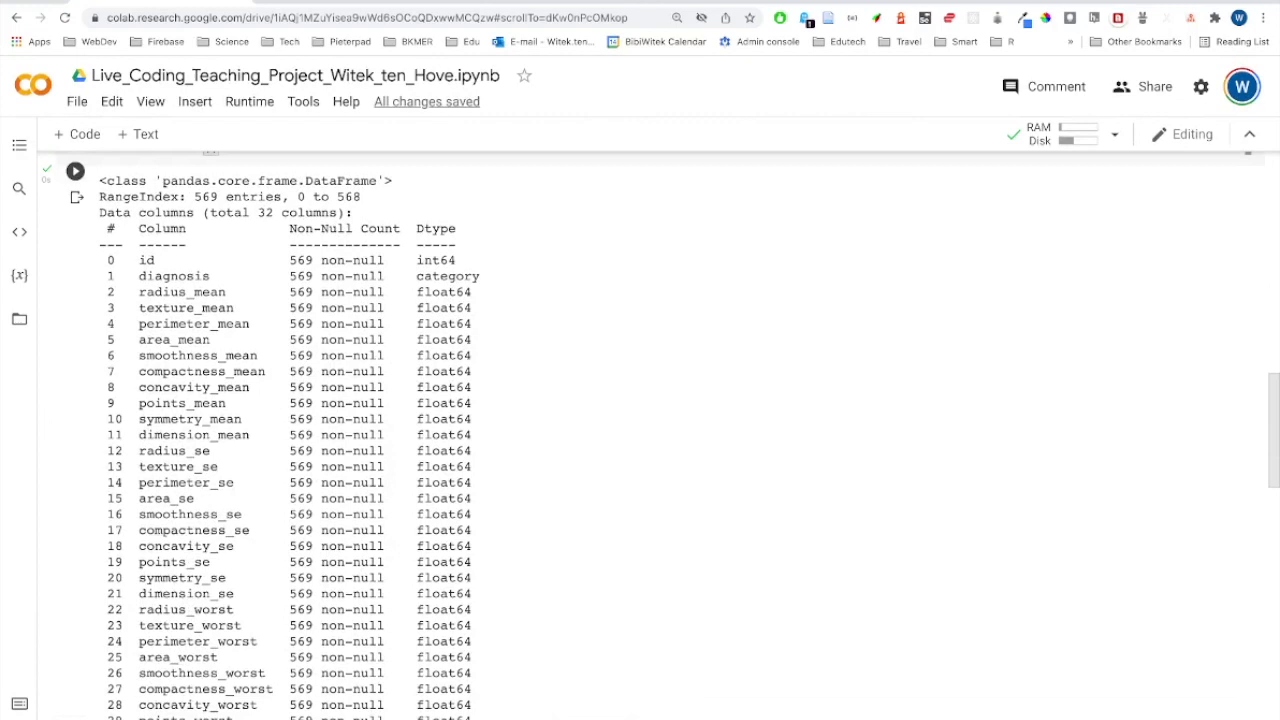
double_click(198, 356)
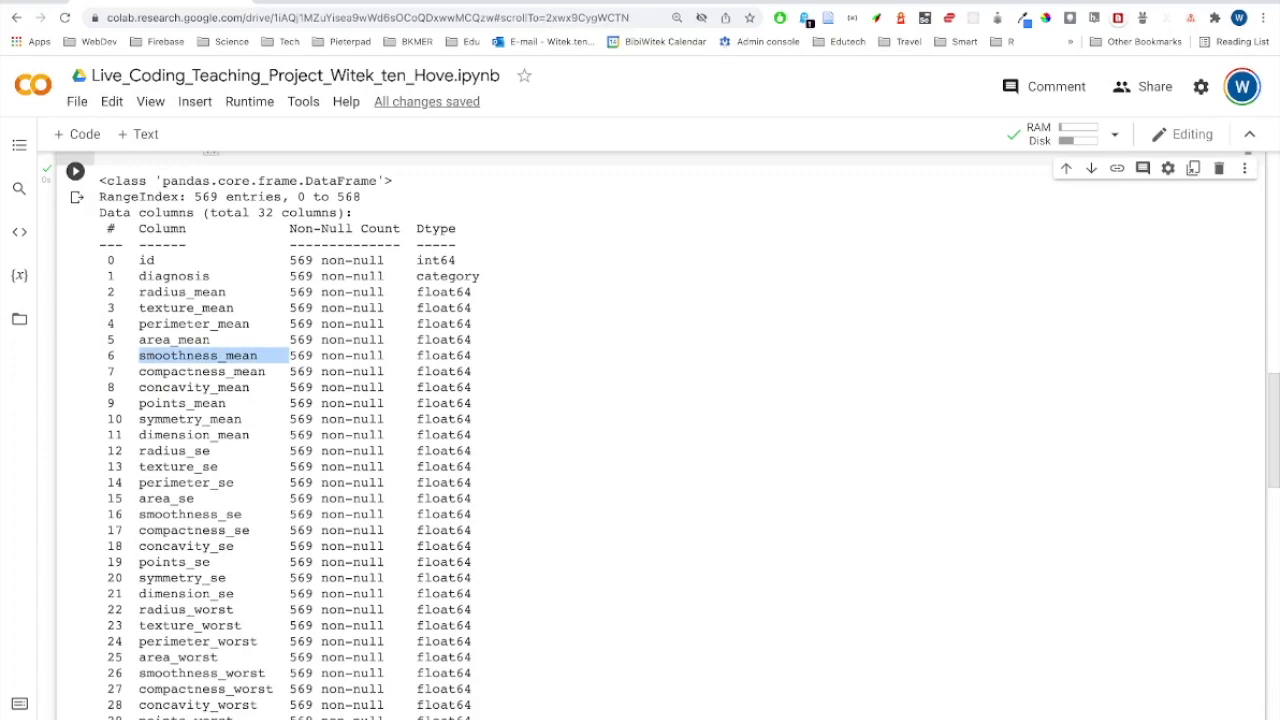
scroll("down", 3)
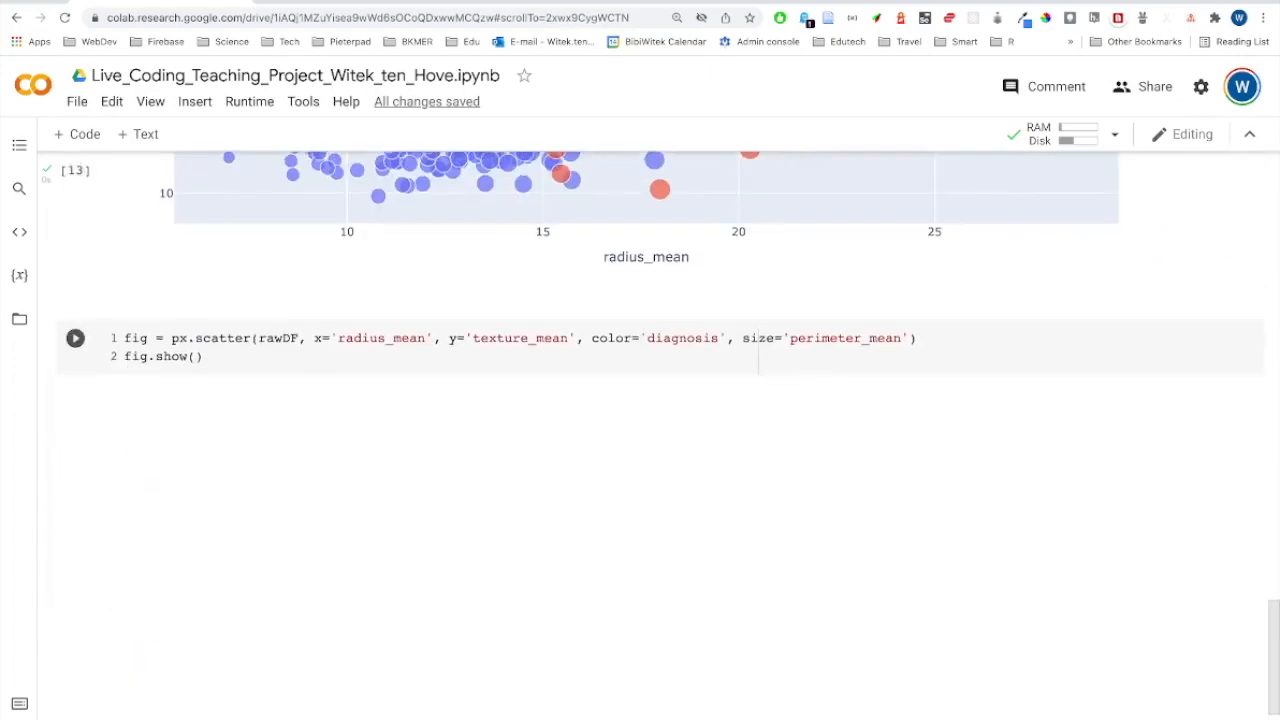
double_click(380, 338)
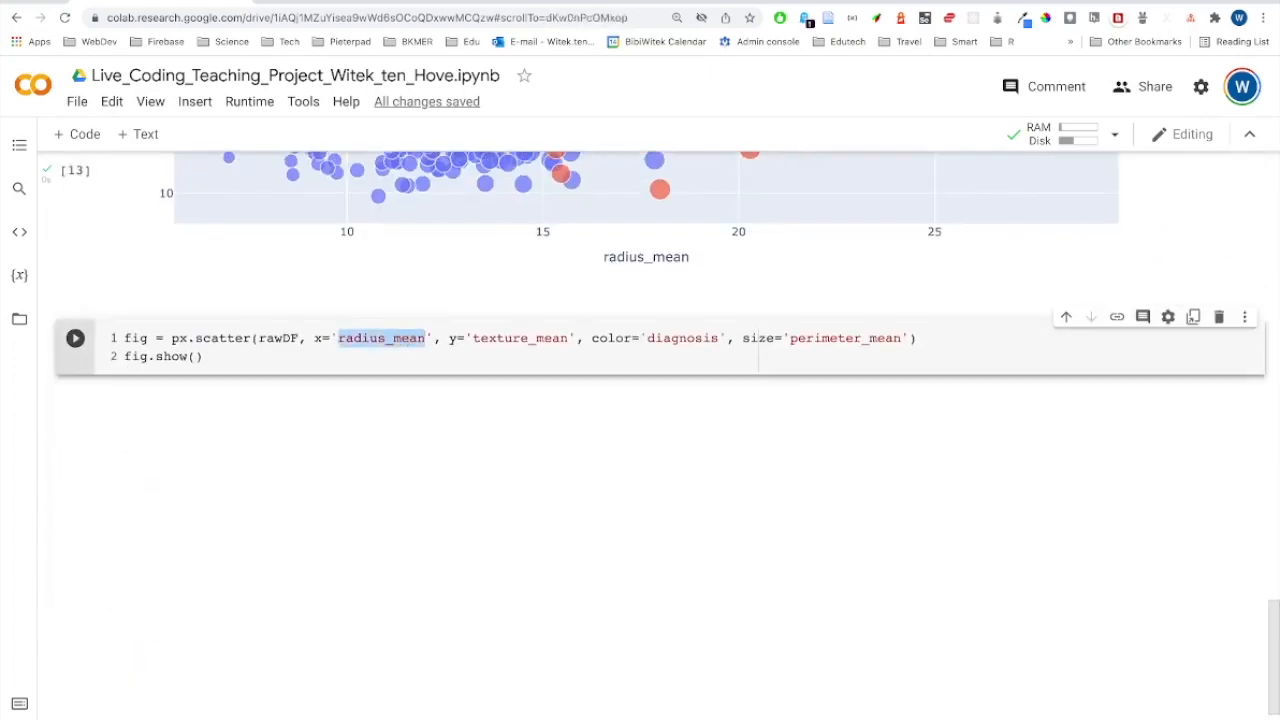
type("smoothness_mean")
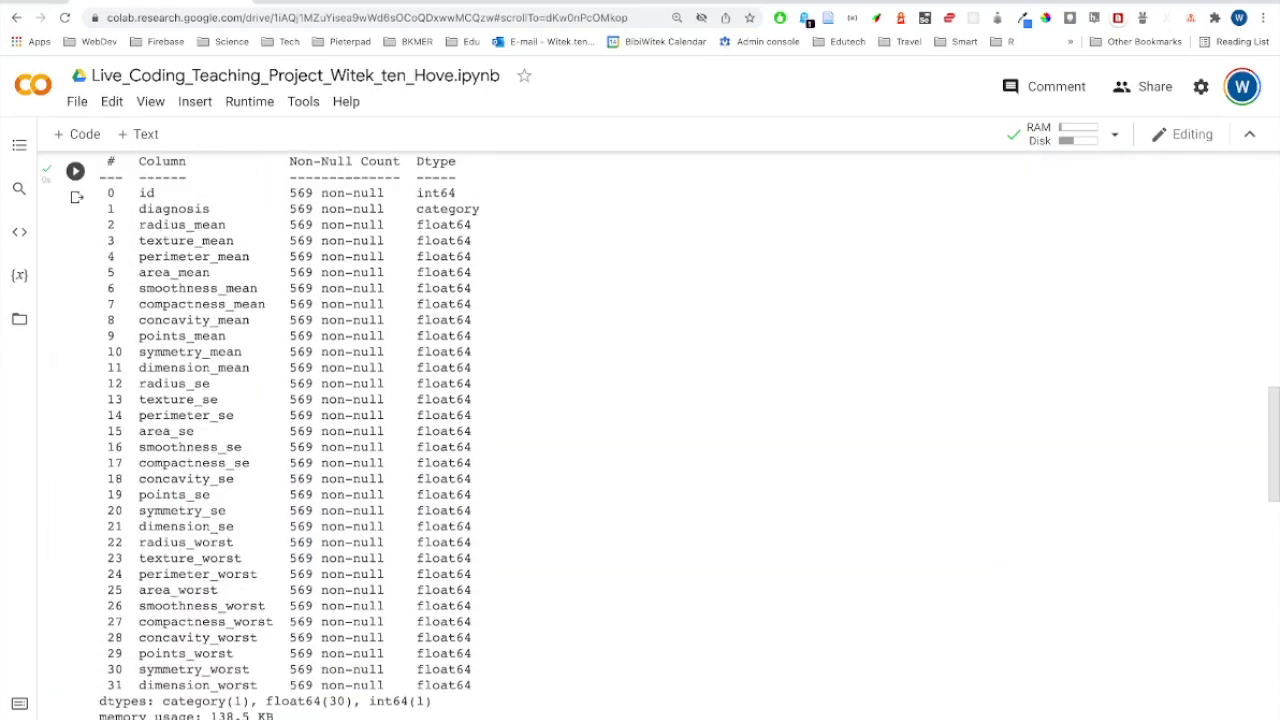
Step: Pick up the compactness_mean column name from the df.info() listing
scroll("up", 3)
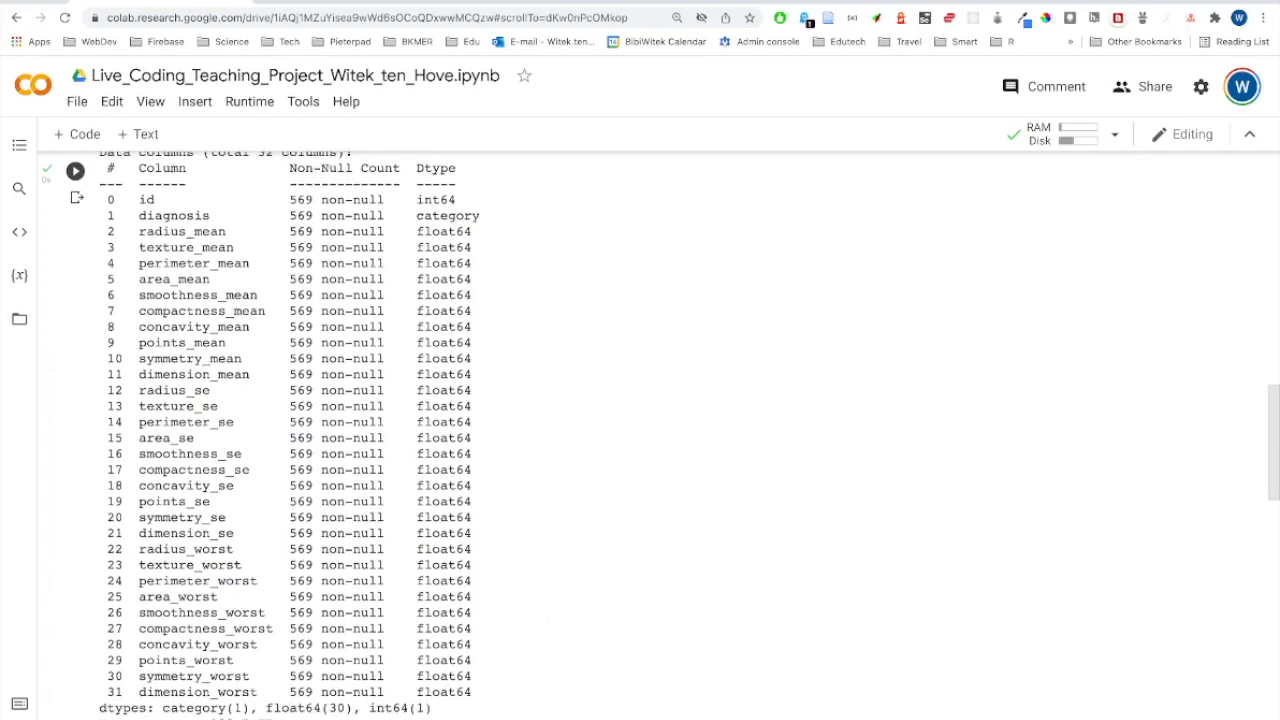
double_click(200, 310)
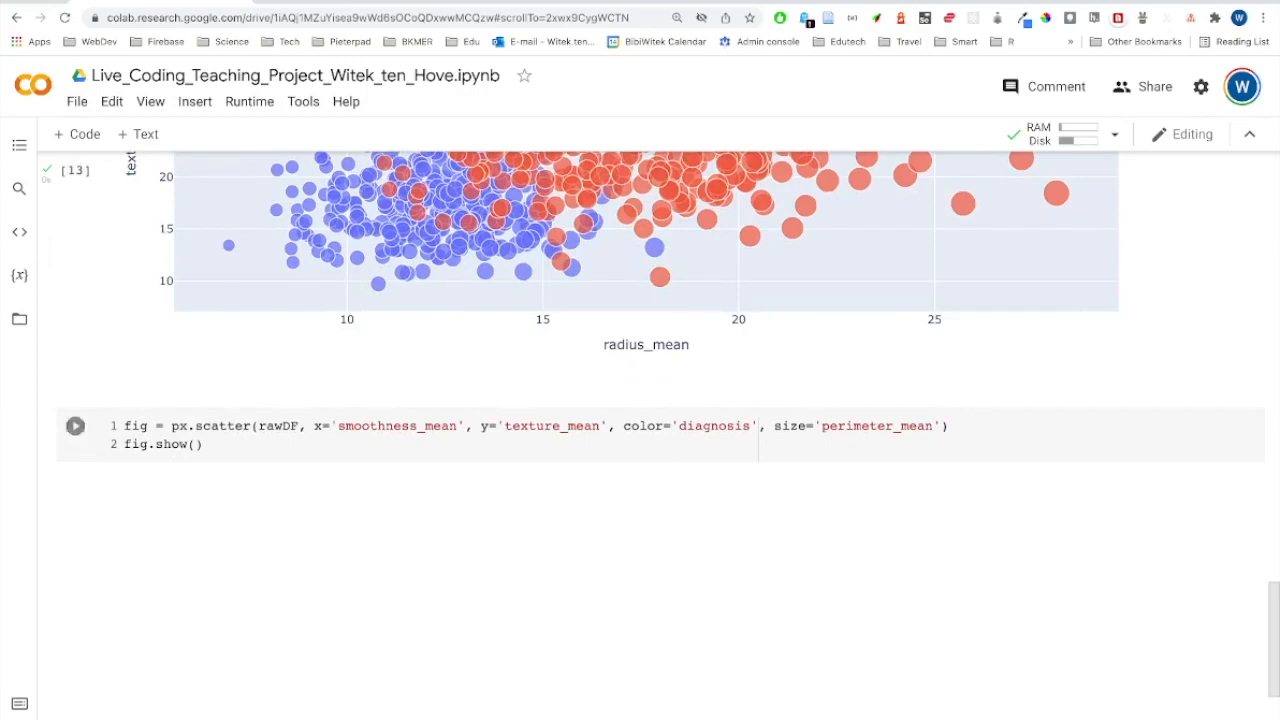
Step: Set y to compactness_mean and size to concavity_mean in the copied scatter call
double_click(552, 426)
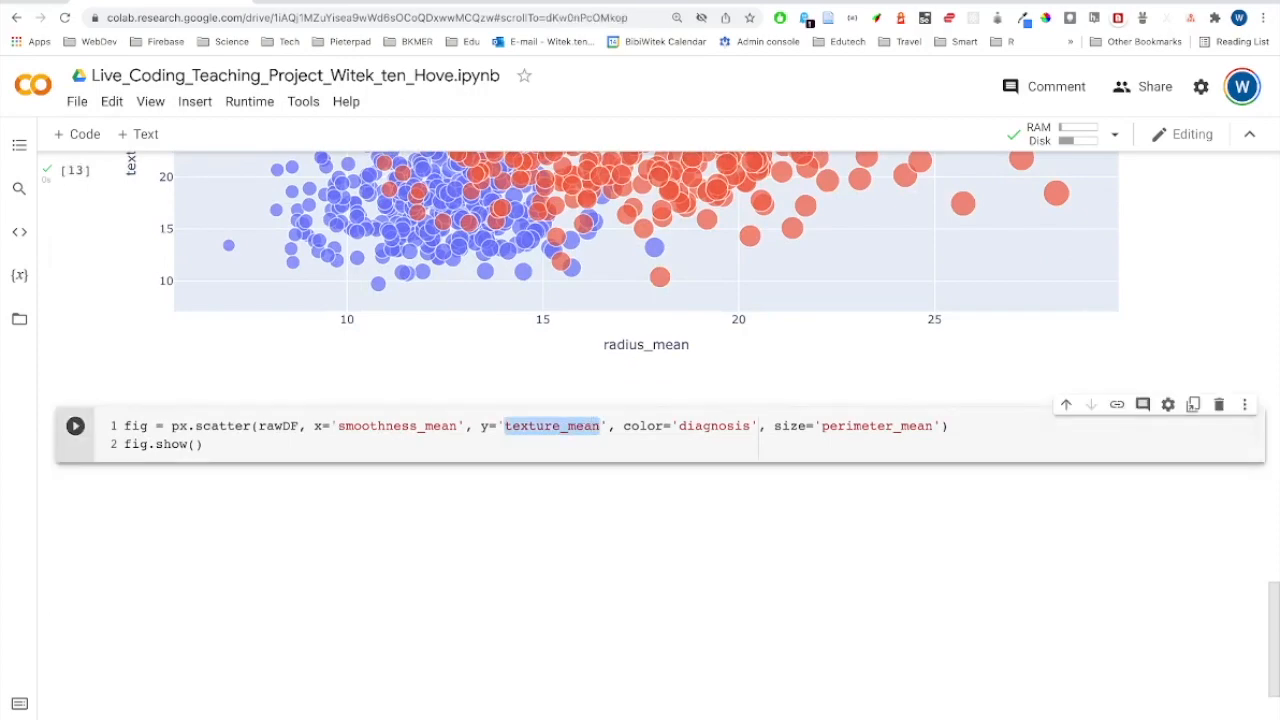
scroll("up", 3)
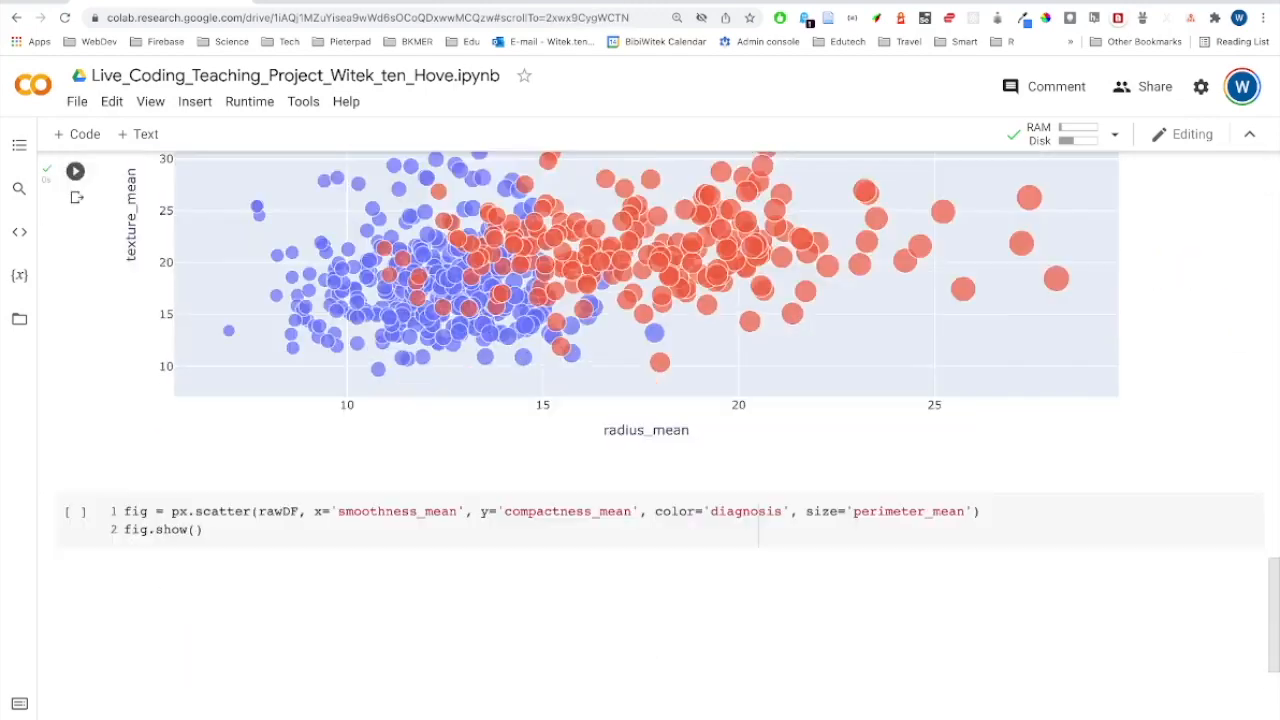
left_click(856, 474)
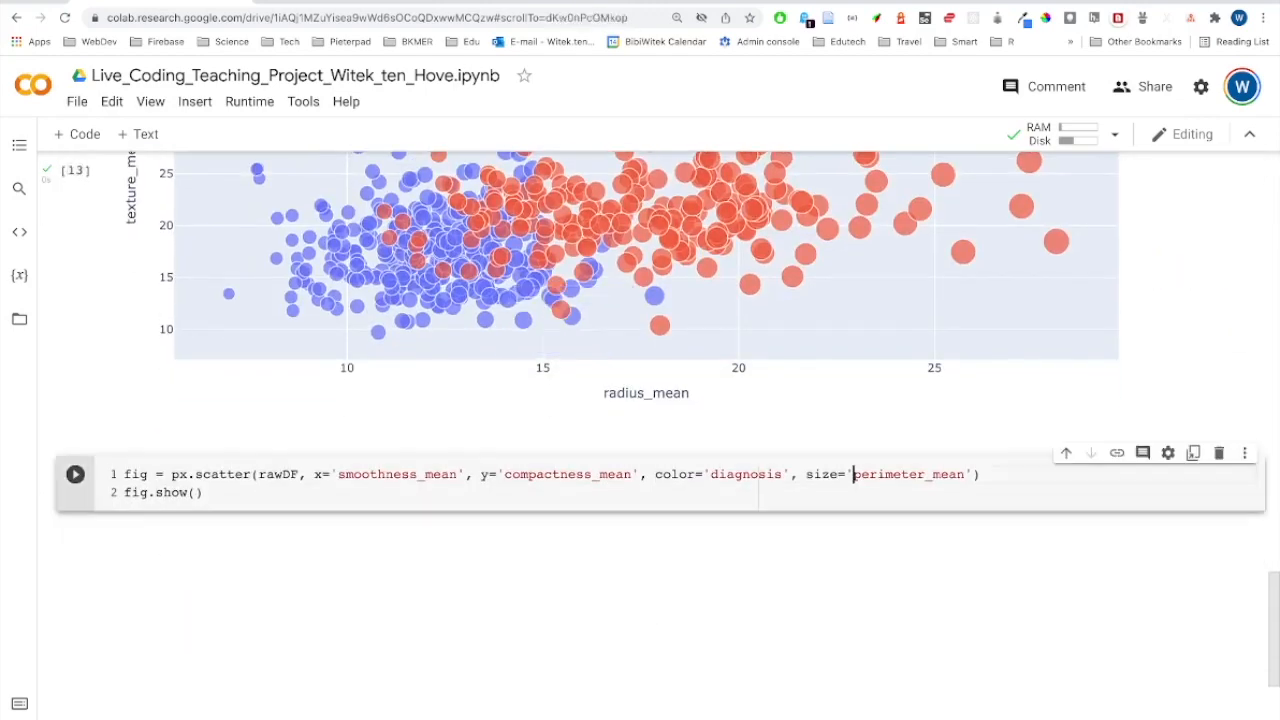
double_click(908, 474)
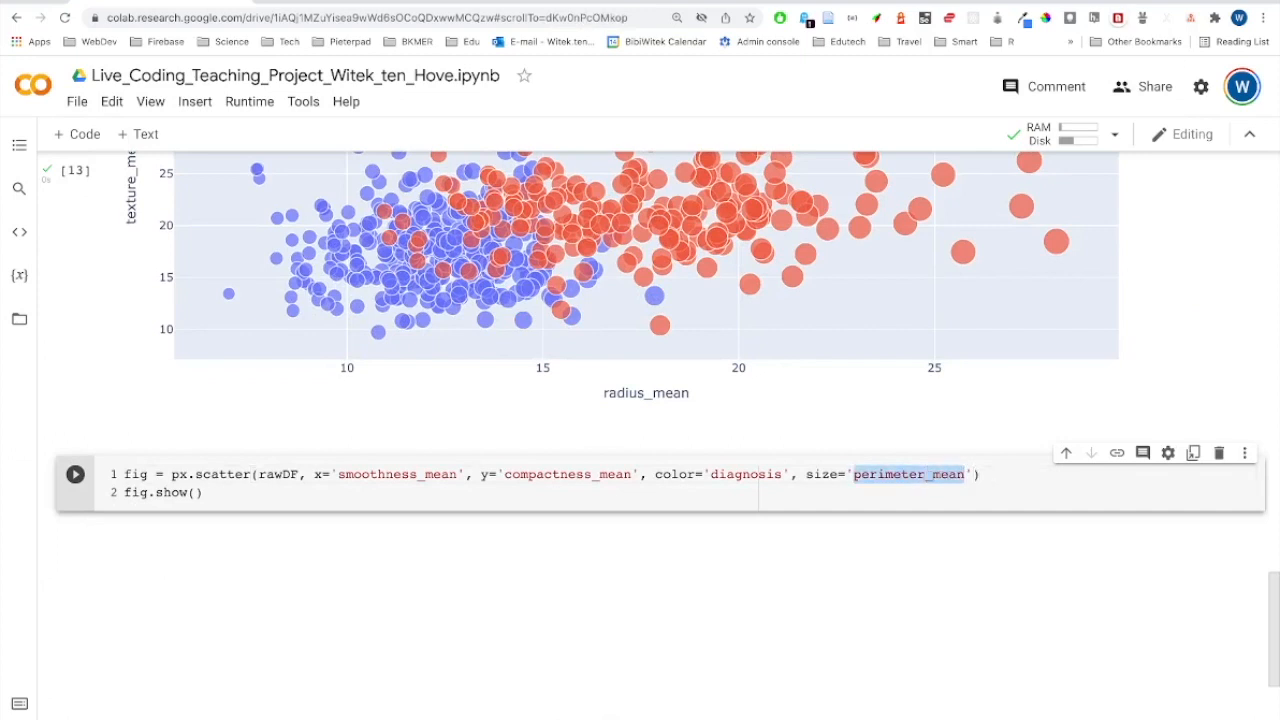
type("concavity_mean")
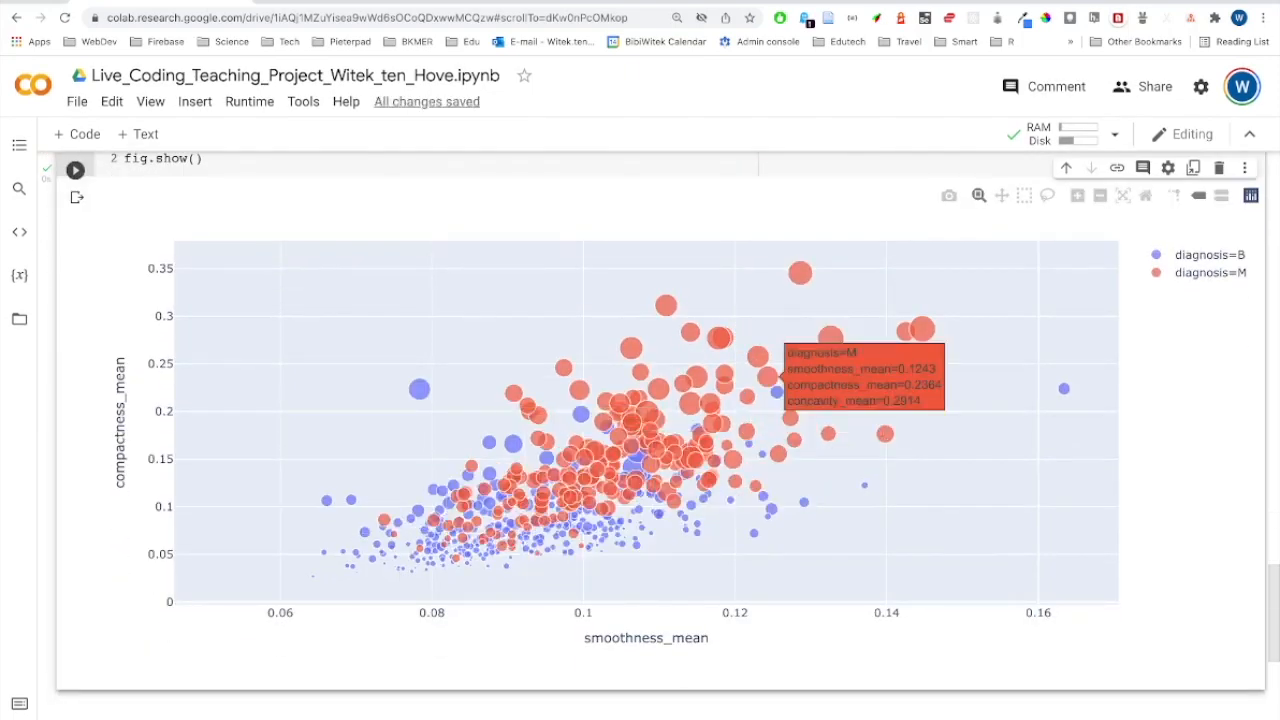
mouse_move(730, 436)
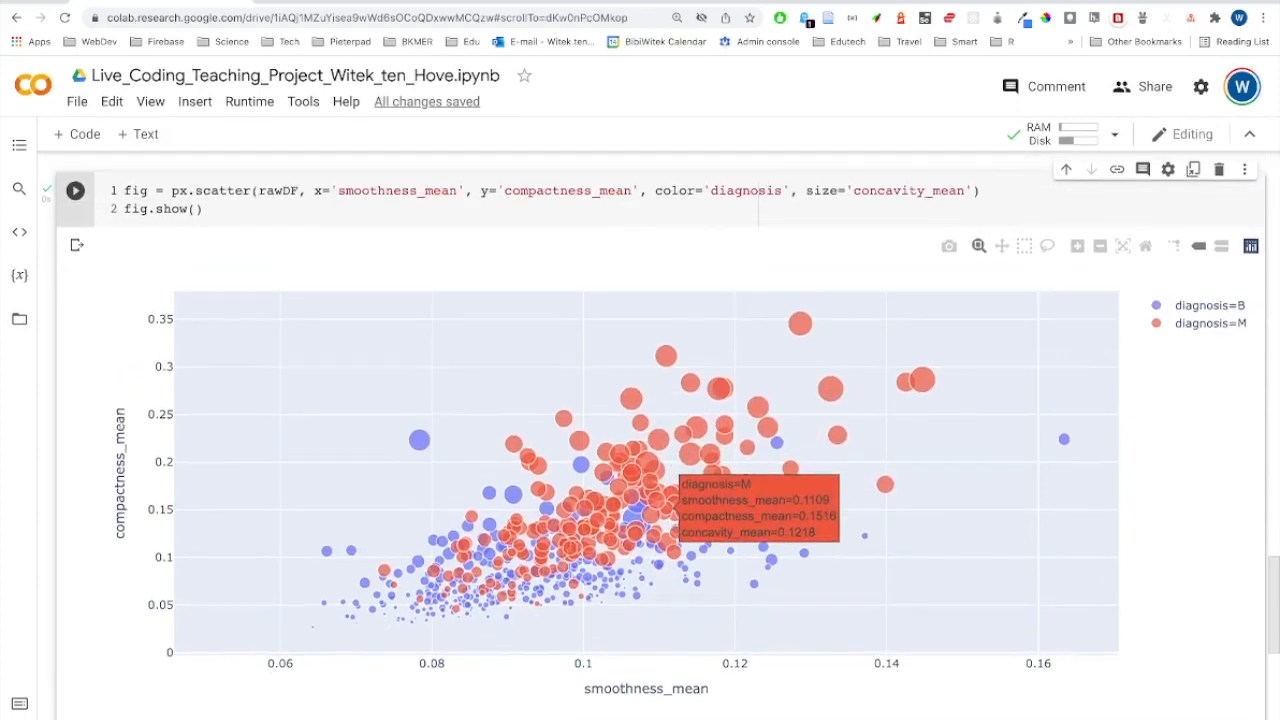
Step: Scroll down to view the compactness_mean vs smoothness_mean bubble plot sized by concavity_mean
scroll("down", 3)
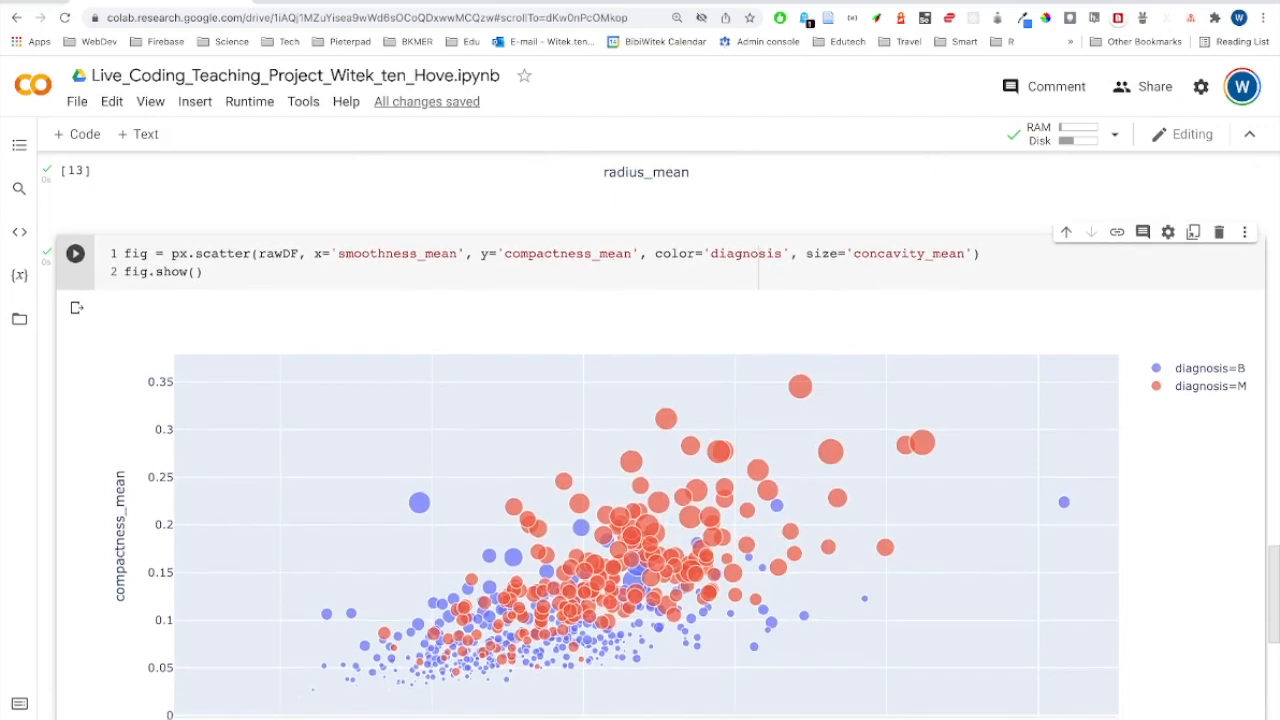
scroll("down", 3)
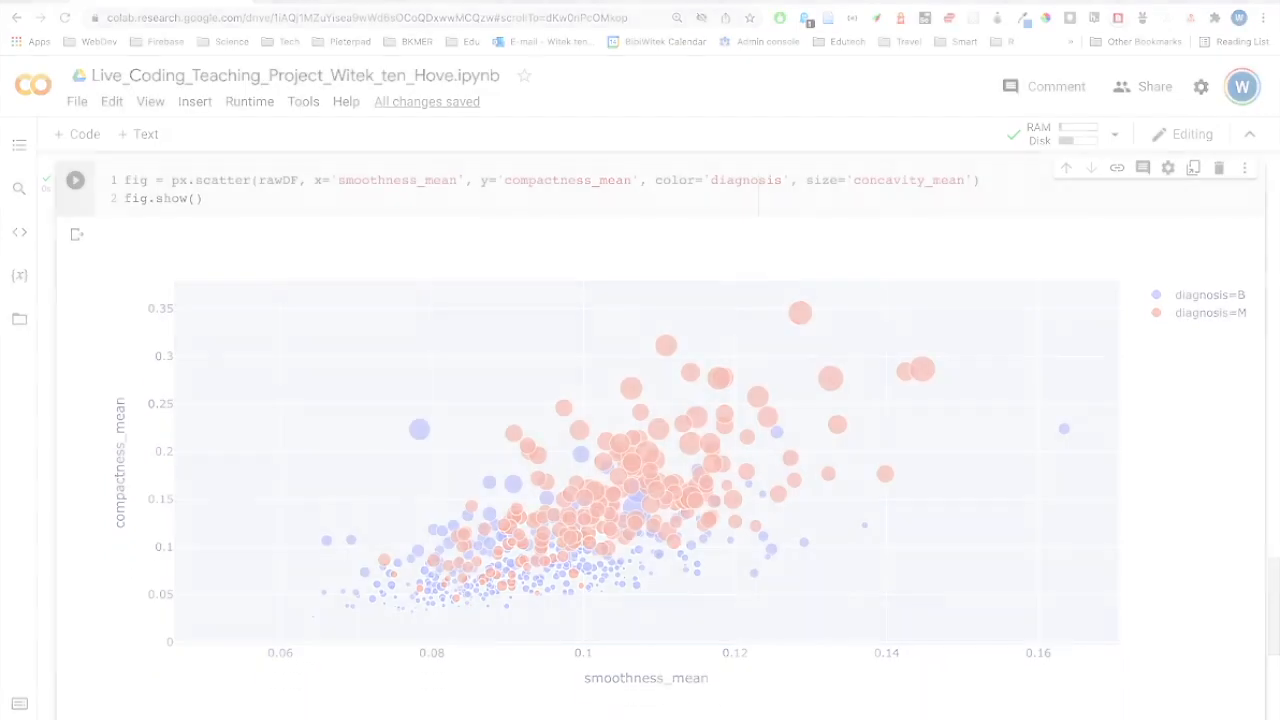